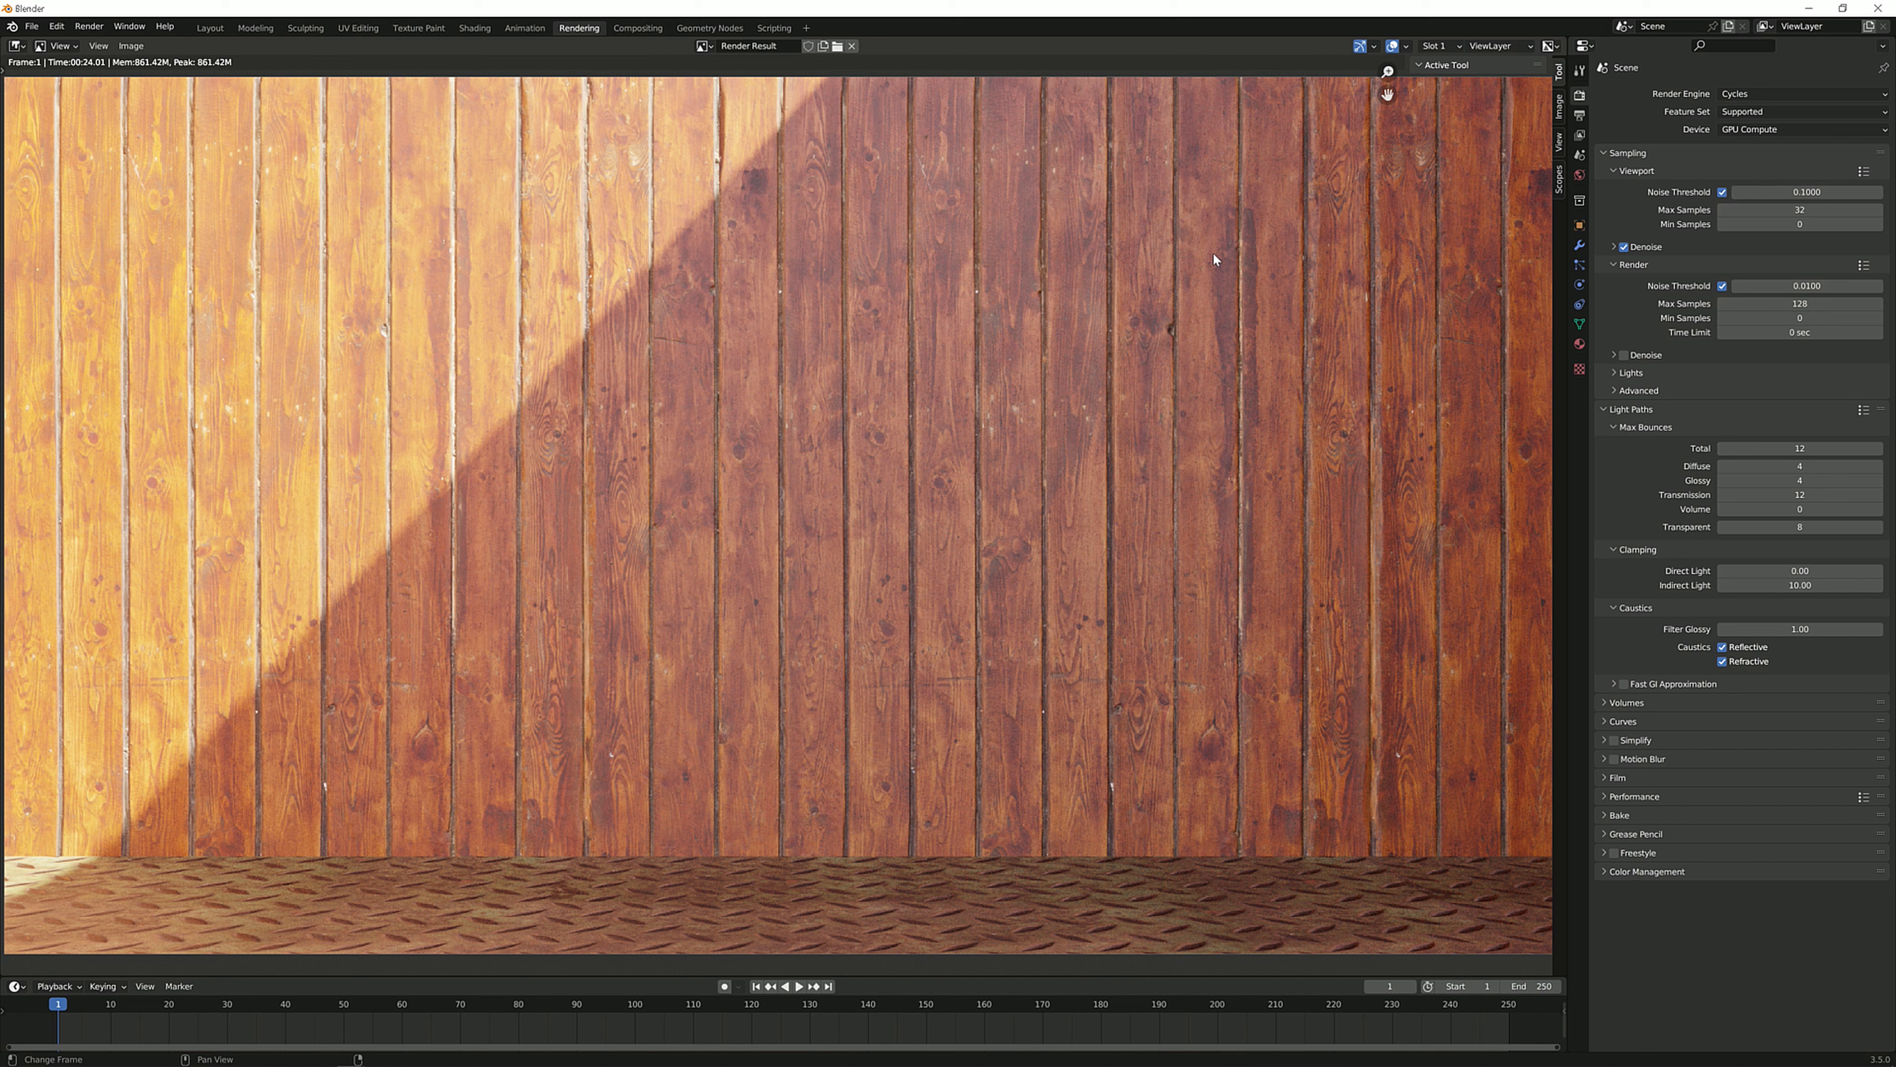
mouse_move(965, 115)
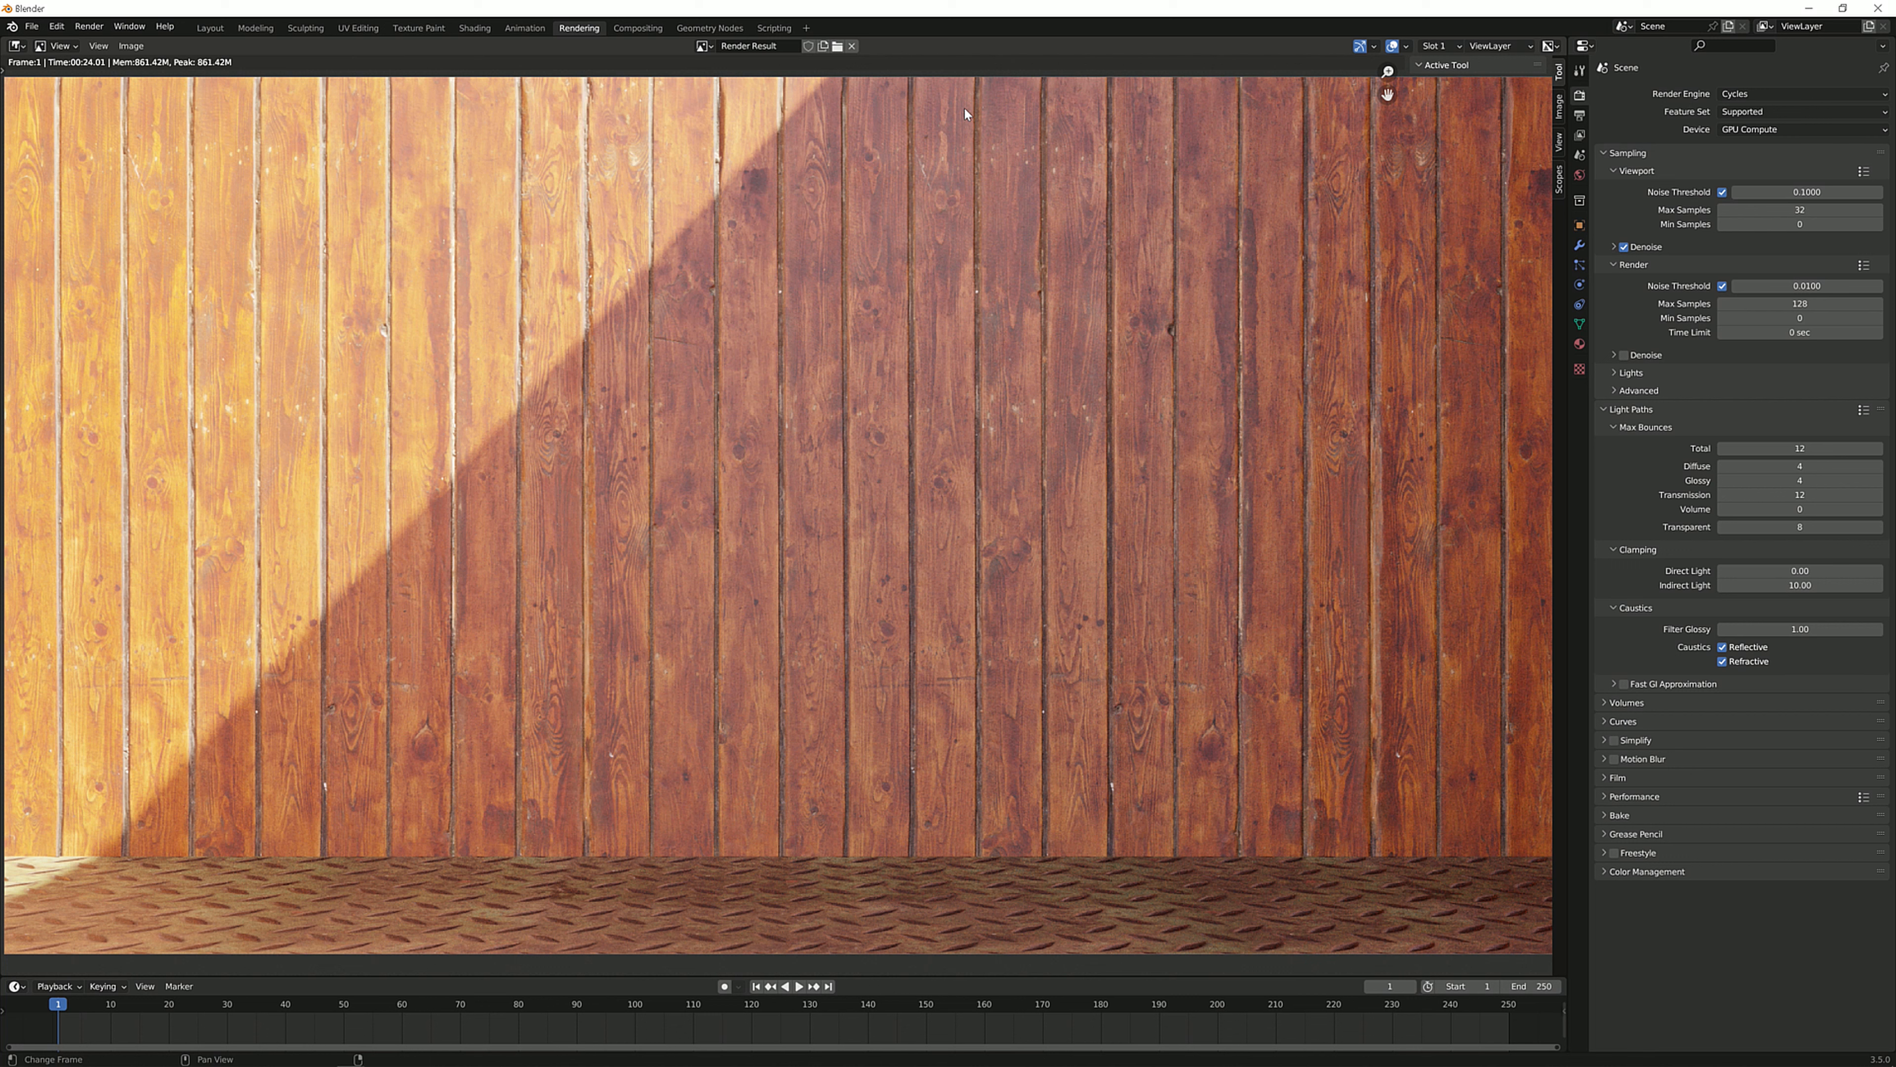
mouse_move(854, 71)
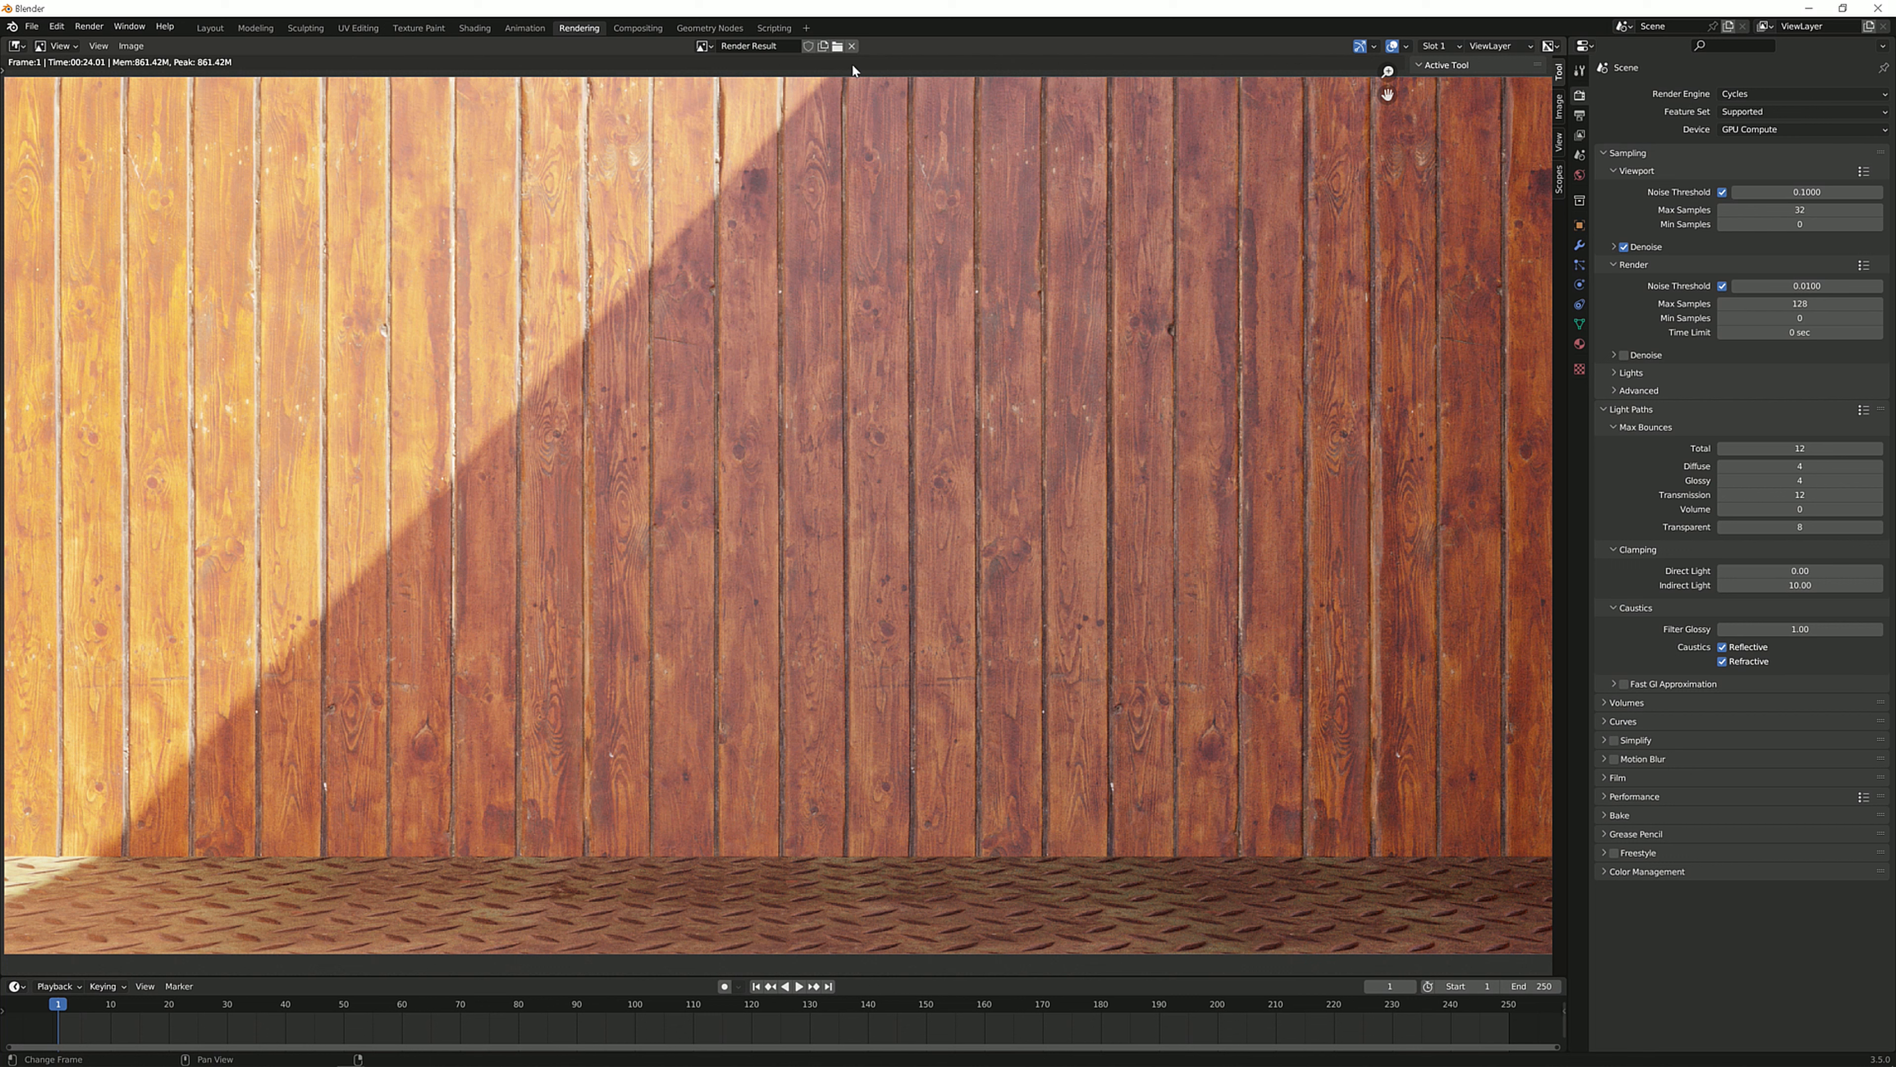
mouse_move(796, 120)
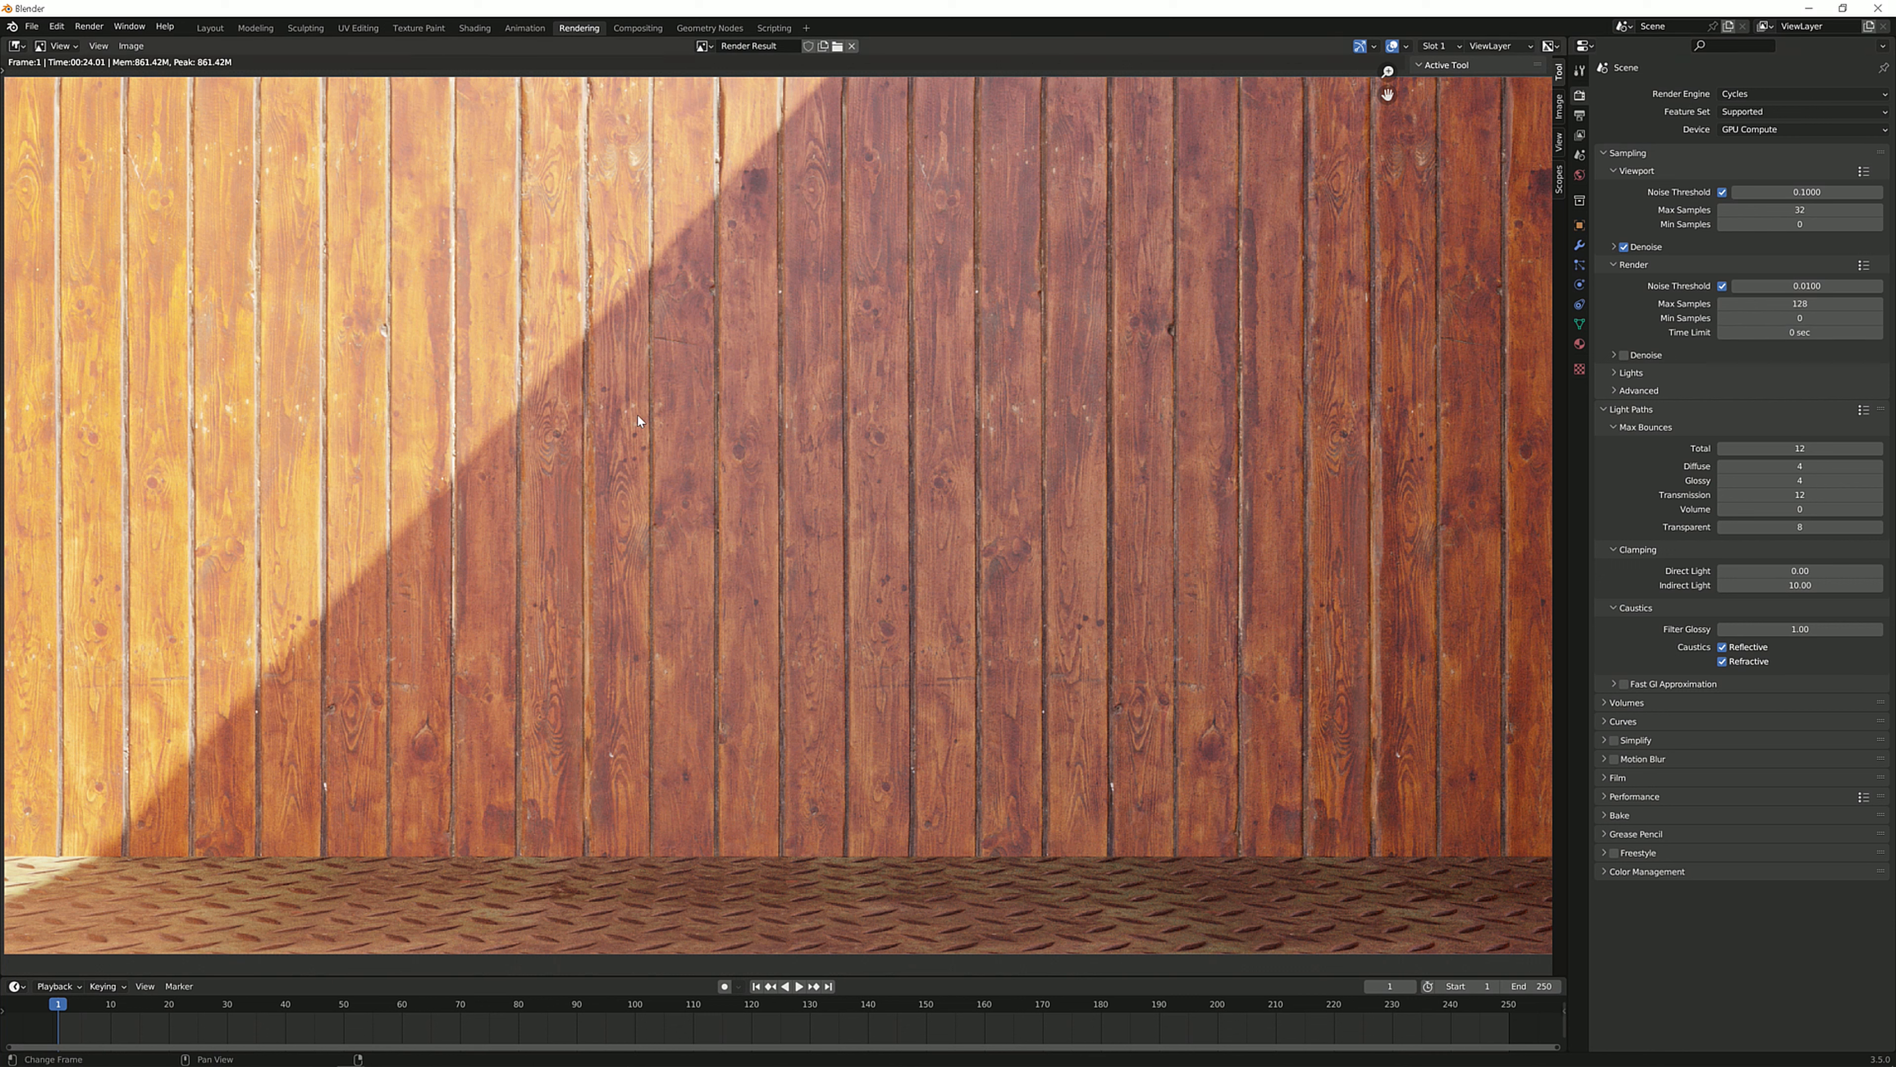
mouse_move(652, 346)
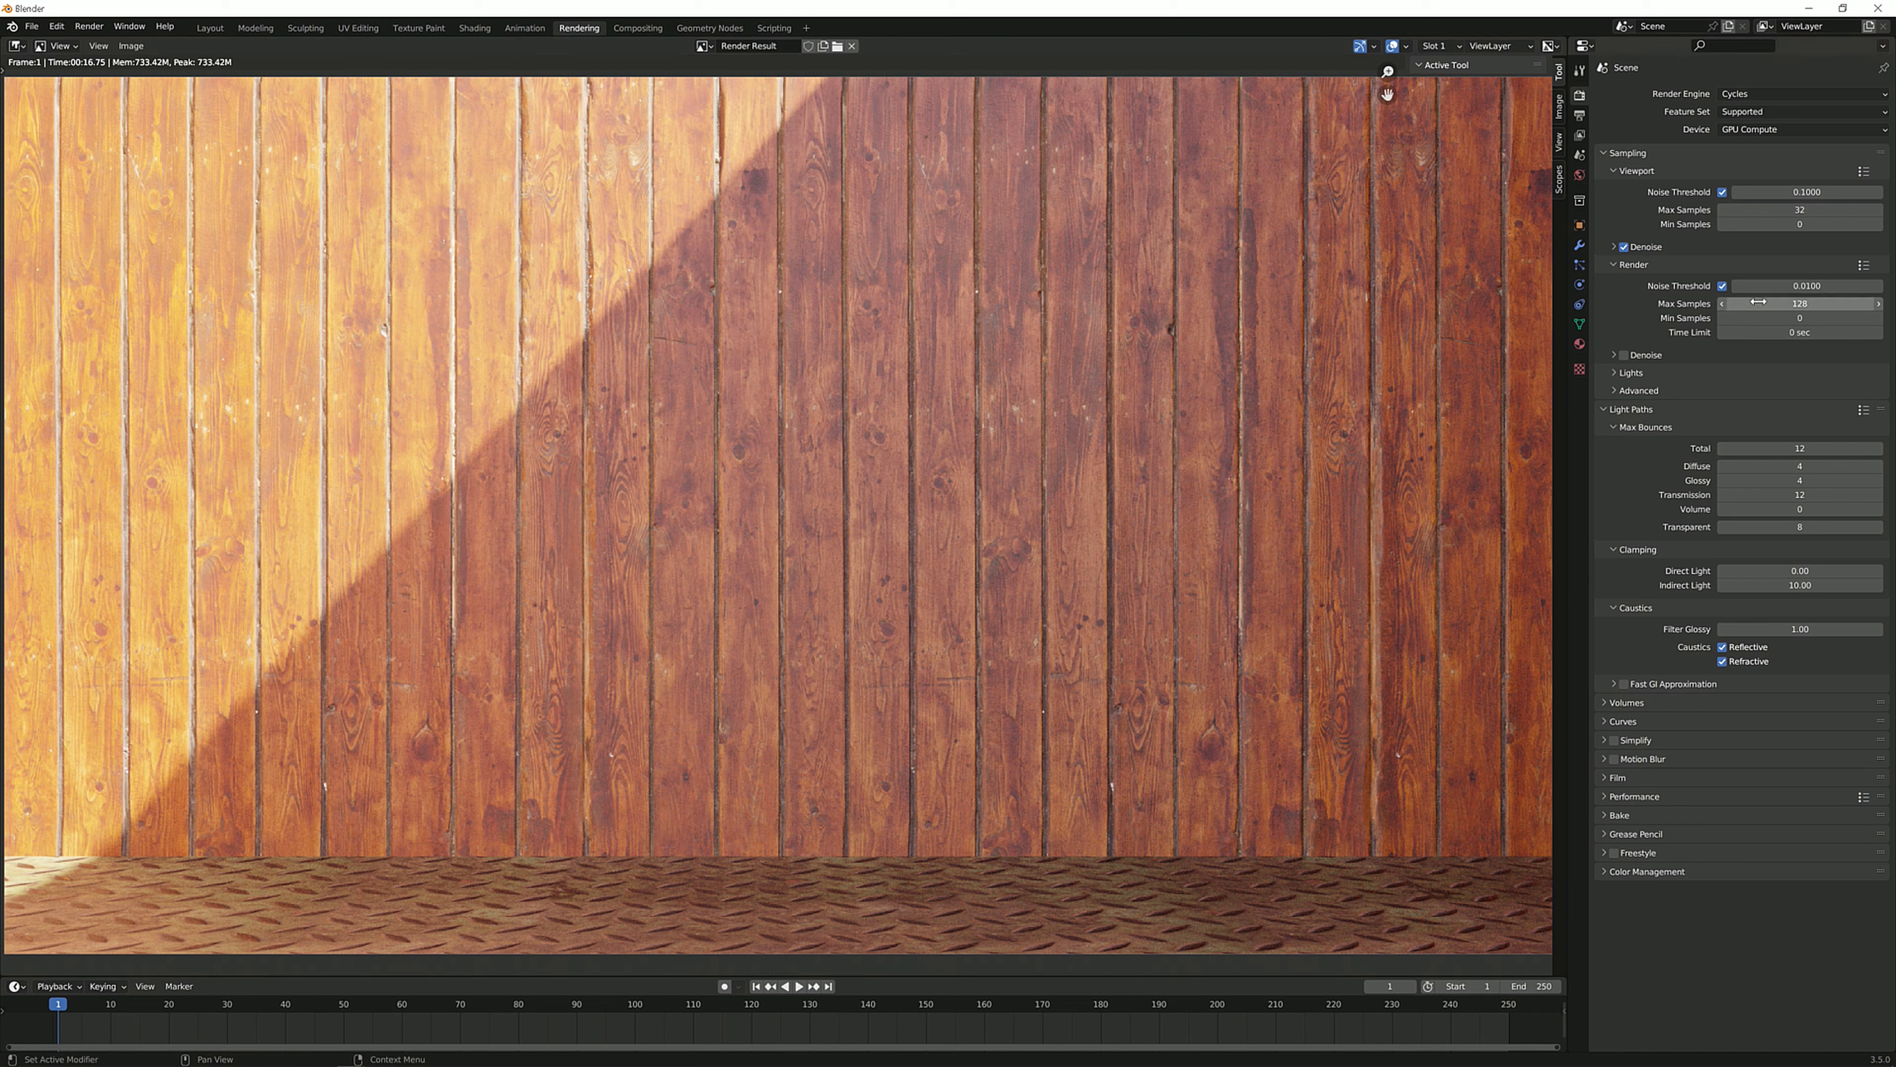
mouse_move(1800, 447)
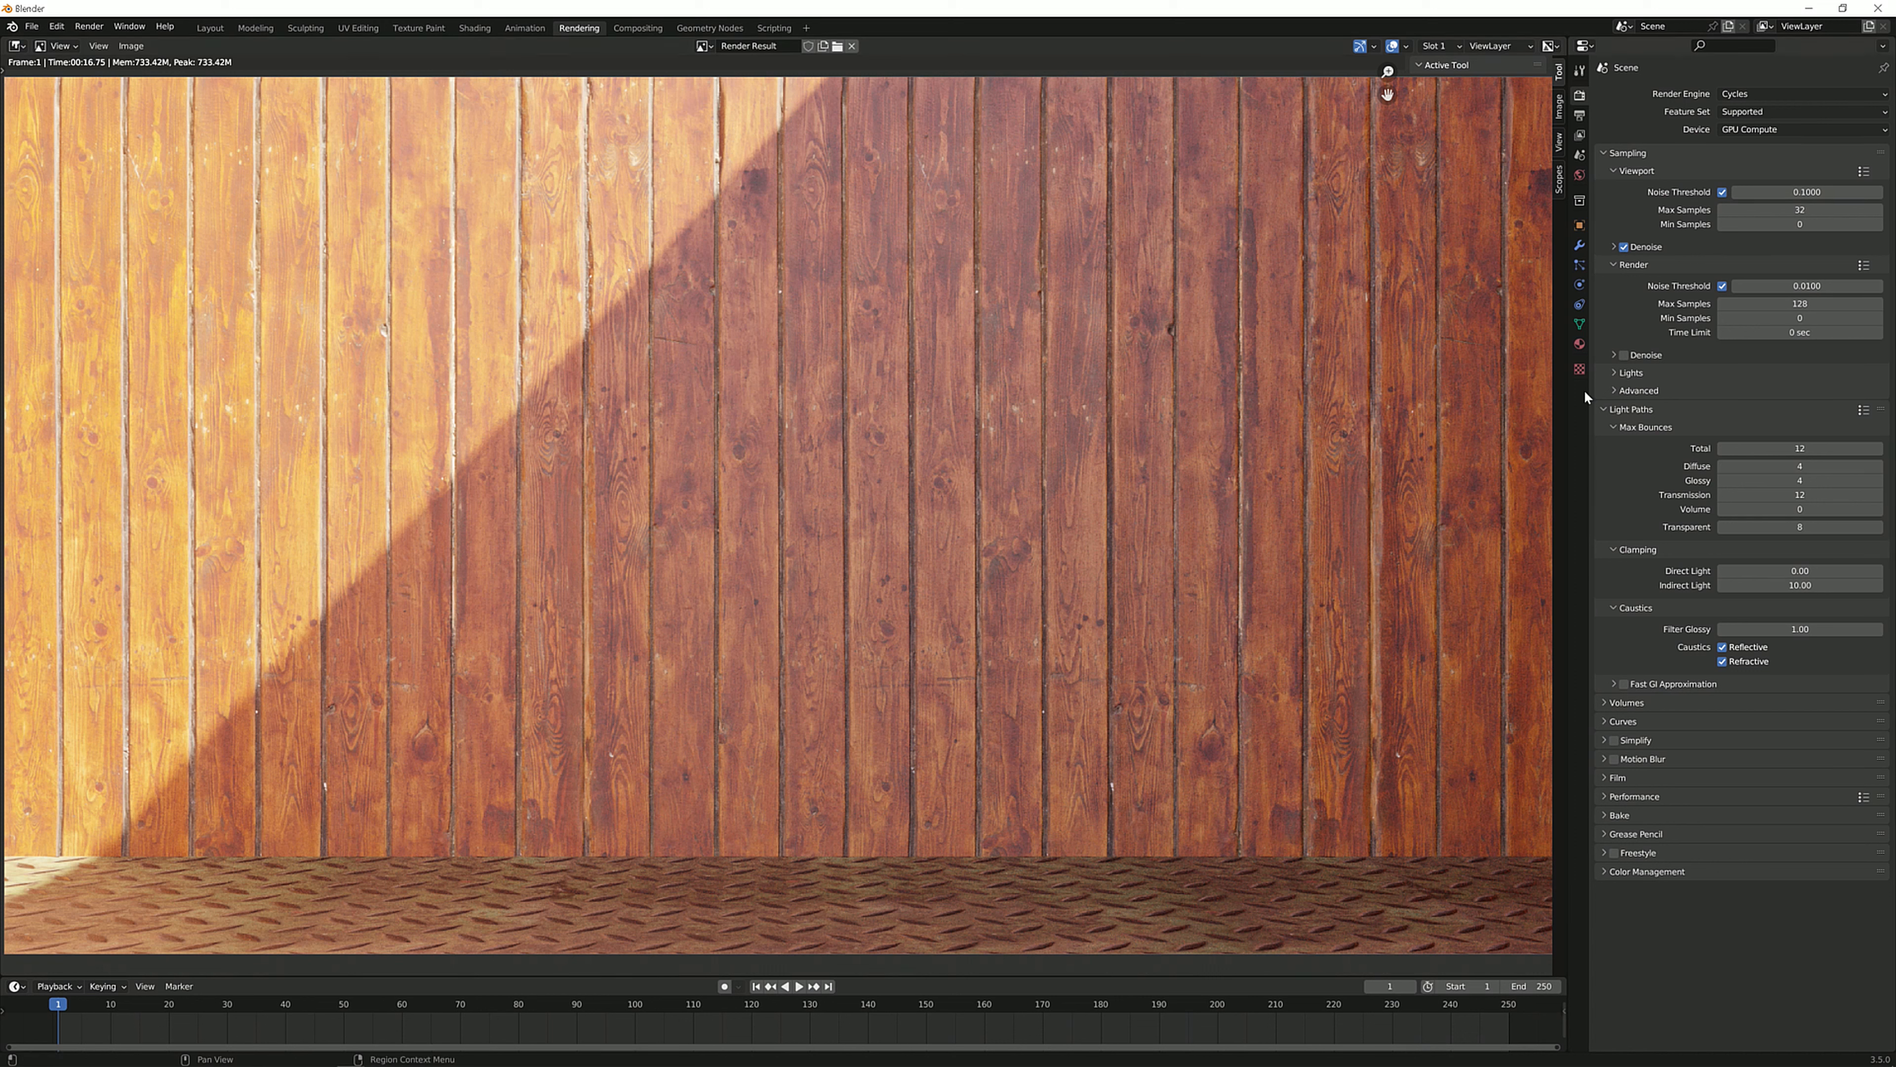
mouse_move(930, 548)
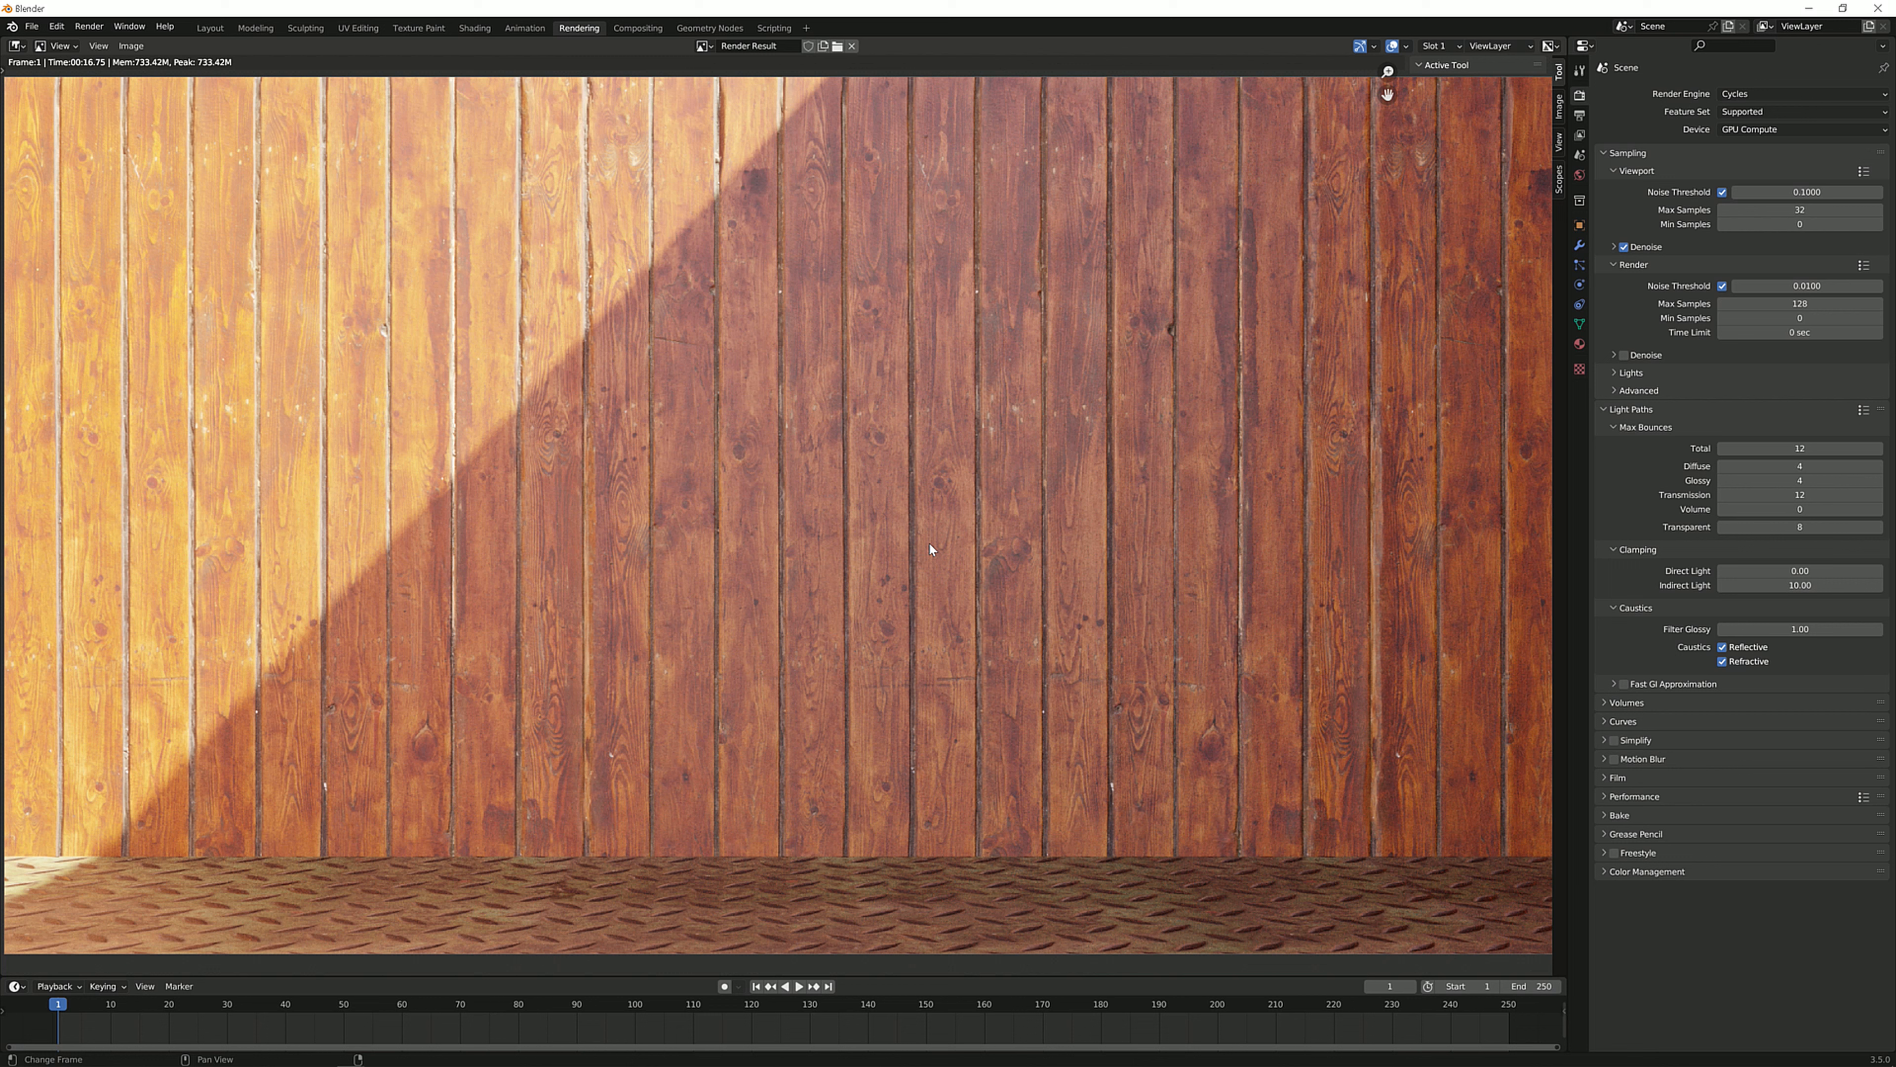
mouse_move(880, 452)
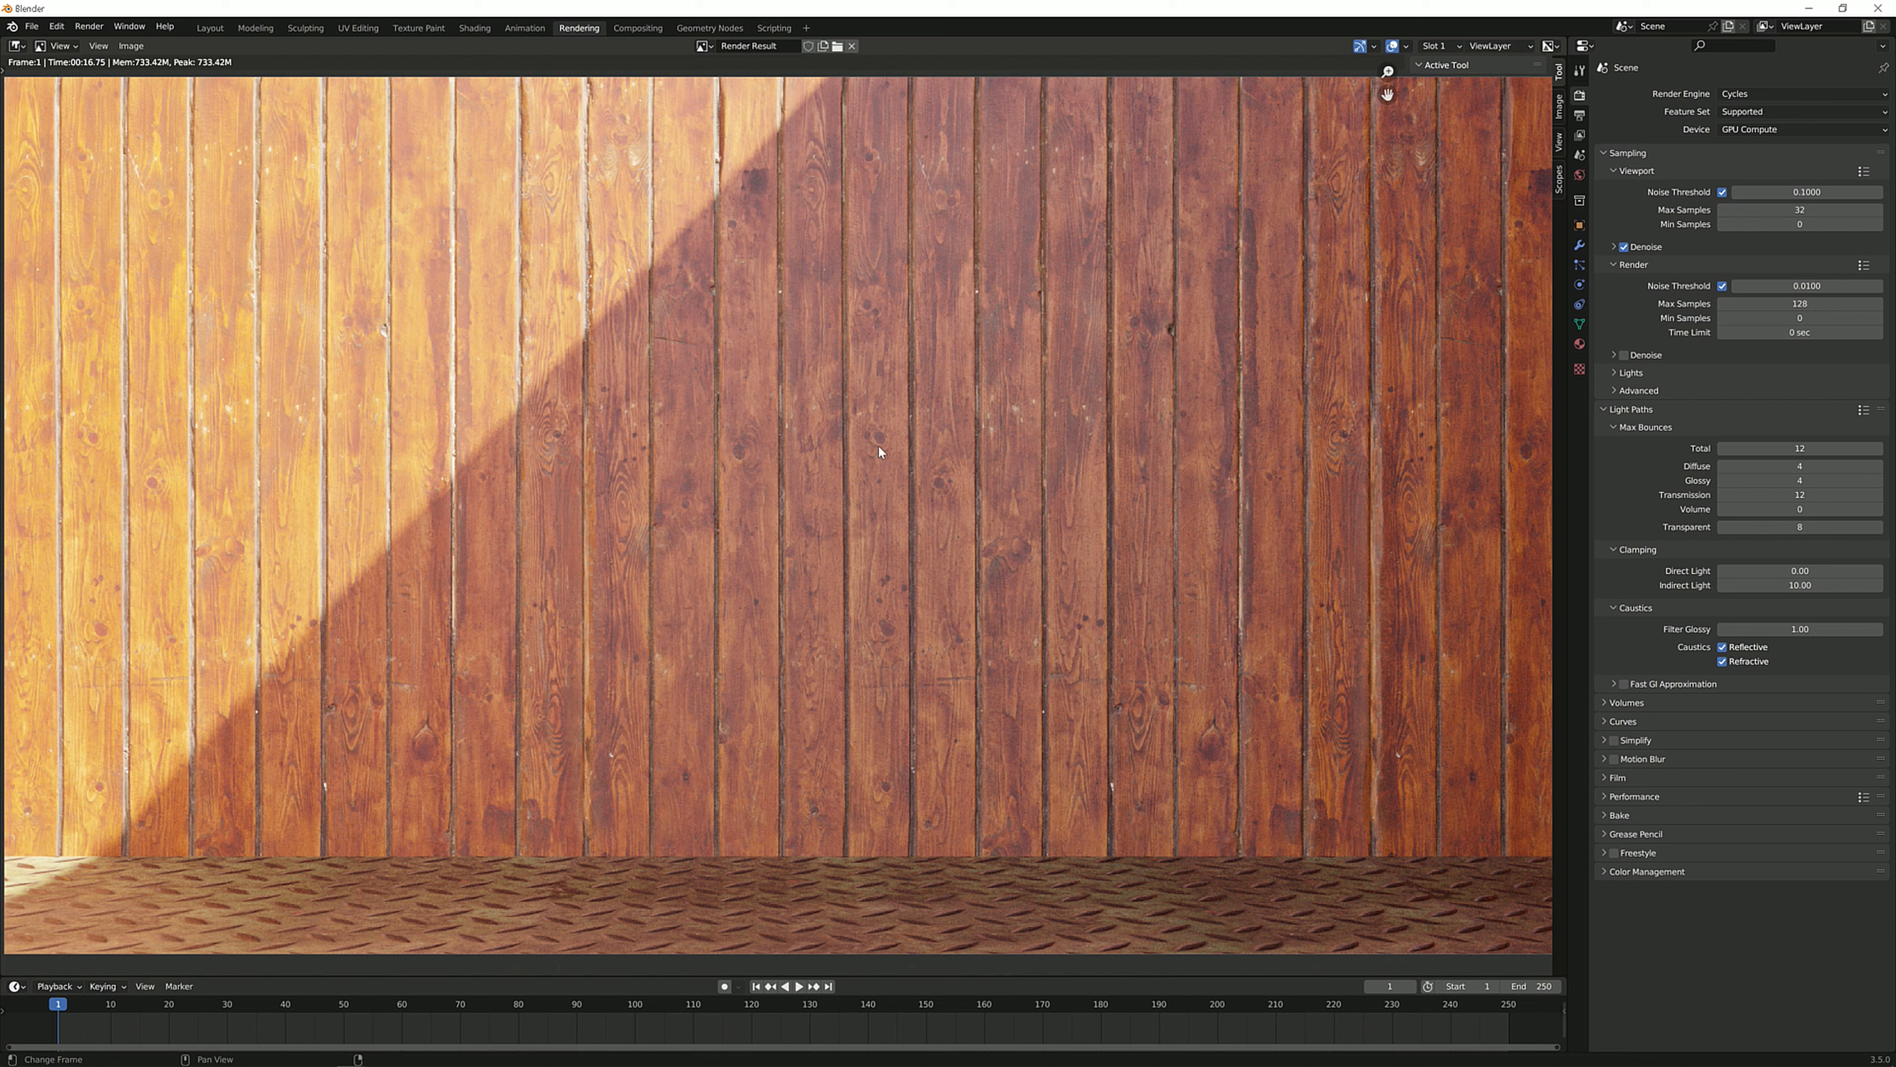
mouse_move(734, 394)
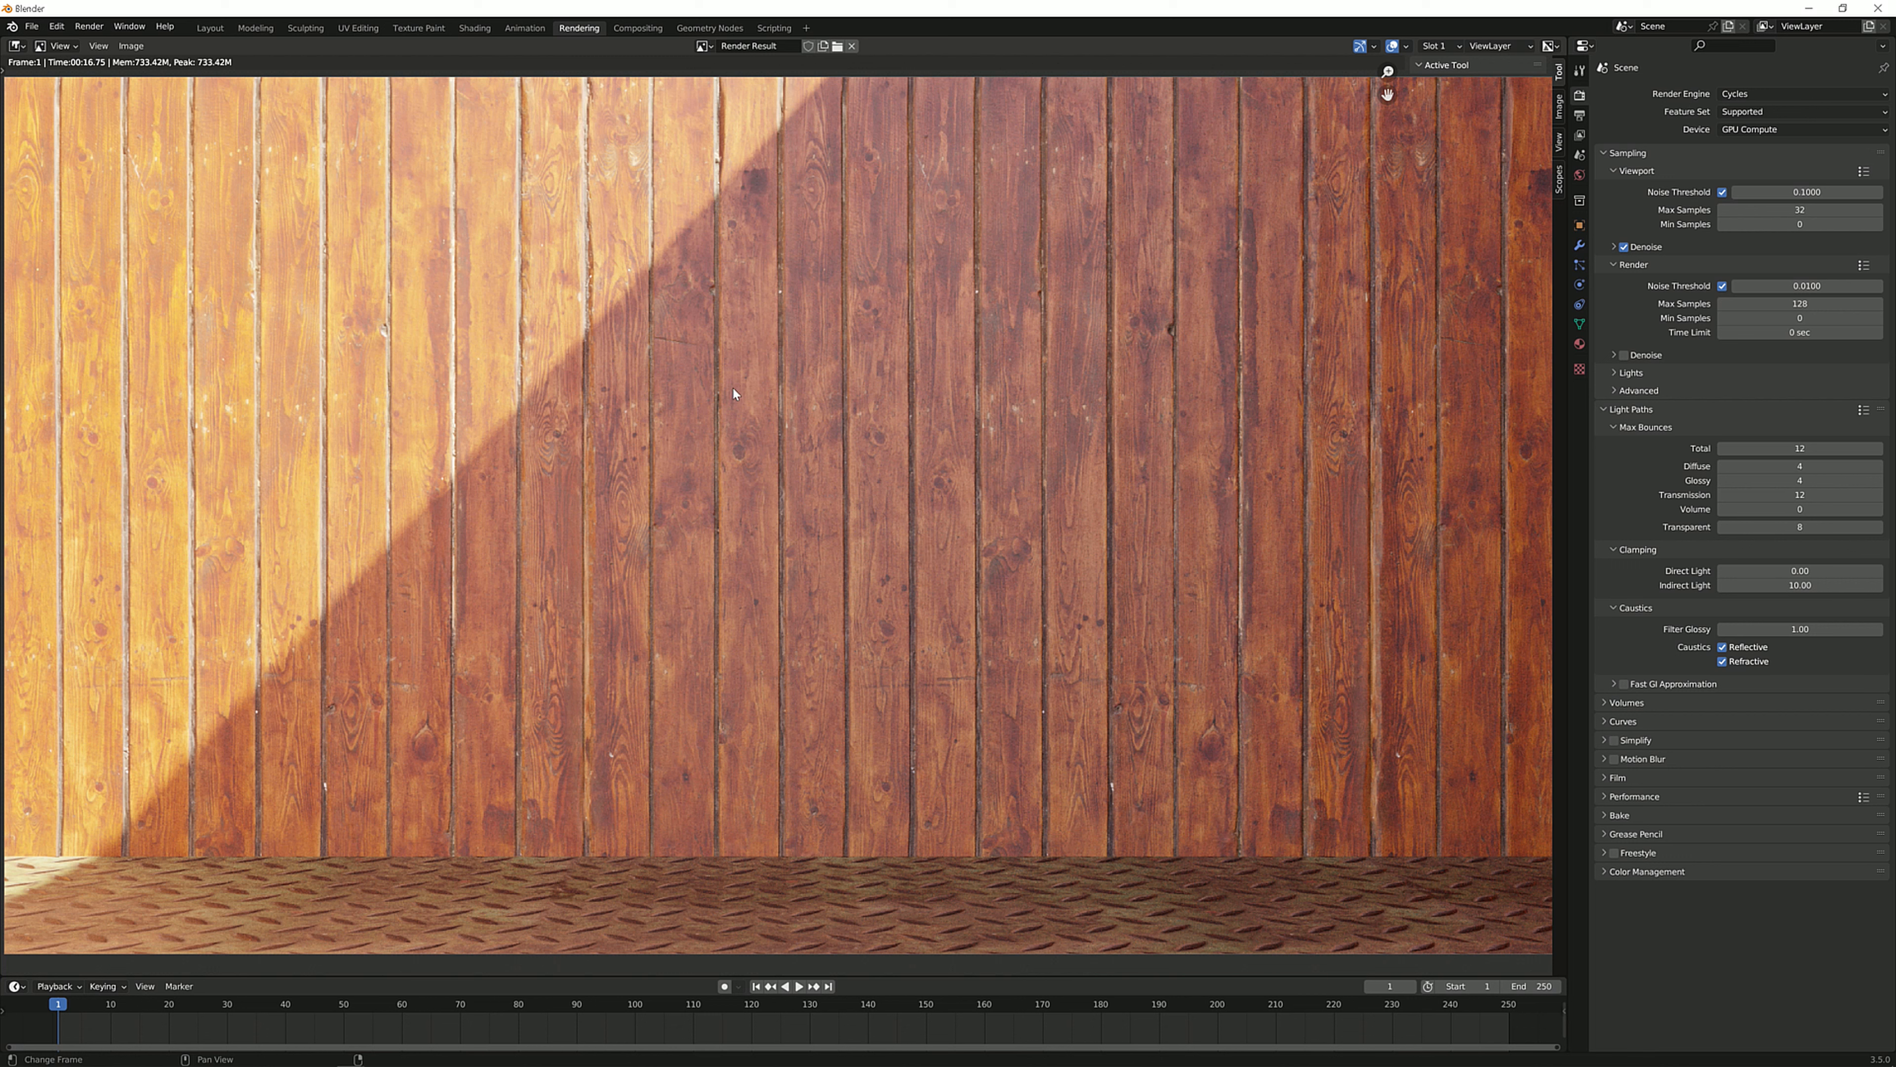
mouse_move(608, 361)
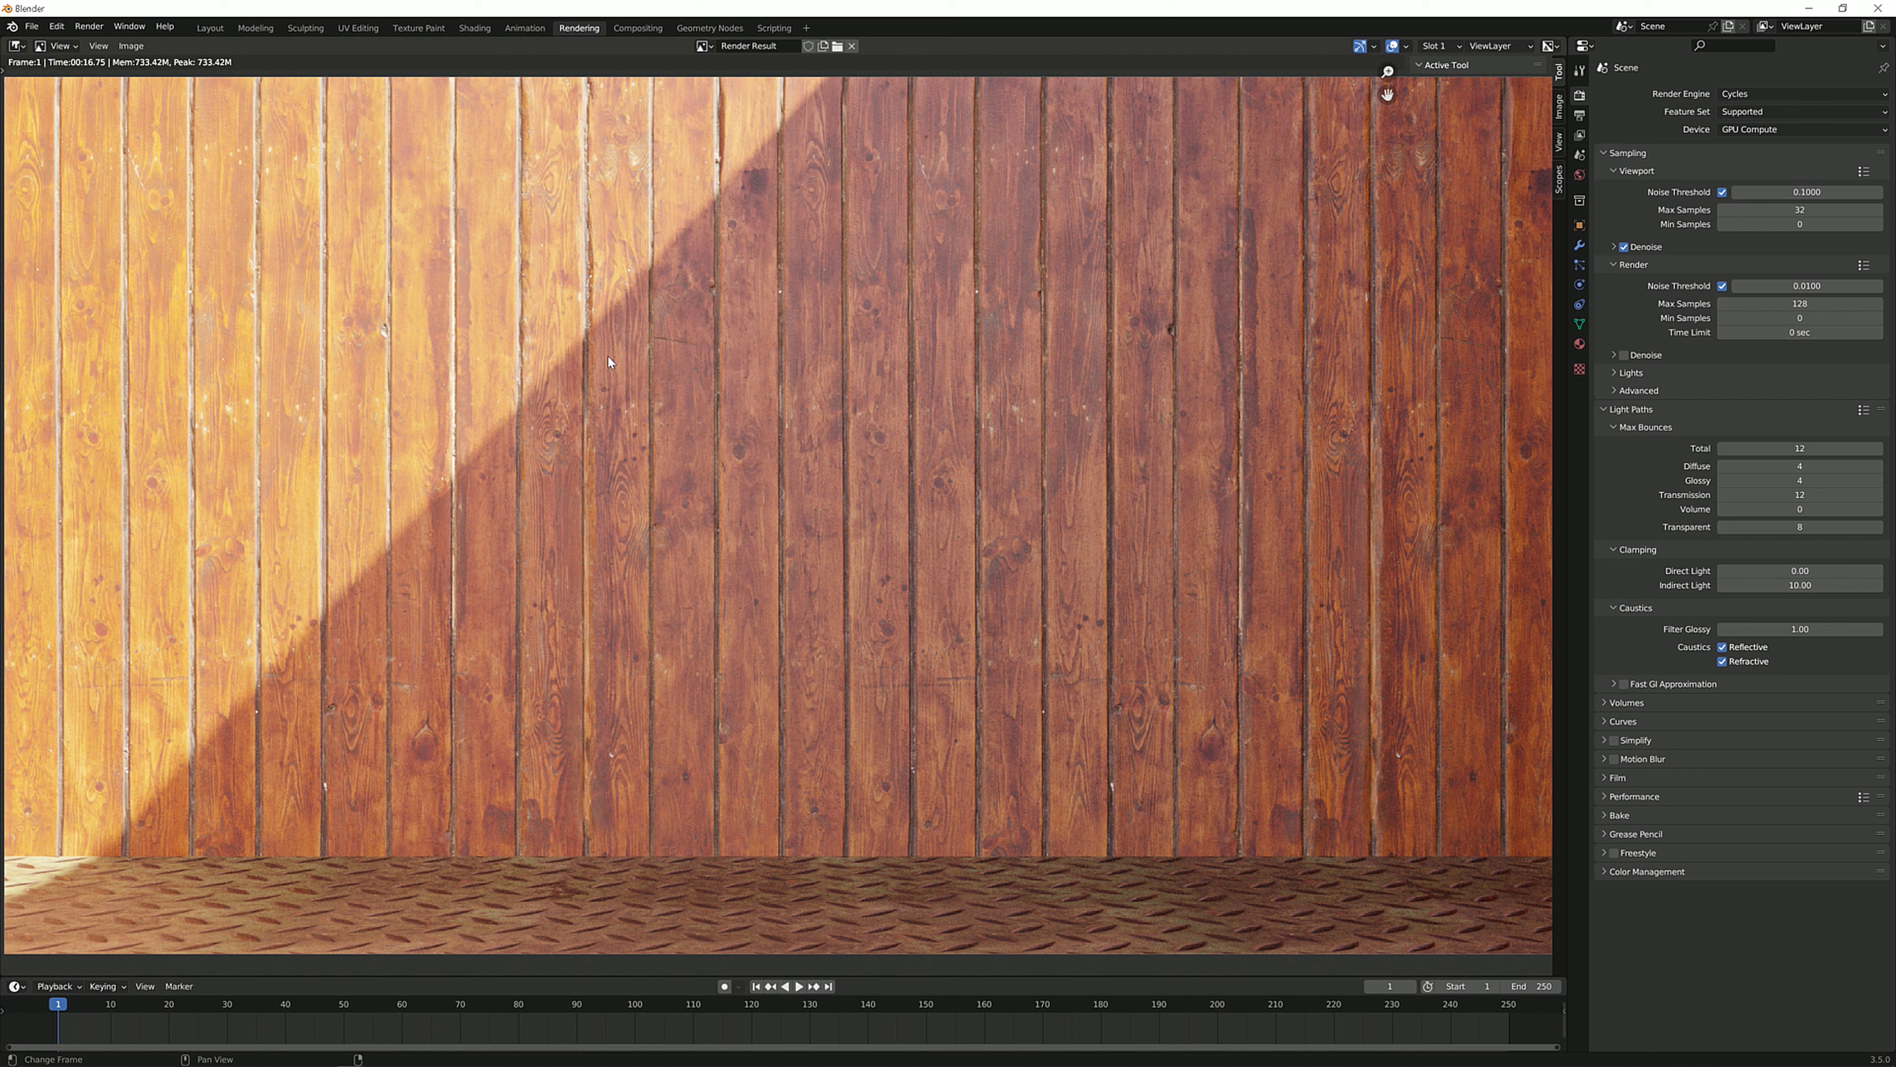
mouse_move(217, 74)
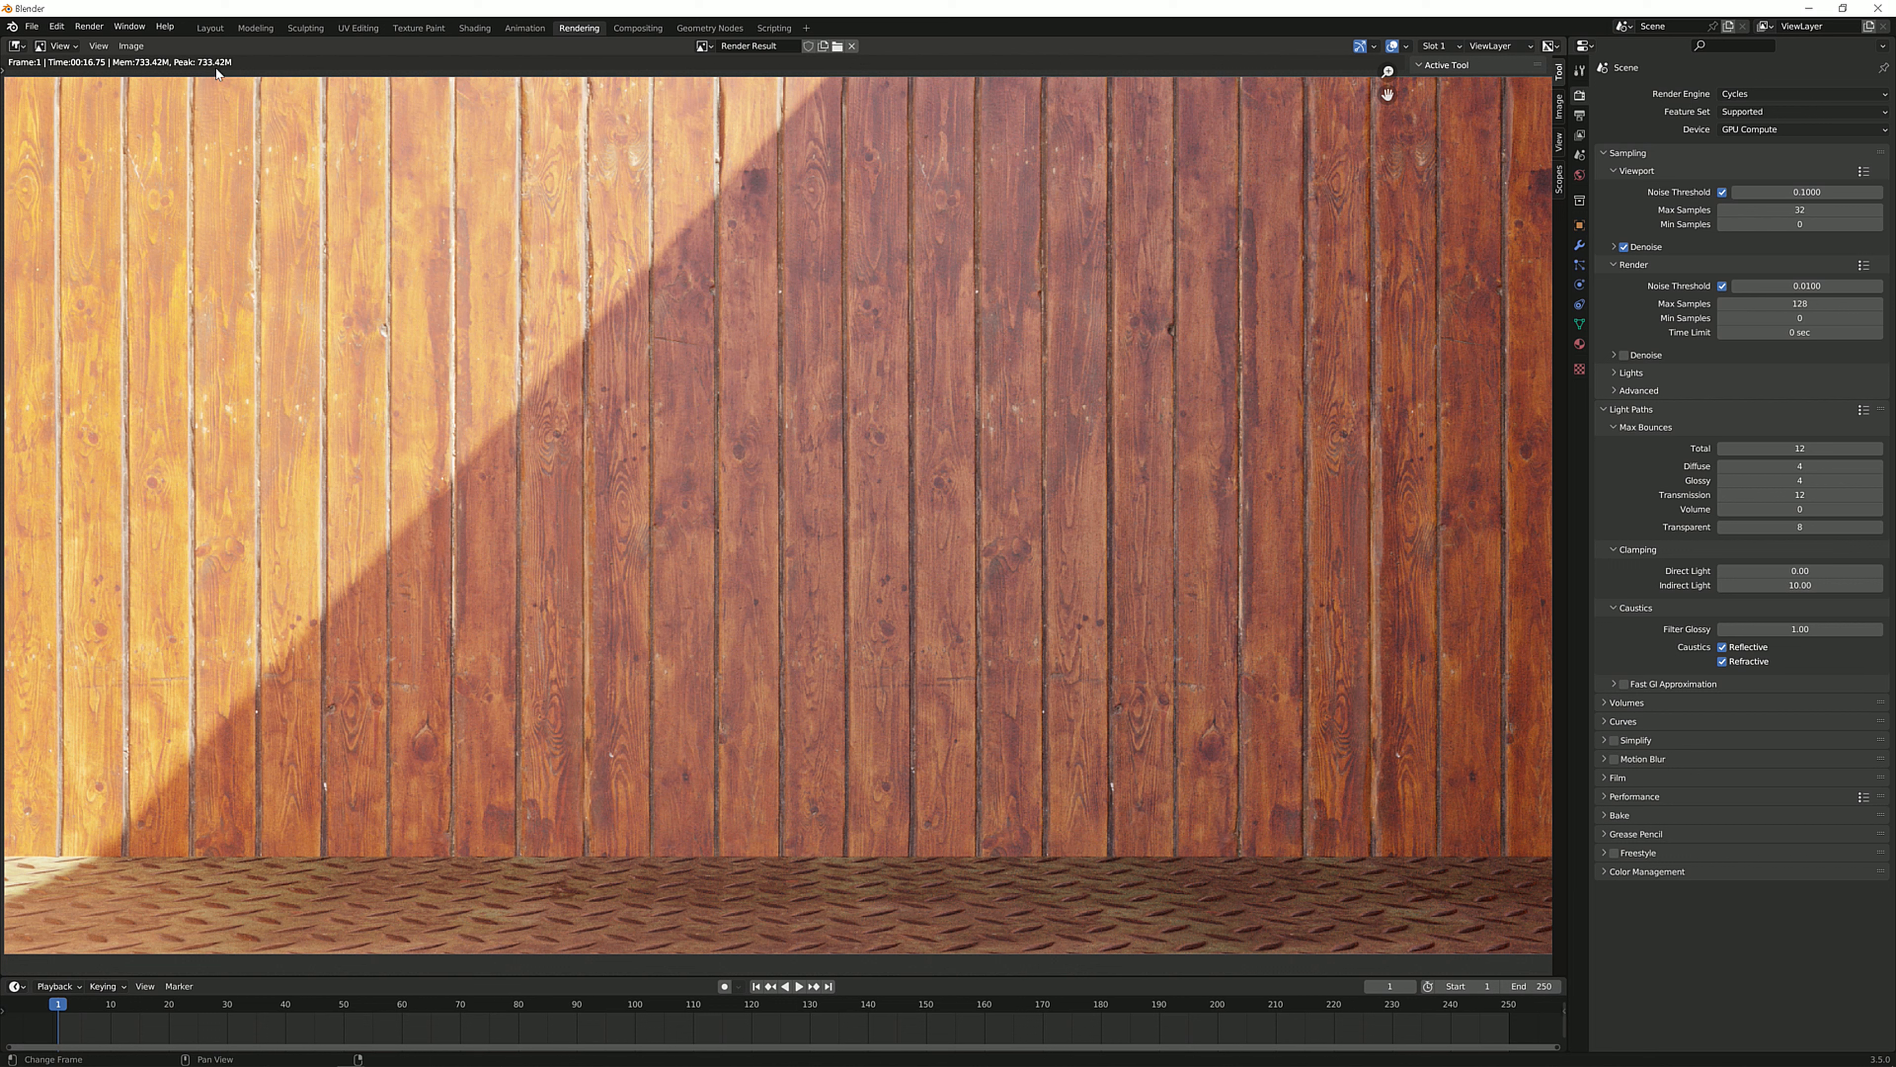
mouse_move(218, 74)
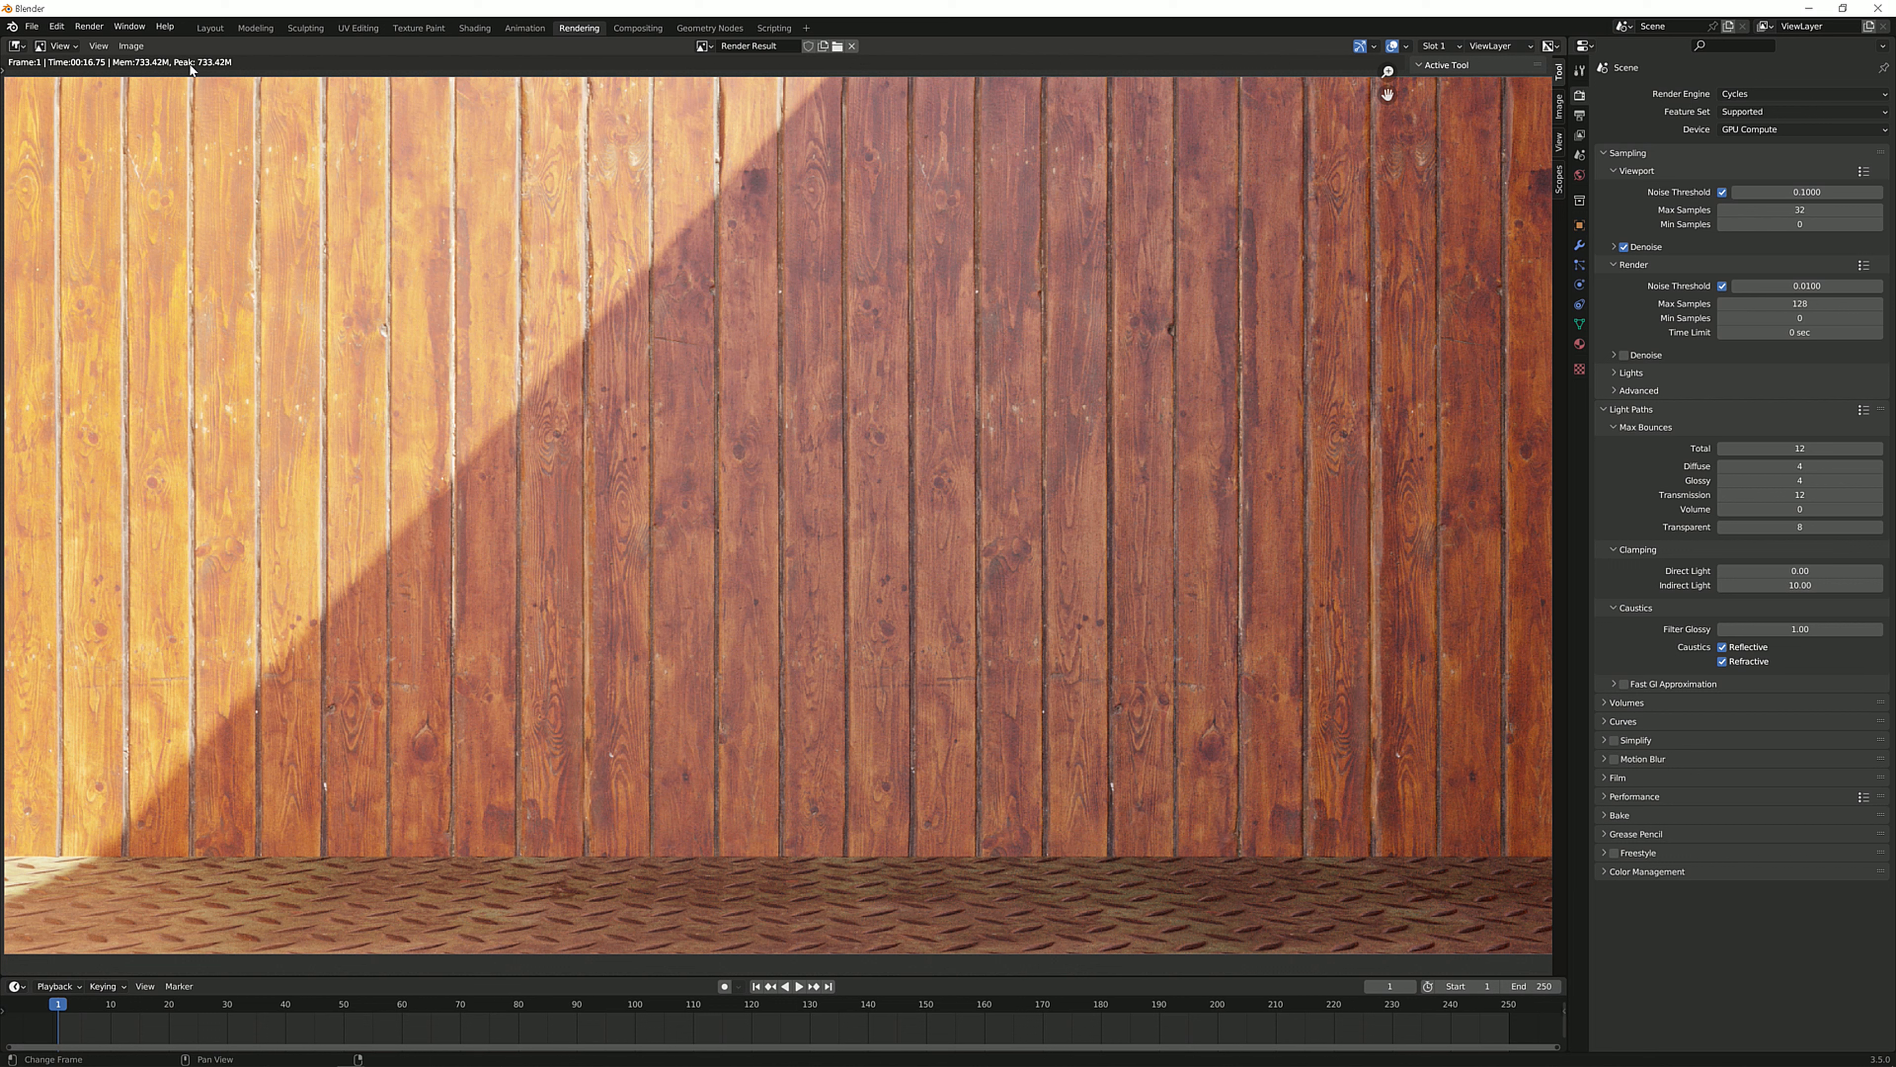
mouse_move(184, 72)
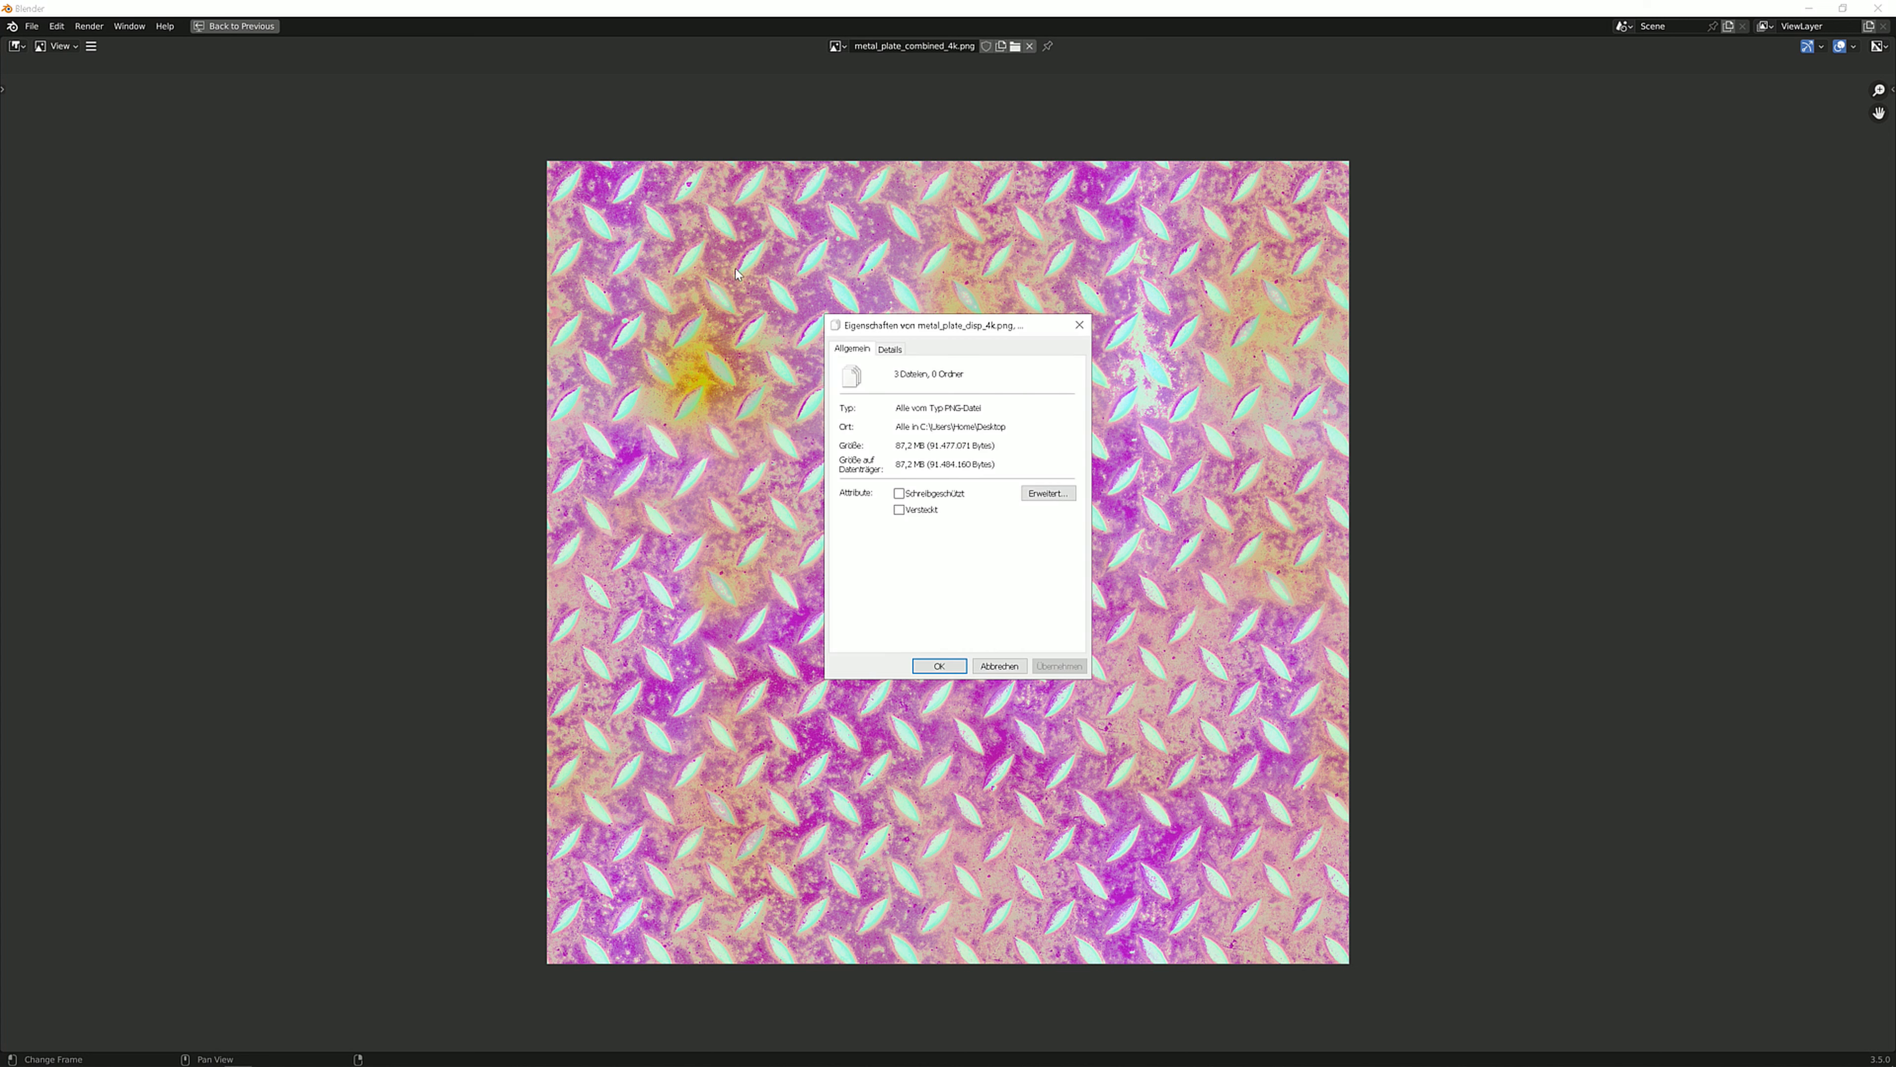
mouse_move(960, 484)
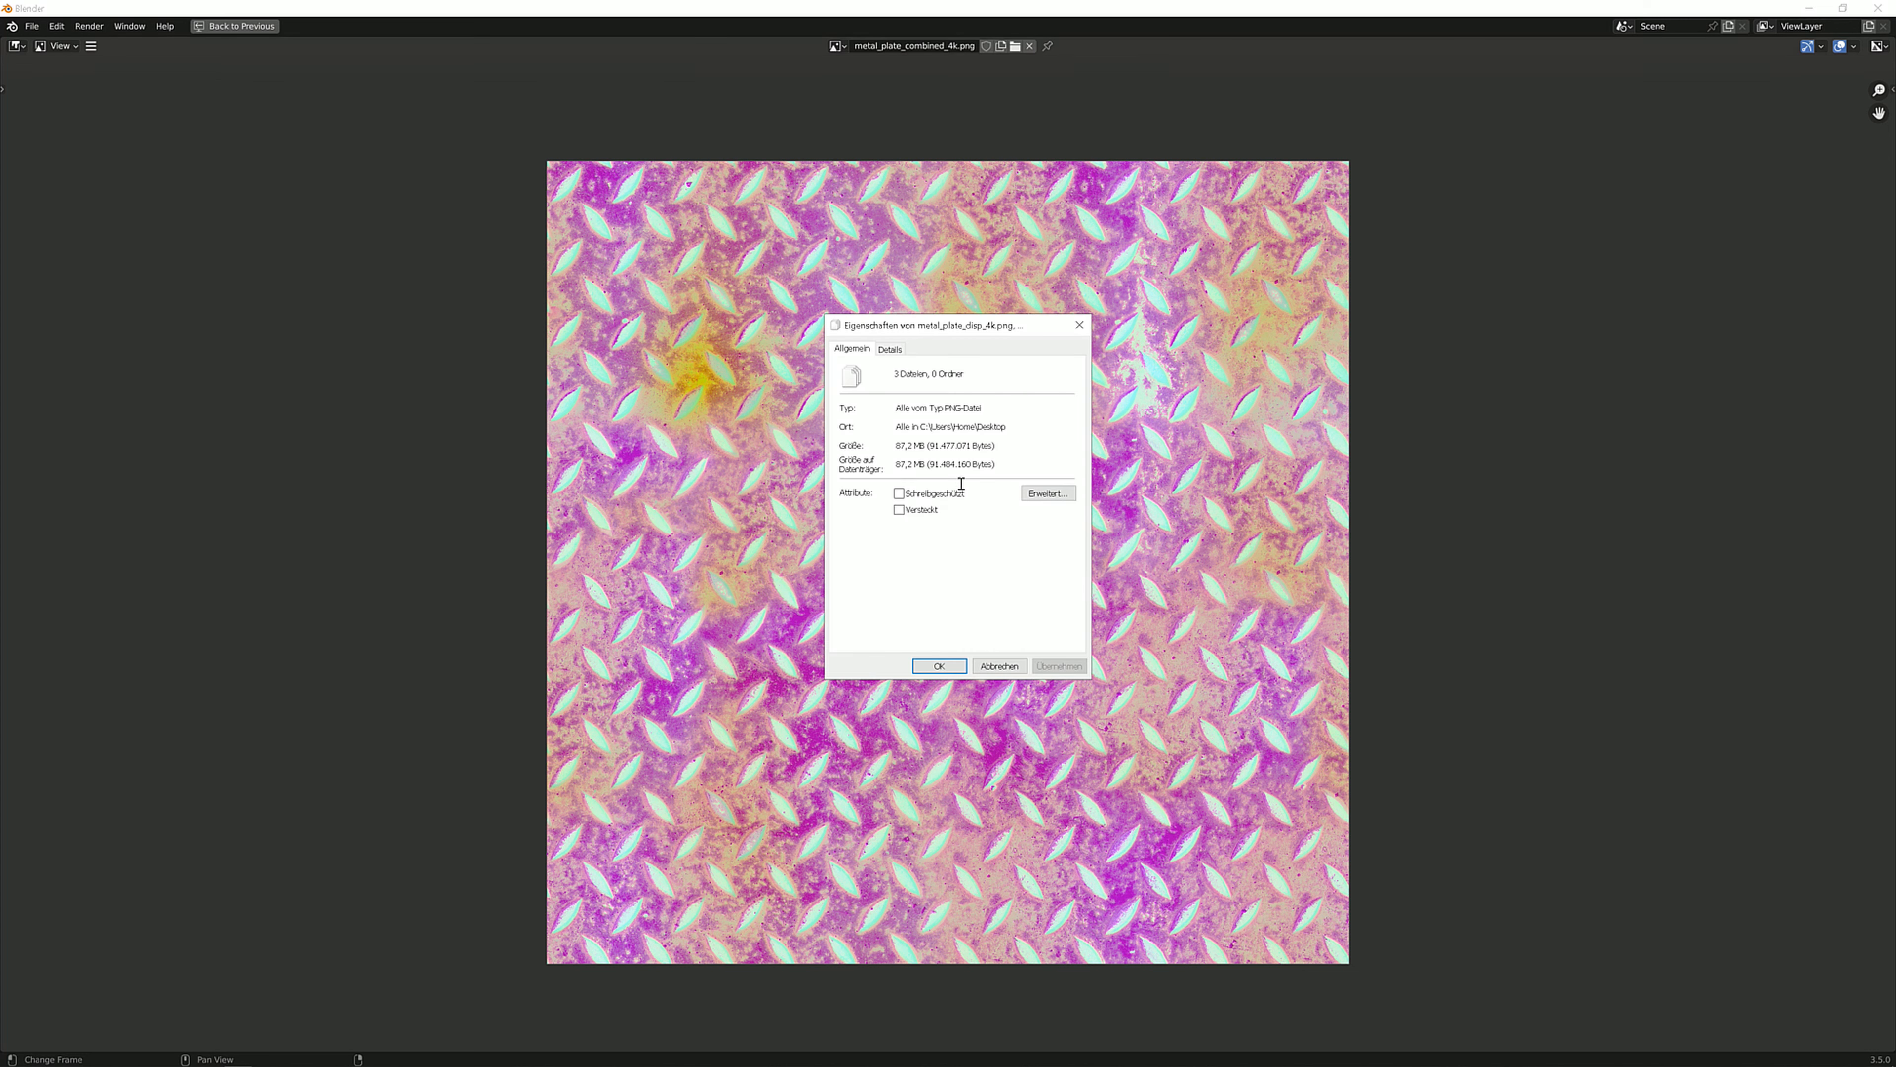
mouse_move(910, 447)
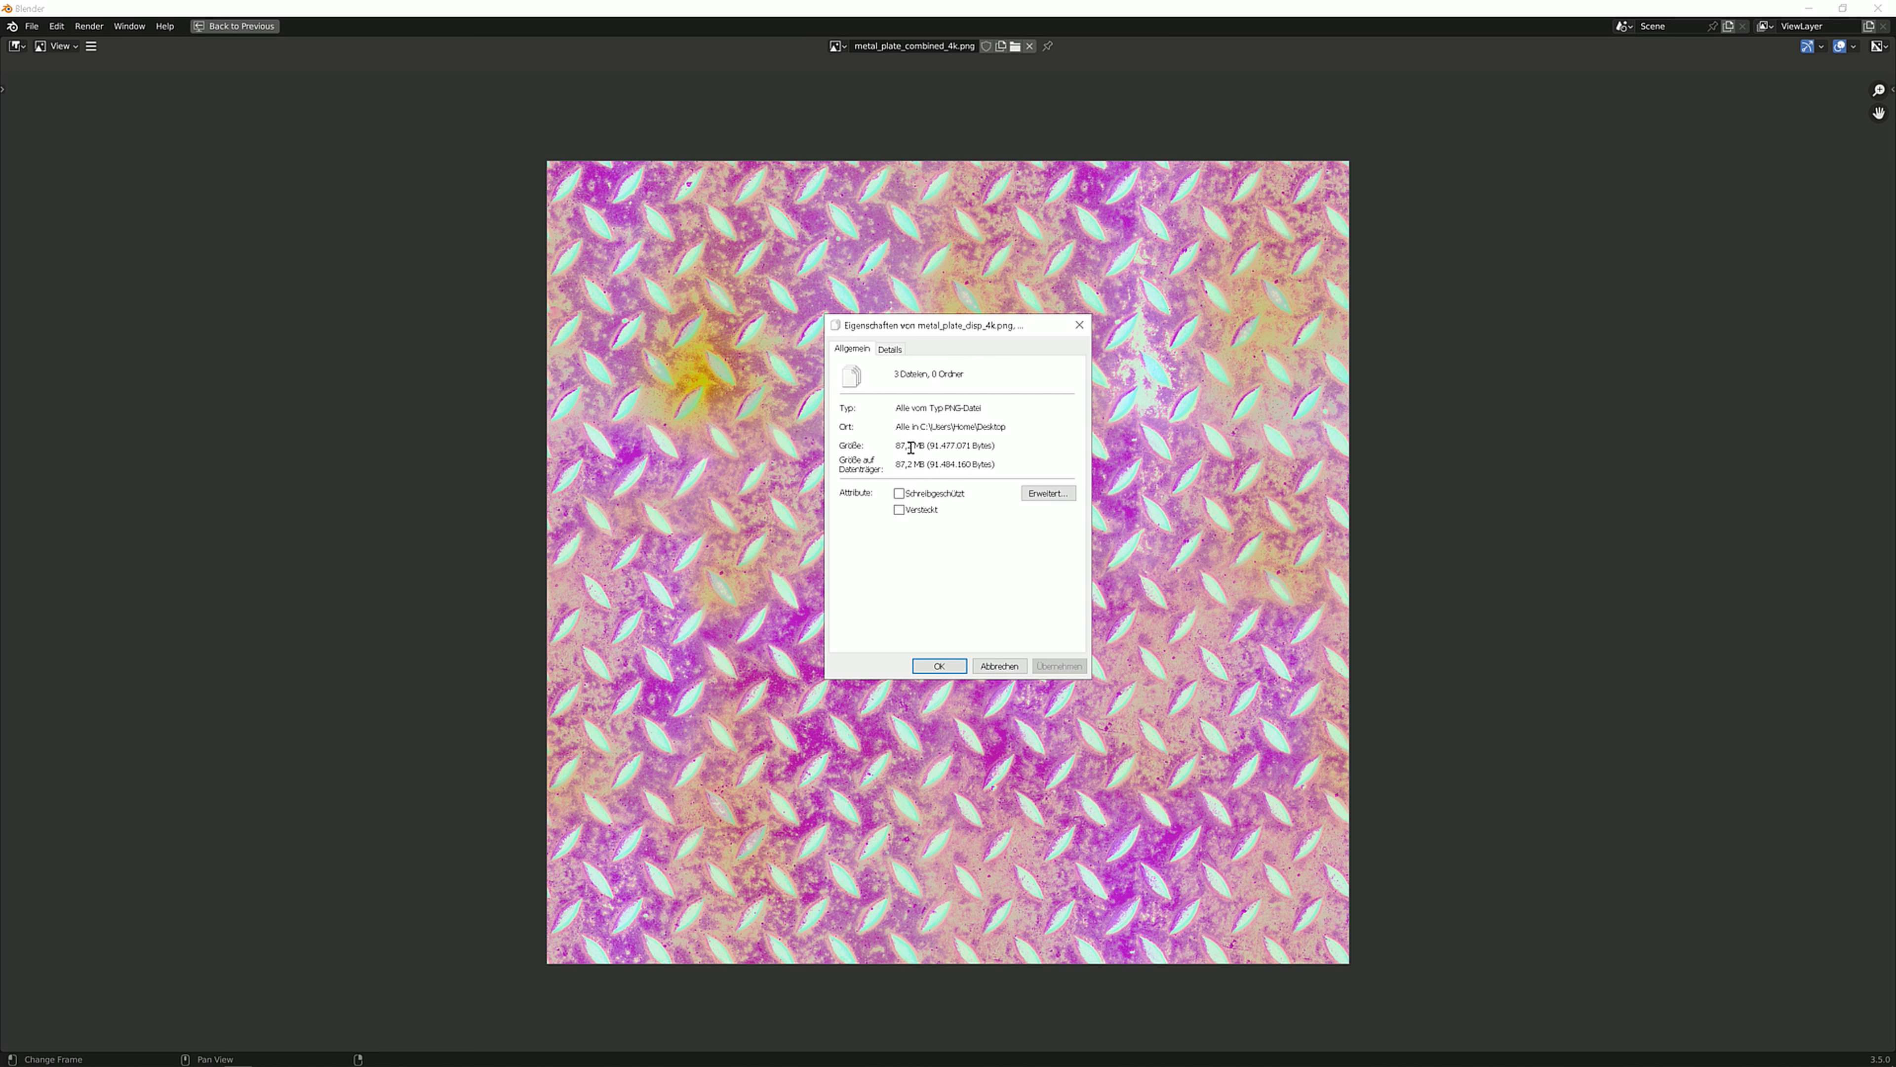
mouse_move(889, 443)
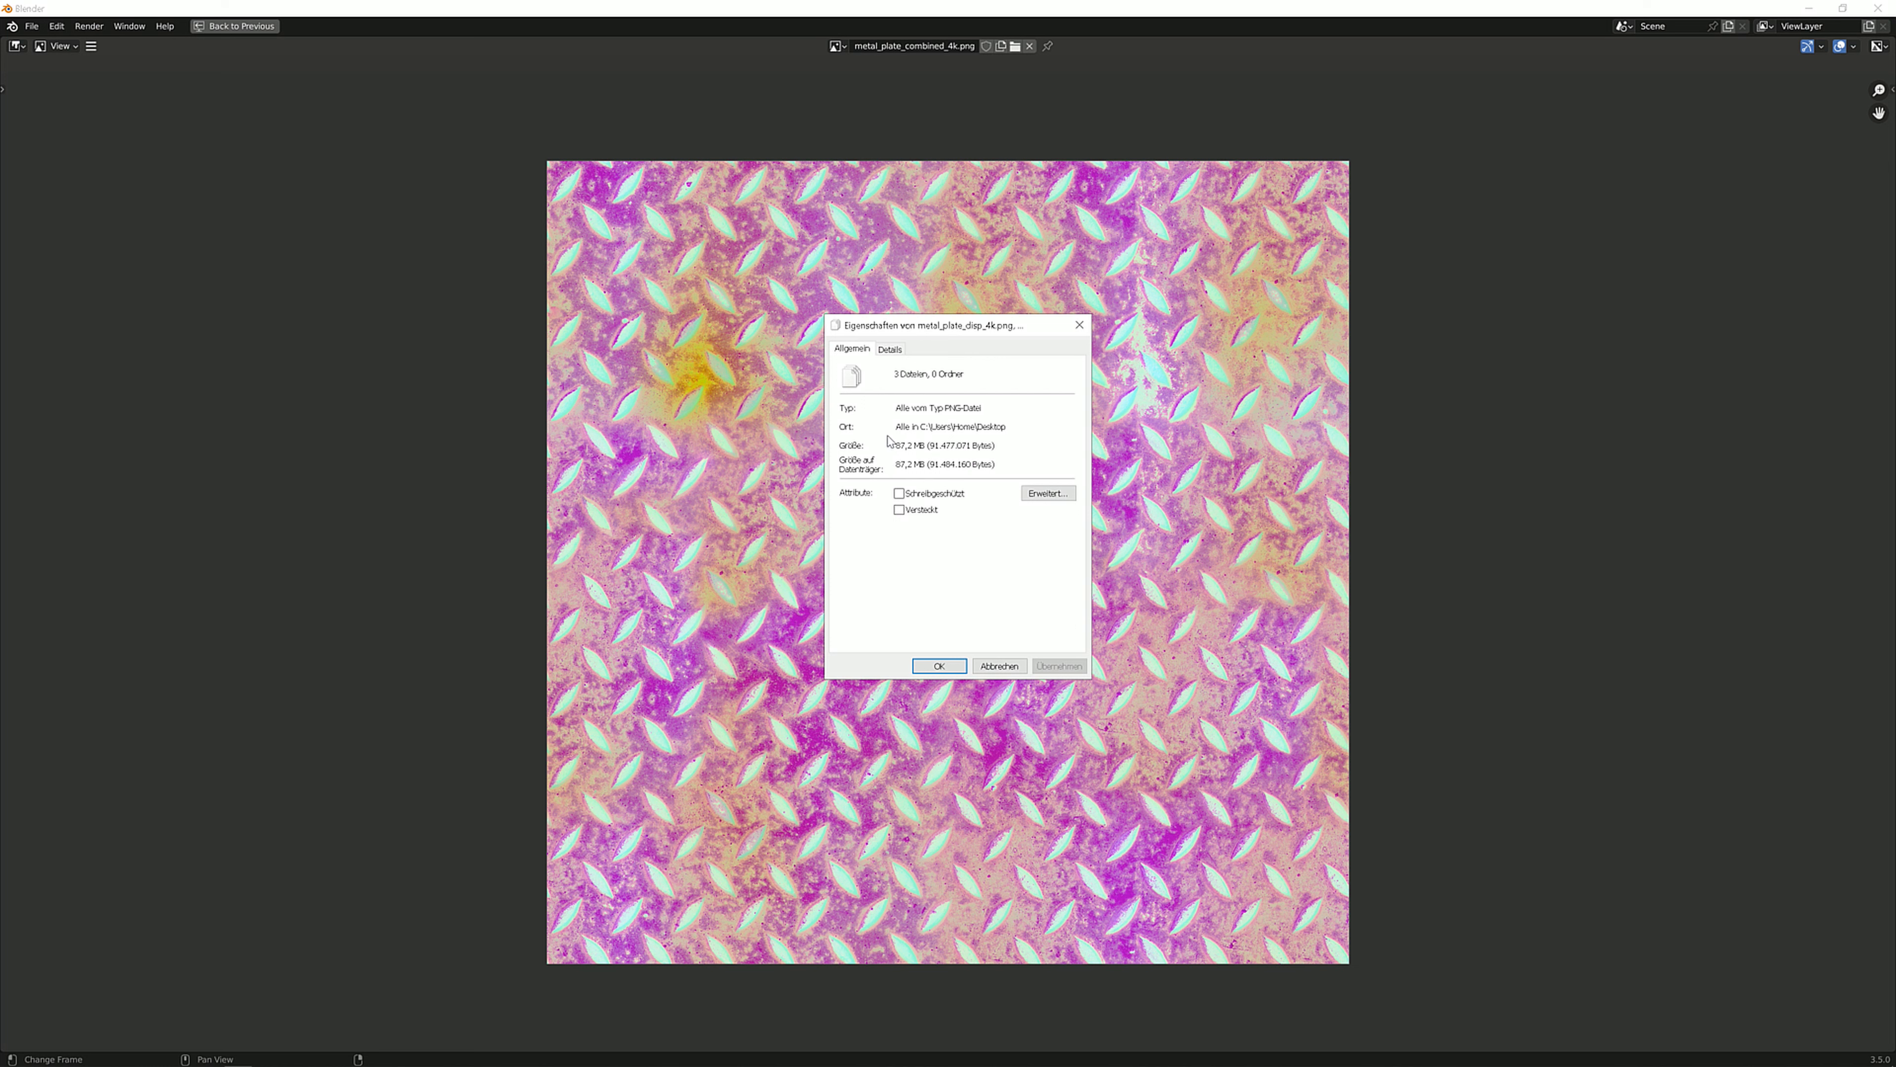
mouse_move(1001, 382)
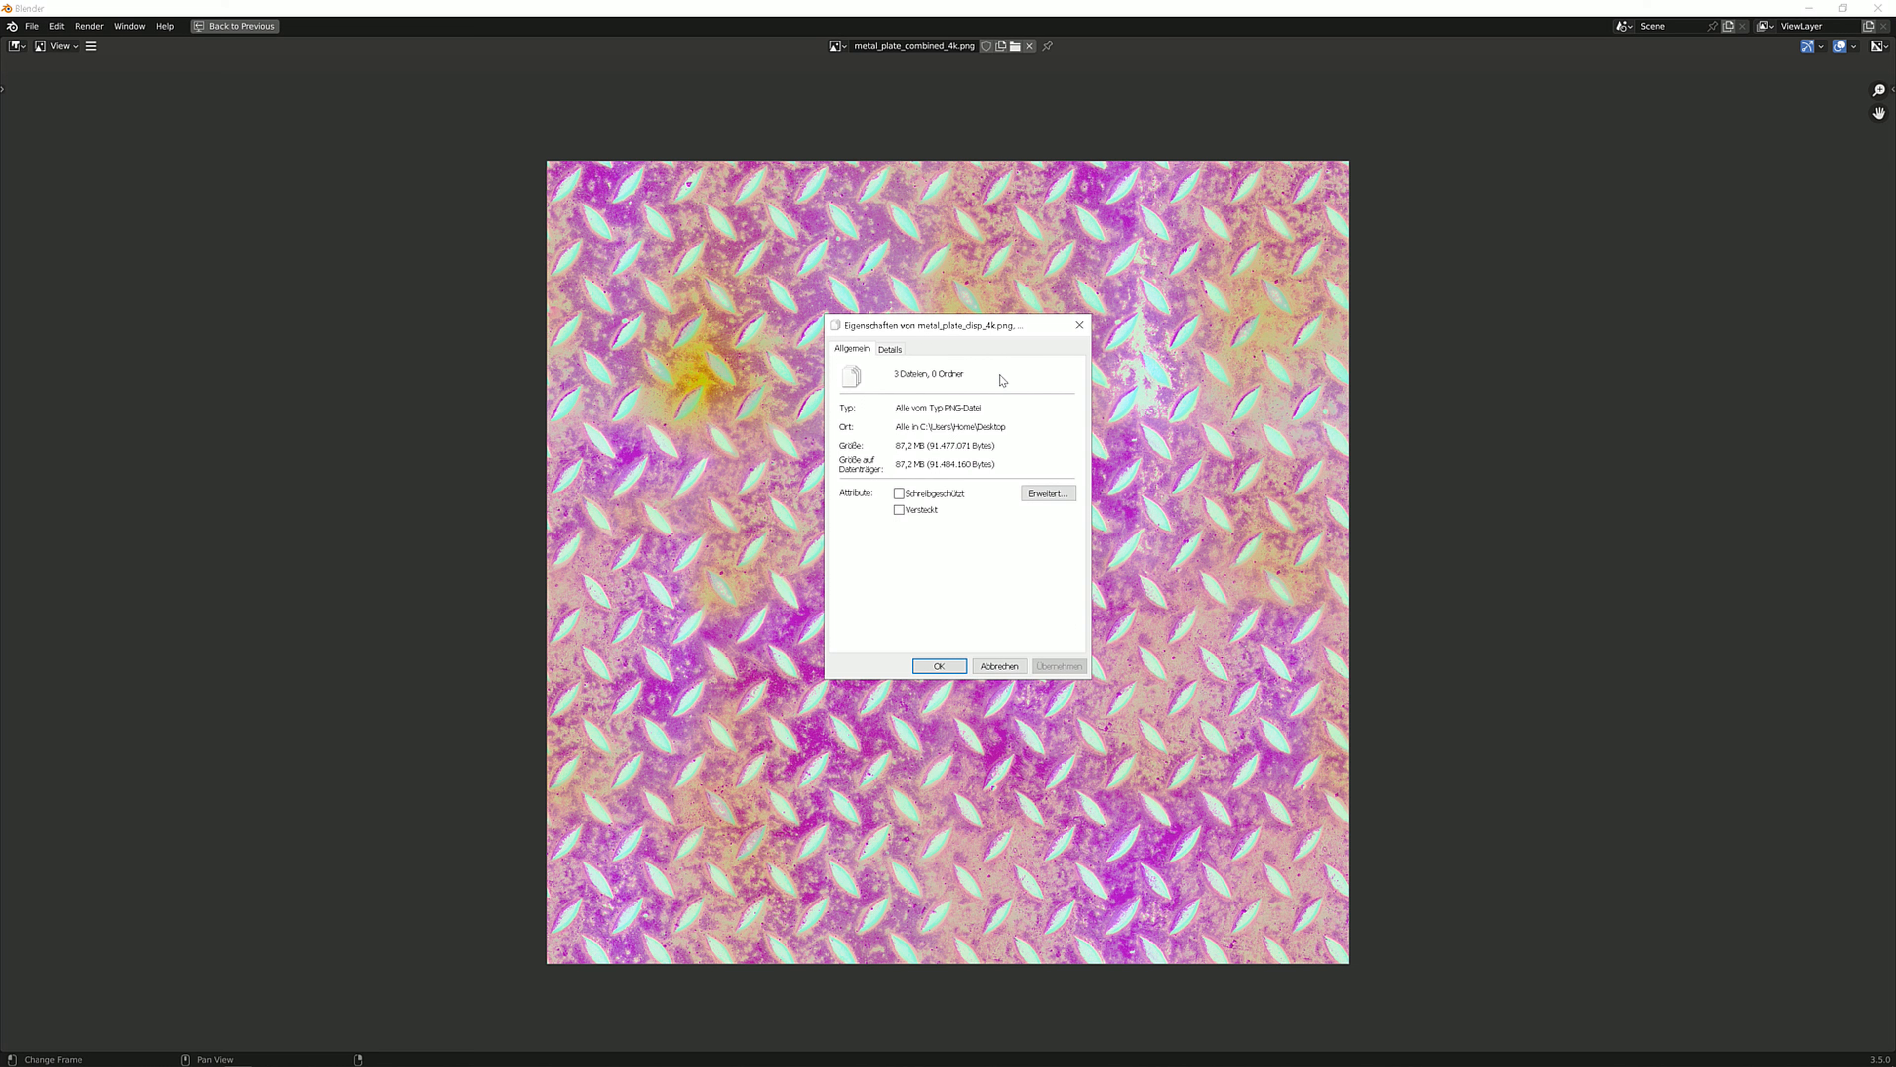
Show the packed pink texture alongside the three source maps' file properties, 87.2 MB total
click(939, 665)
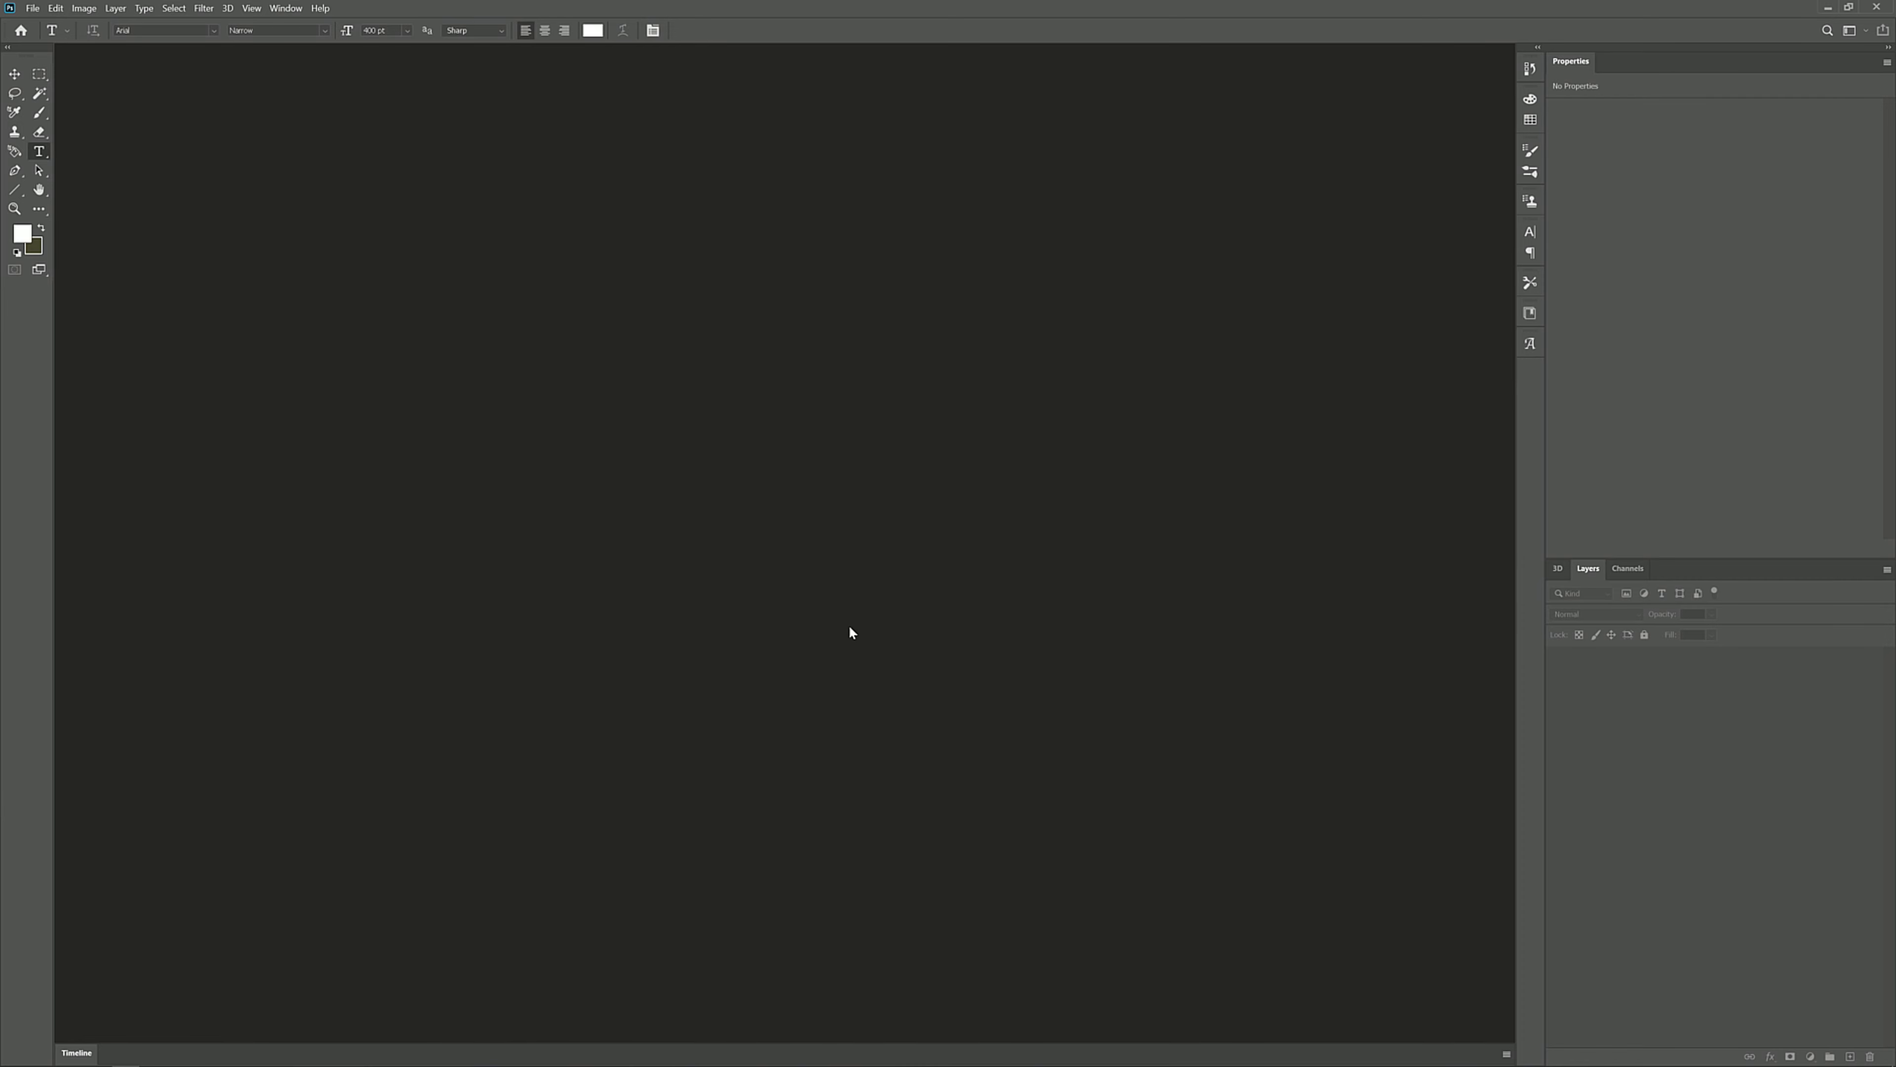
mouse_move(604, 400)
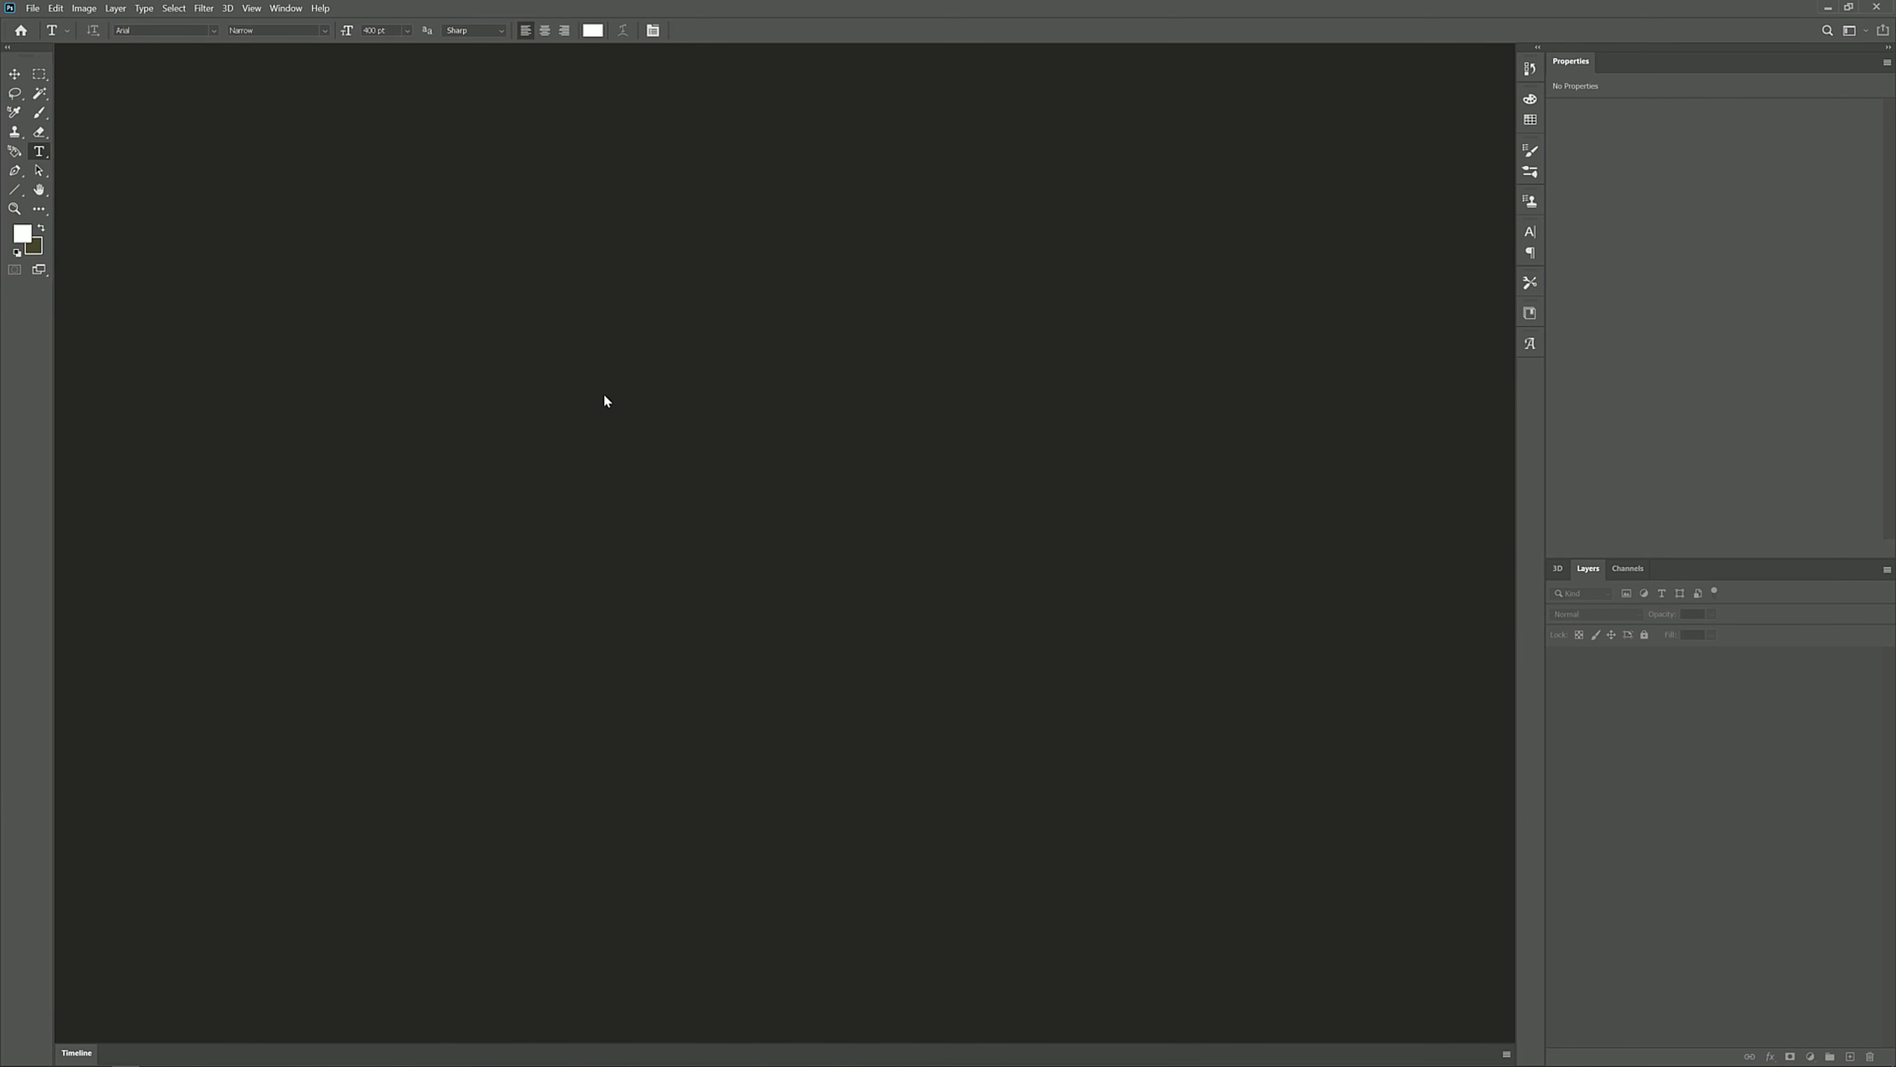
mouse_move(594, 384)
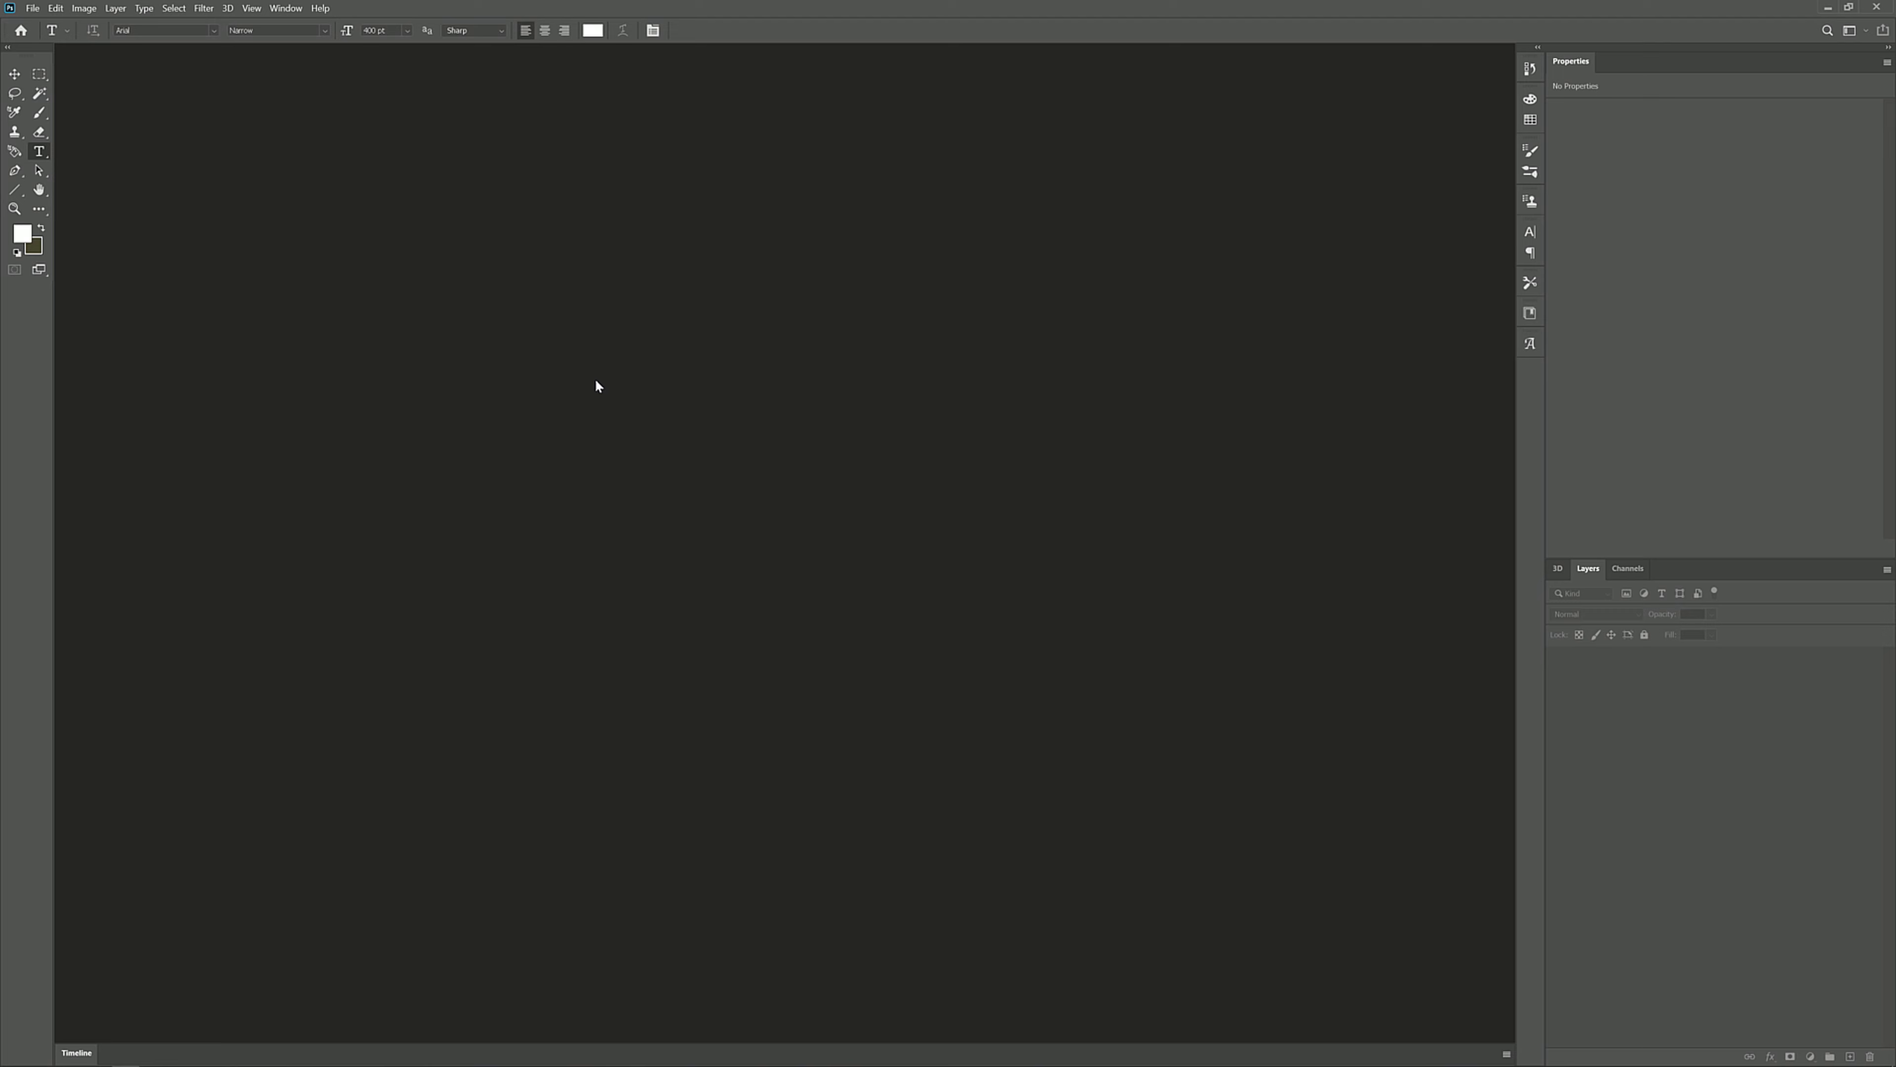
mouse_move(593, 365)
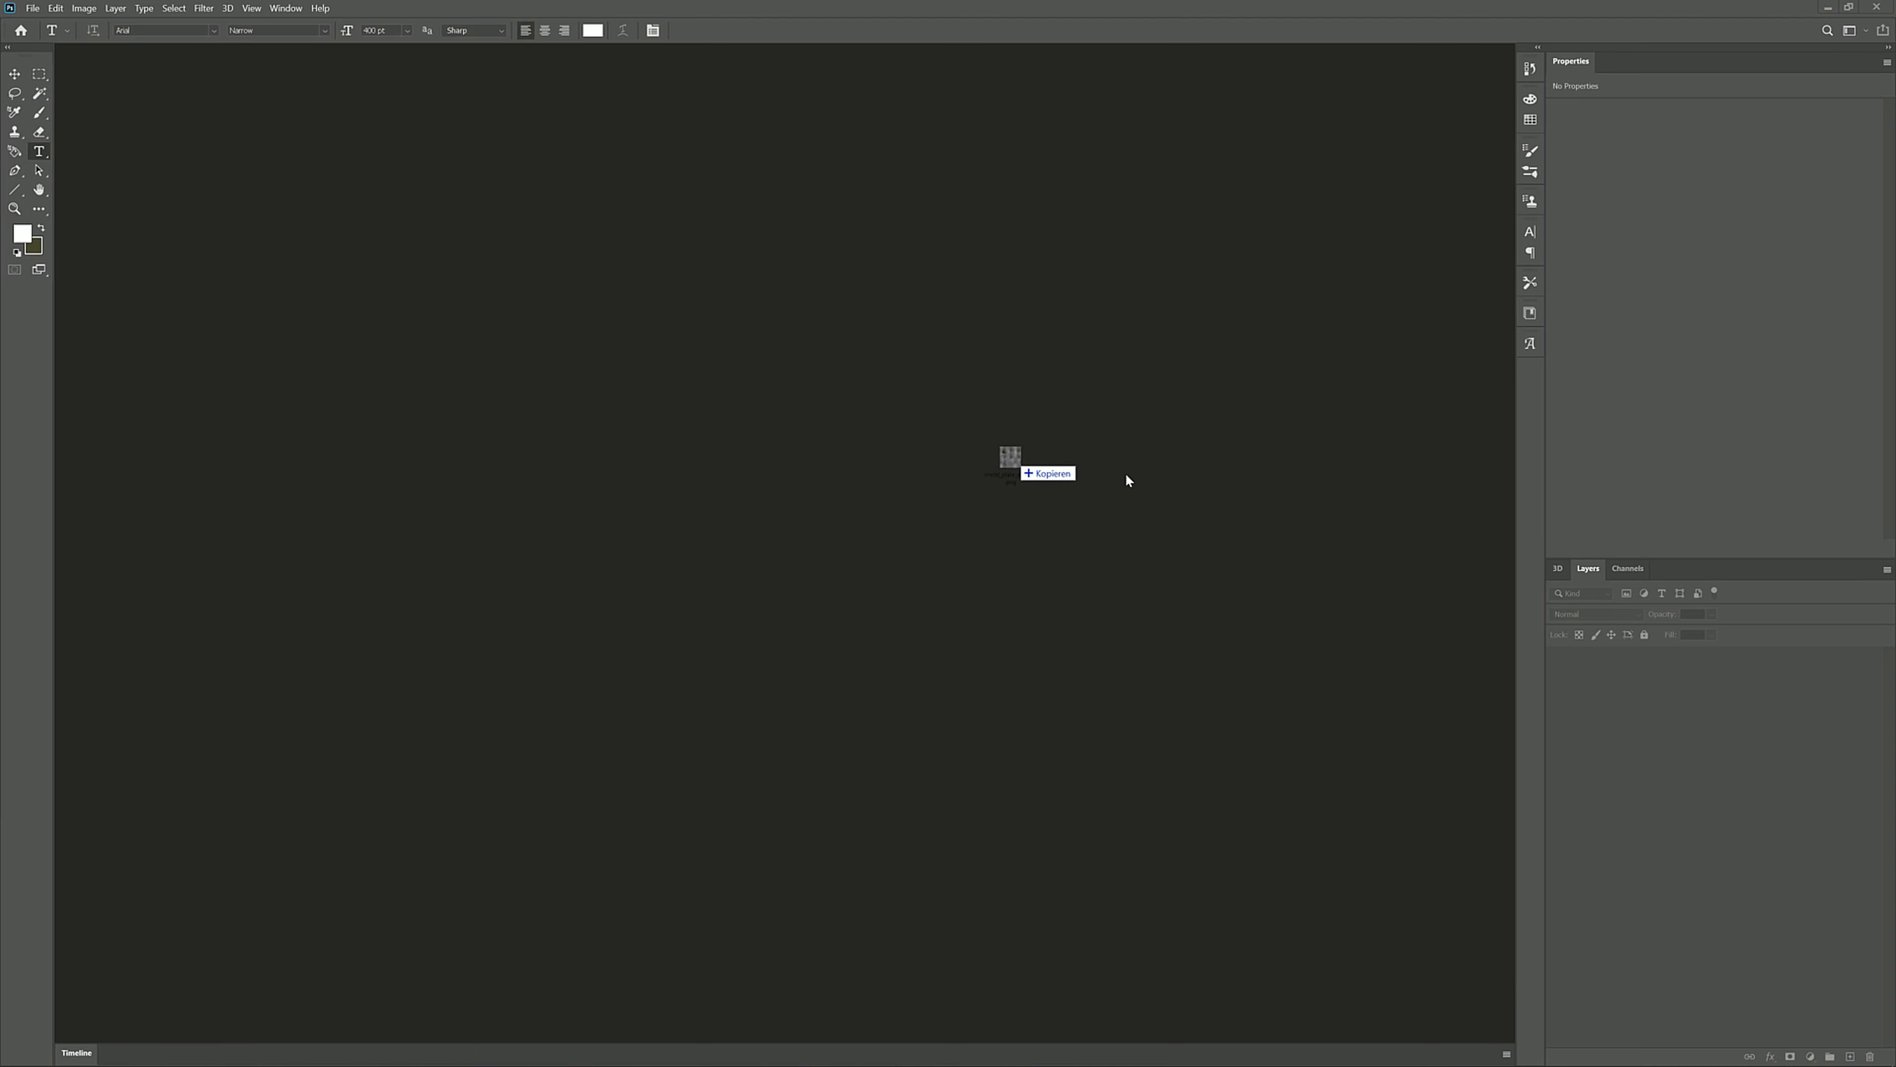
Load metal_plate_disp_4k.png, dismiss the Layer Style dialog and reveal its single Gray channel
click(1009, 459)
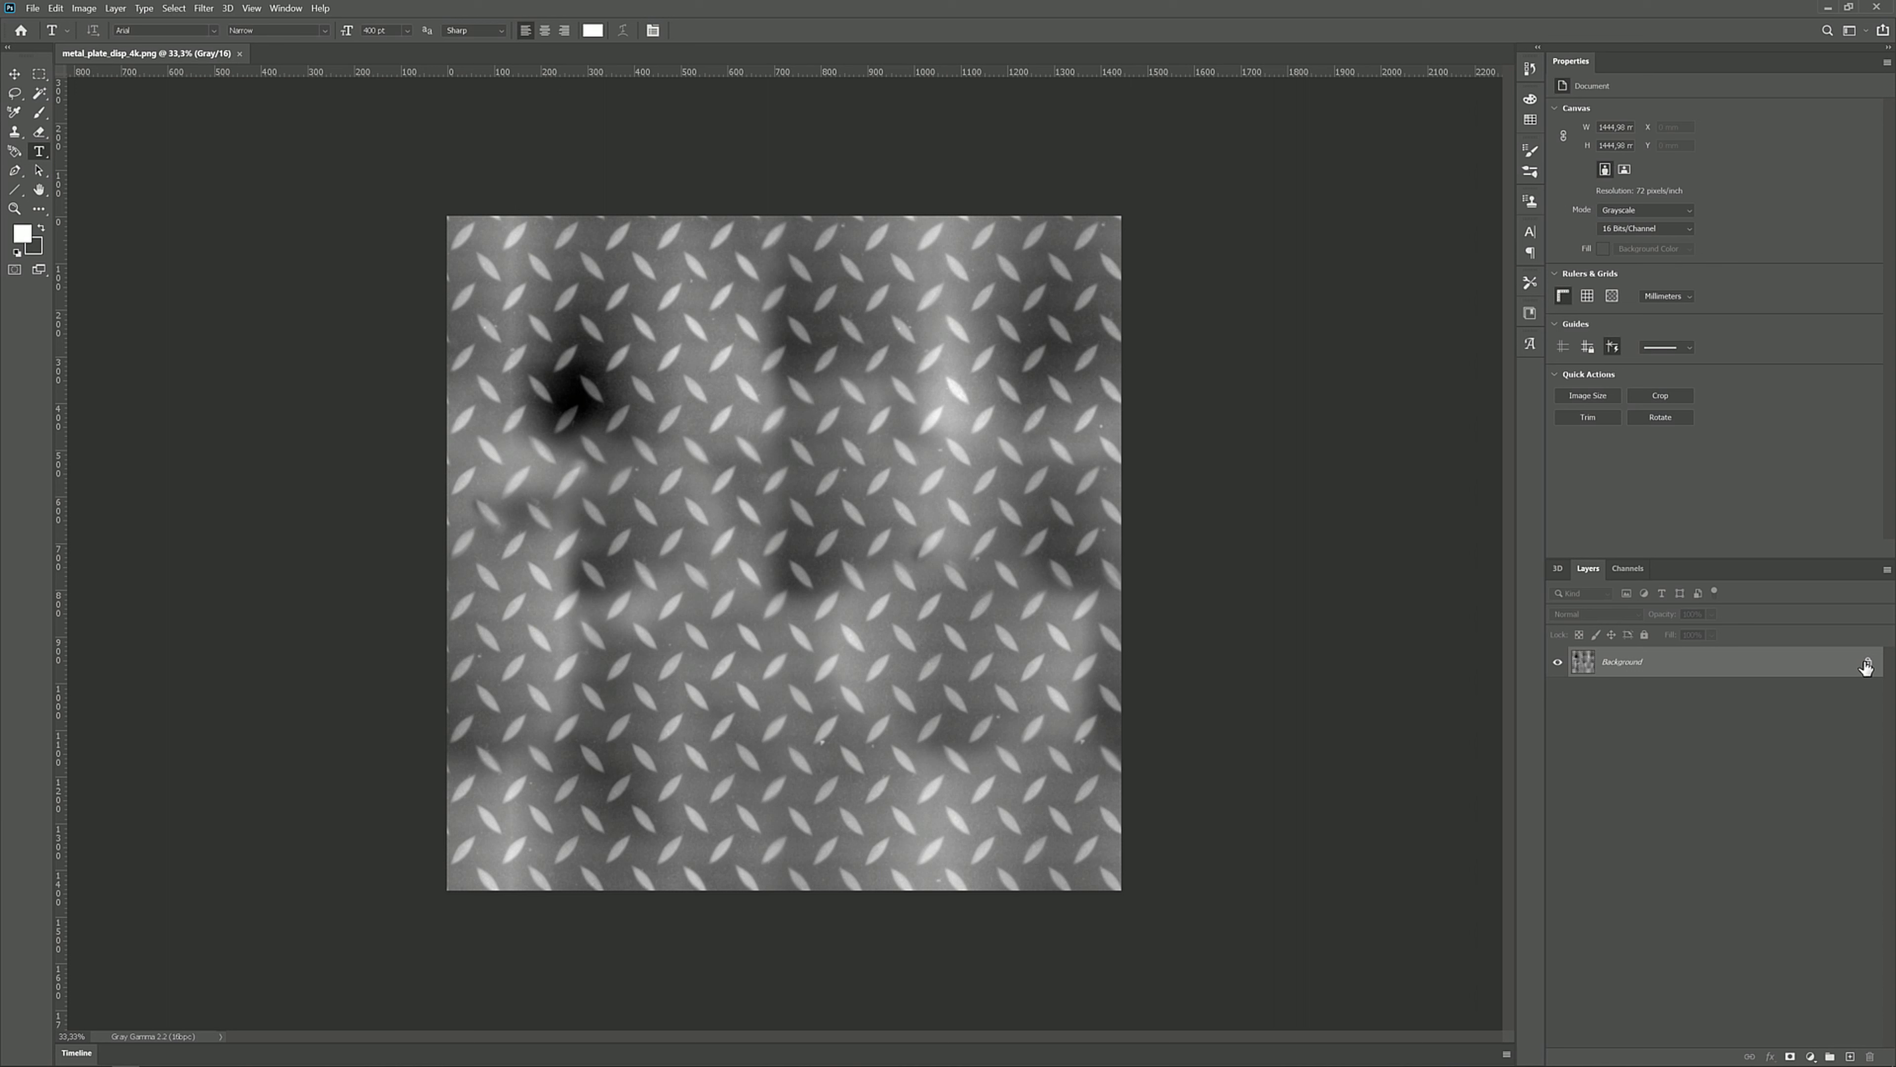
double_click(1621, 662)
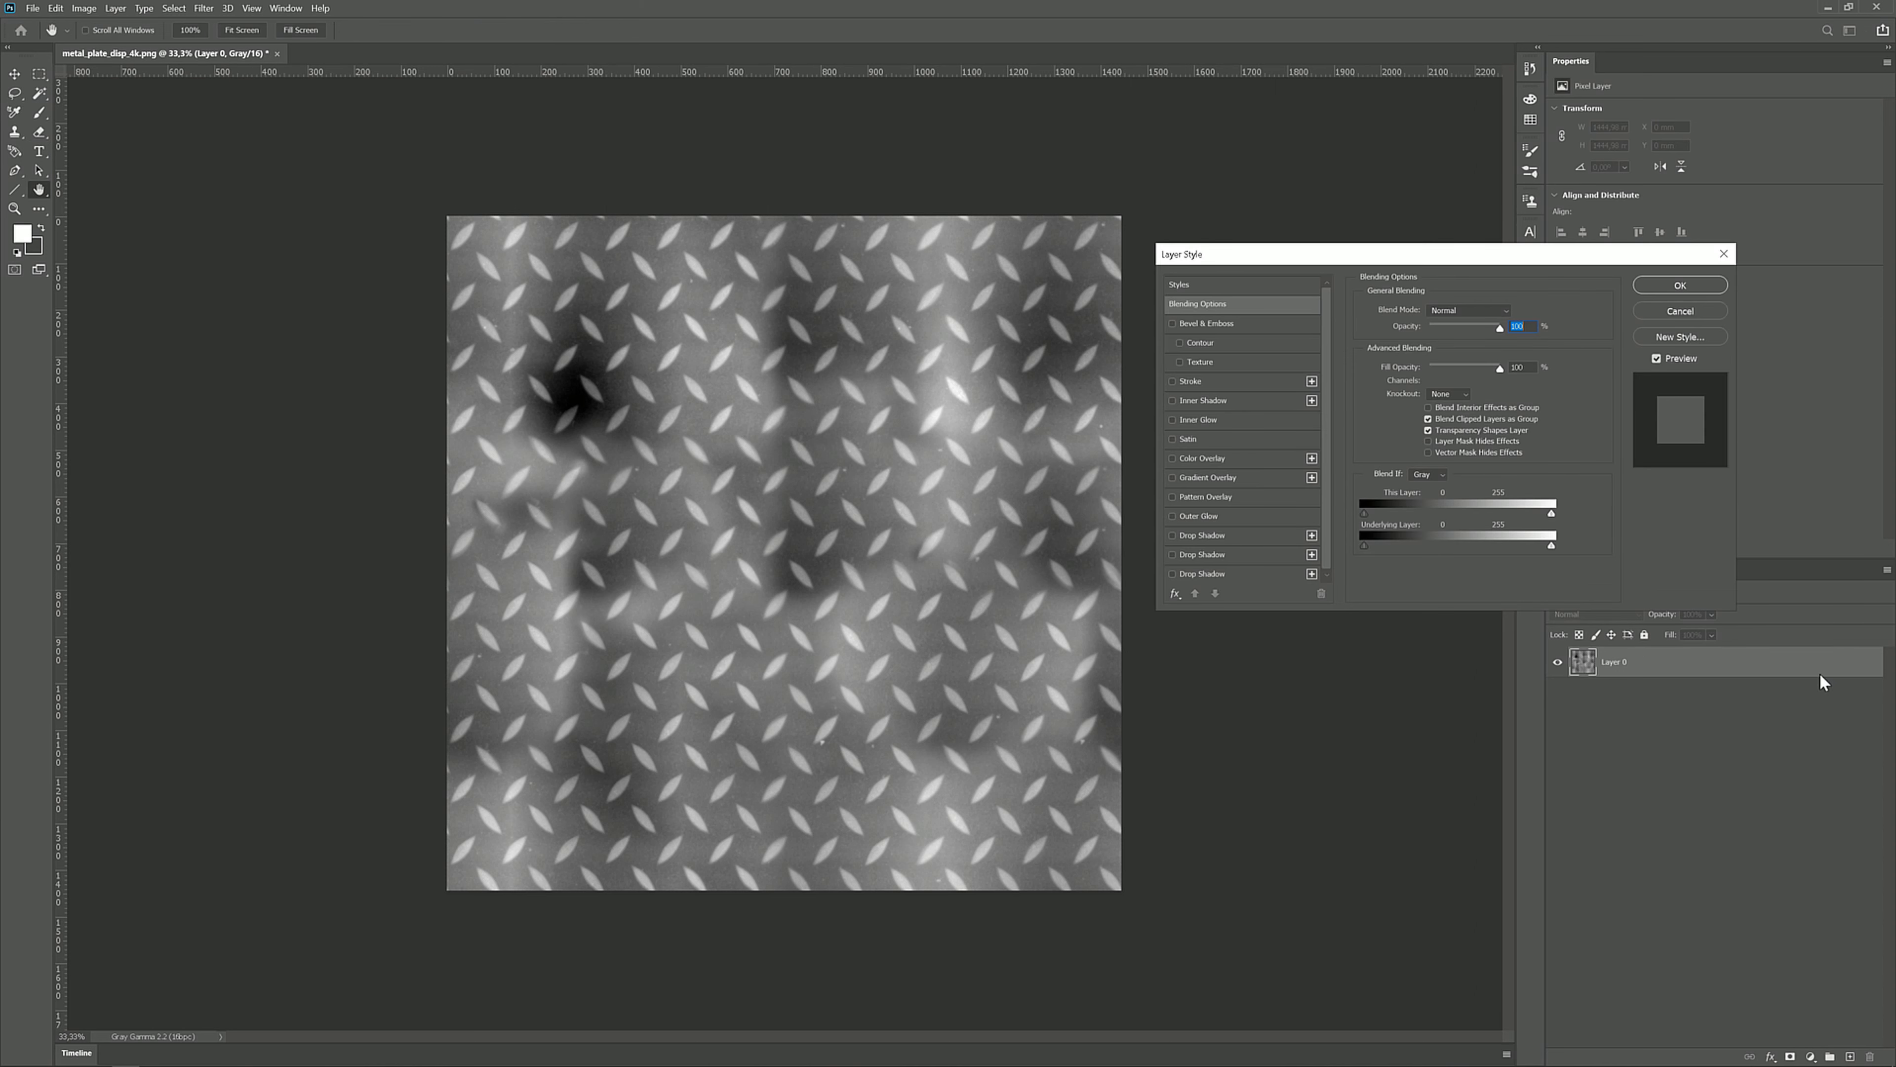
mouse_move(1596, 481)
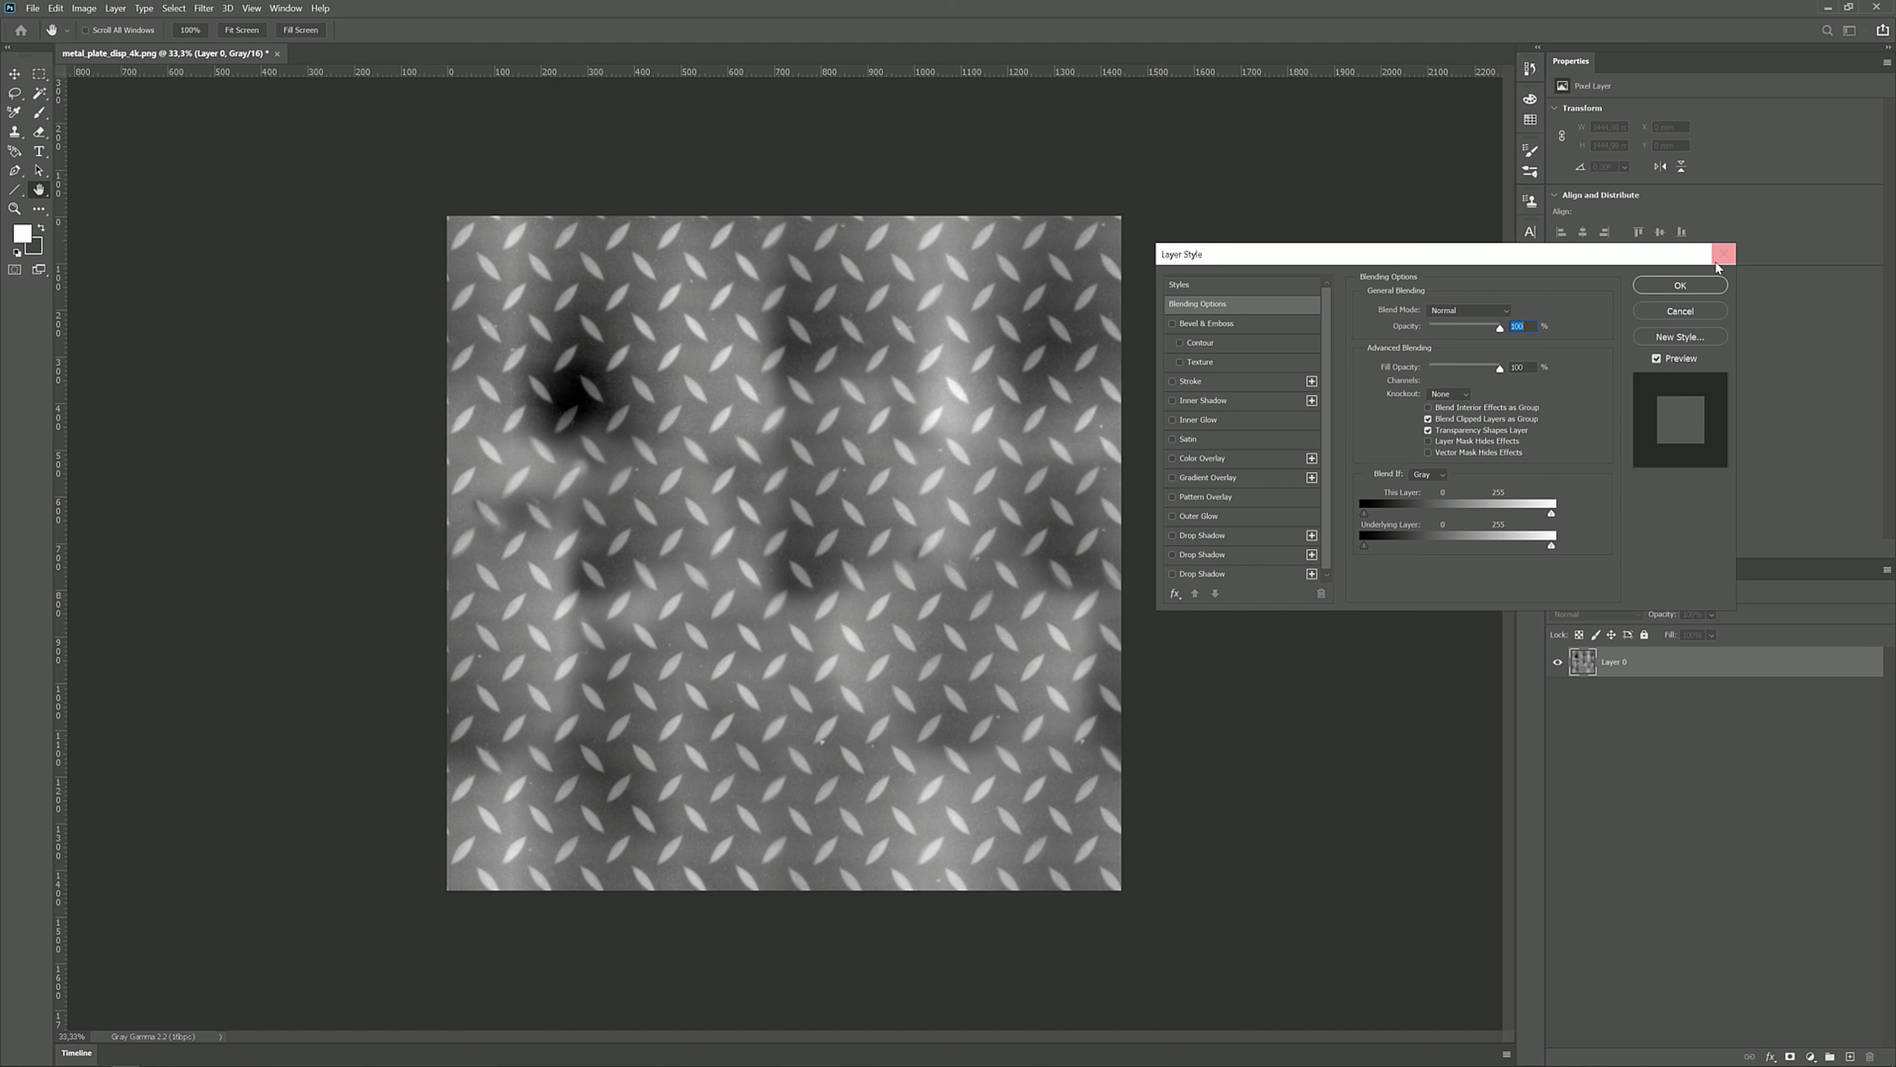
click(1723, 252)
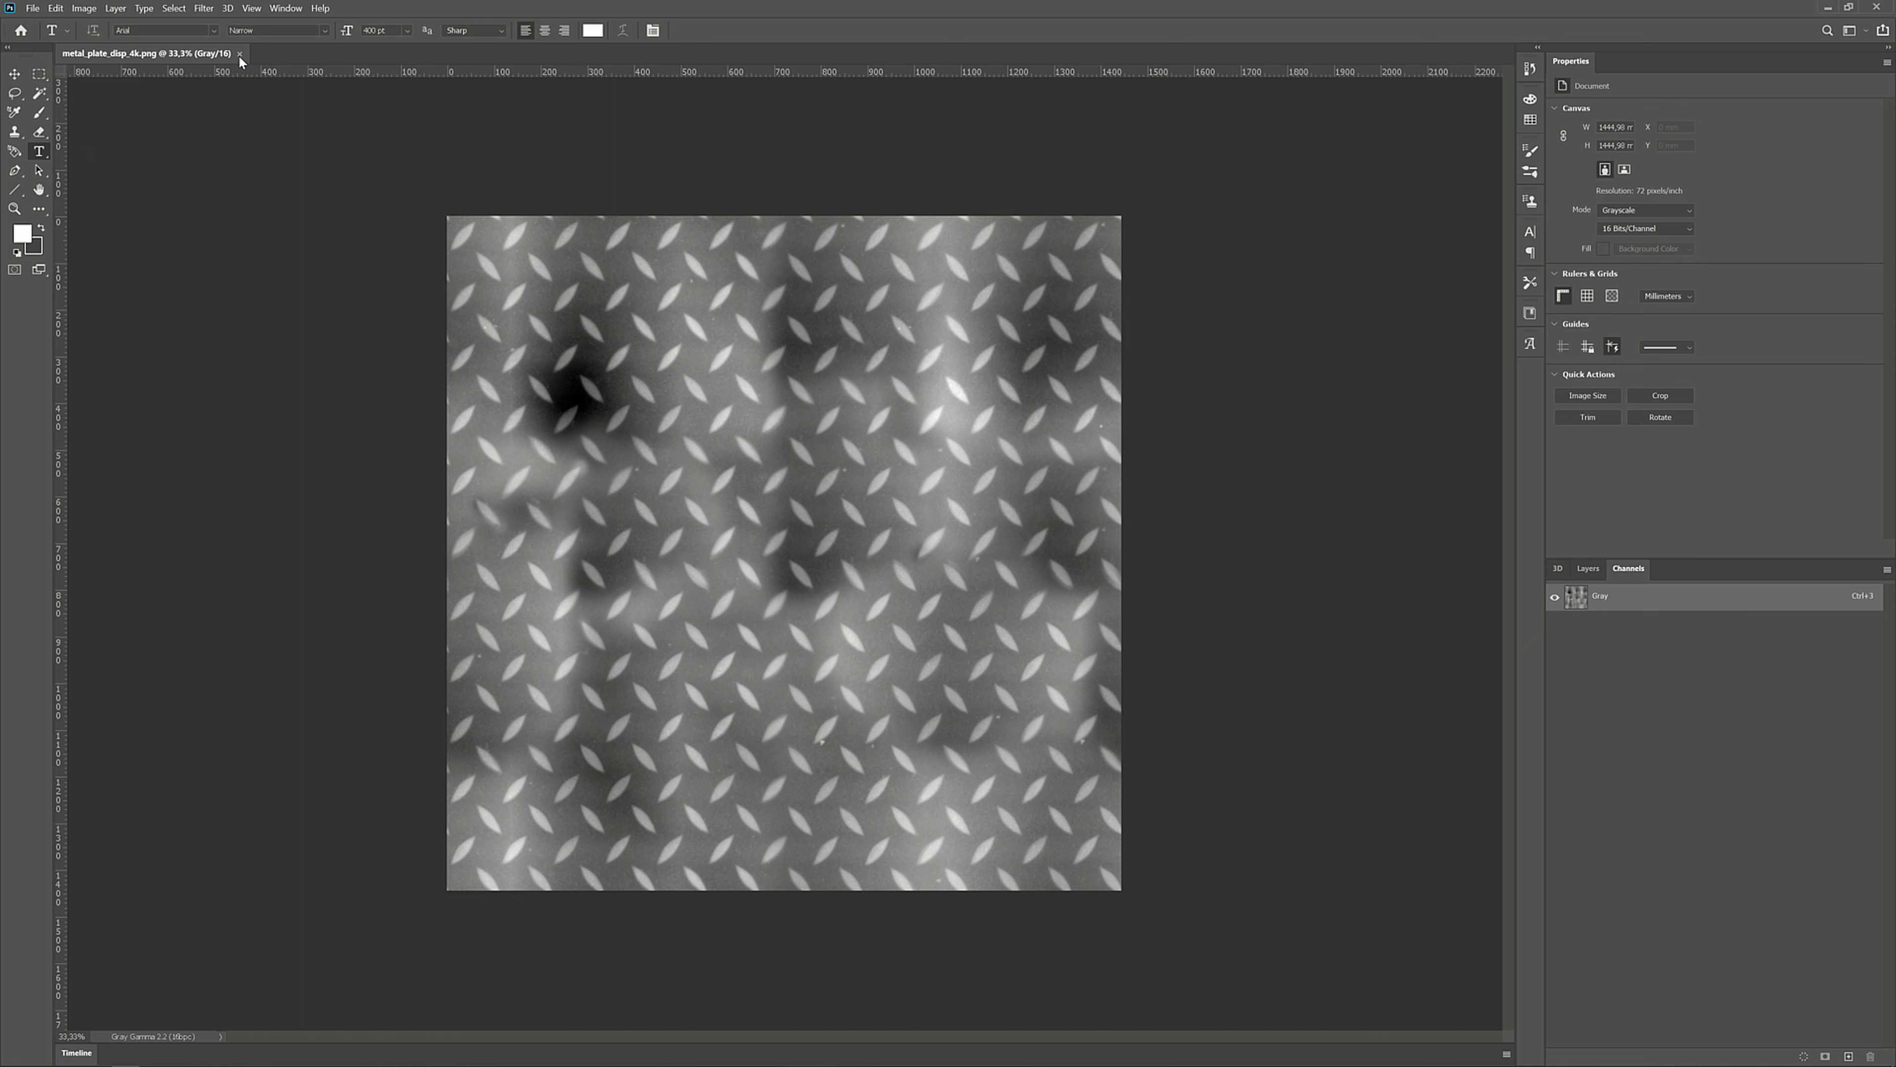
mouse_move(239, 58)
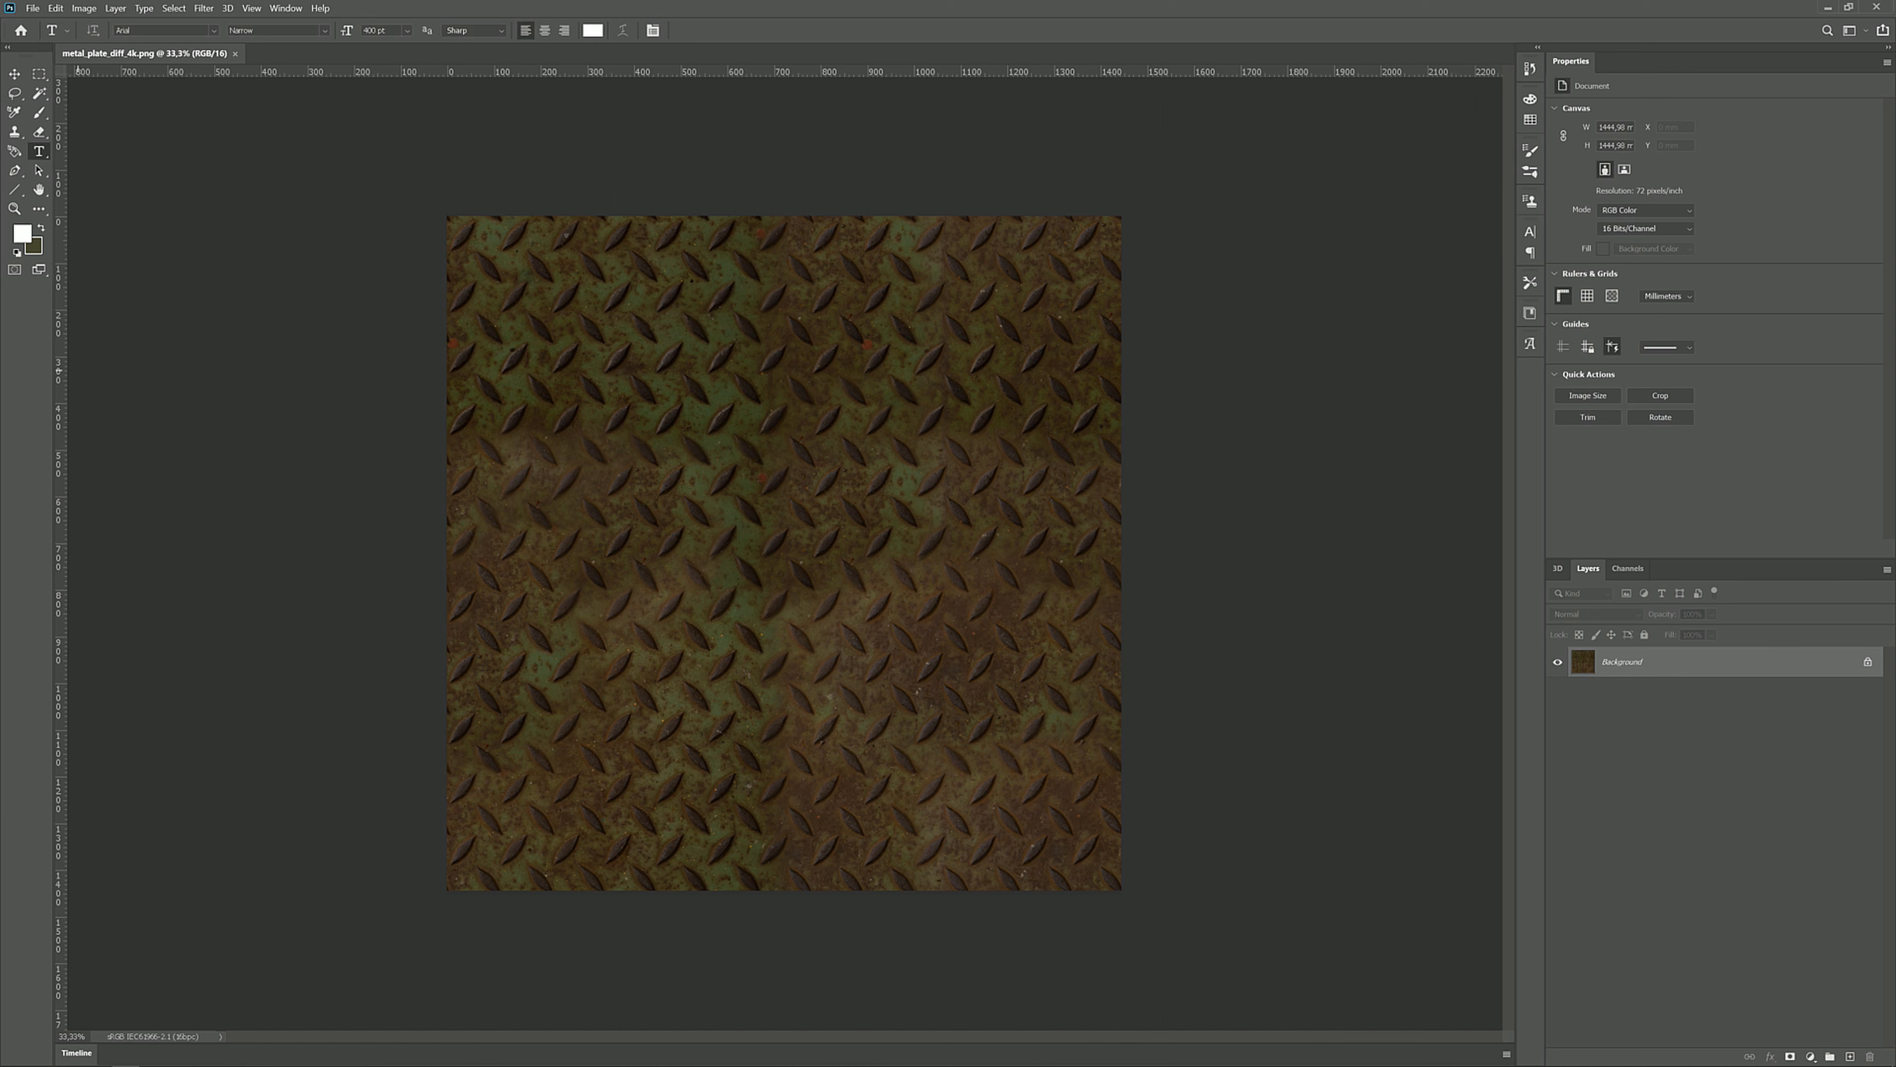
mouse_move(513, 457)
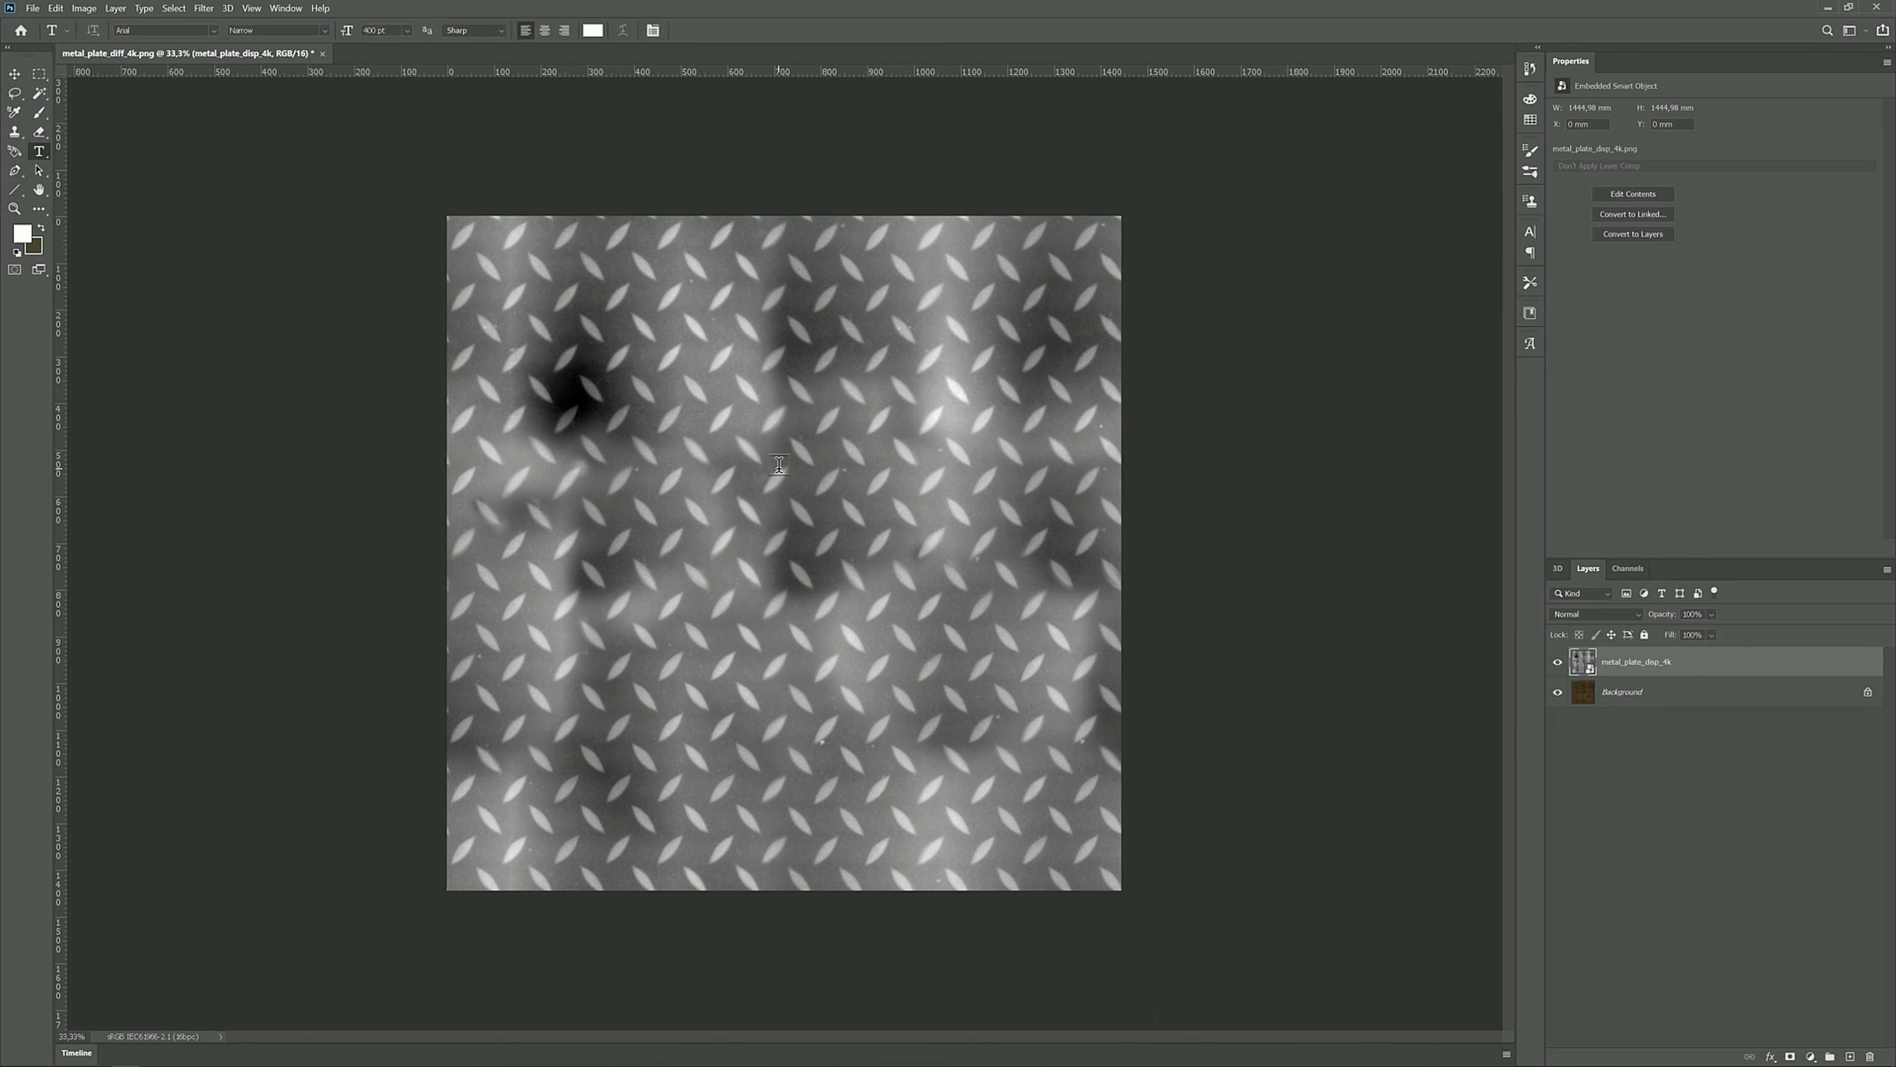
mouse_move(779, 466)
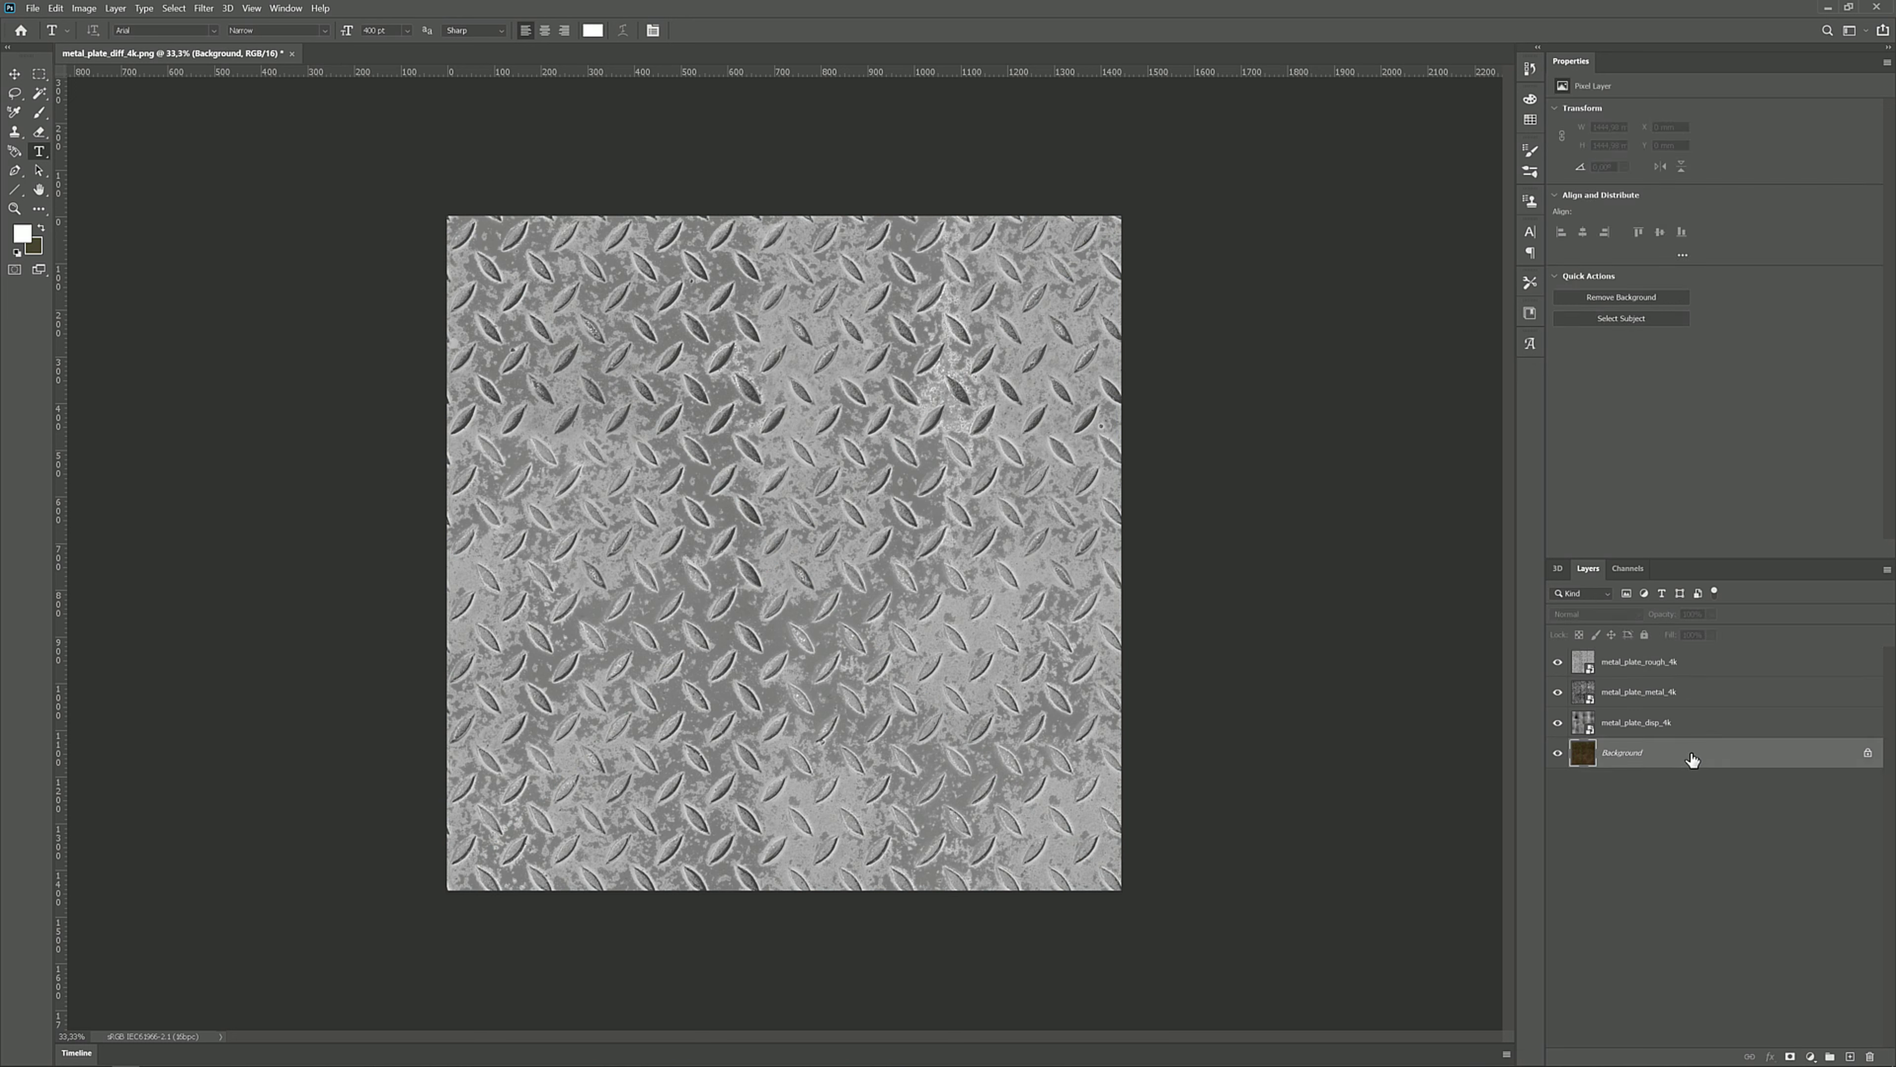
Inspect the stacked map layers and channels, toggling the roughness layer's visibility to compare
click(1637, 722)
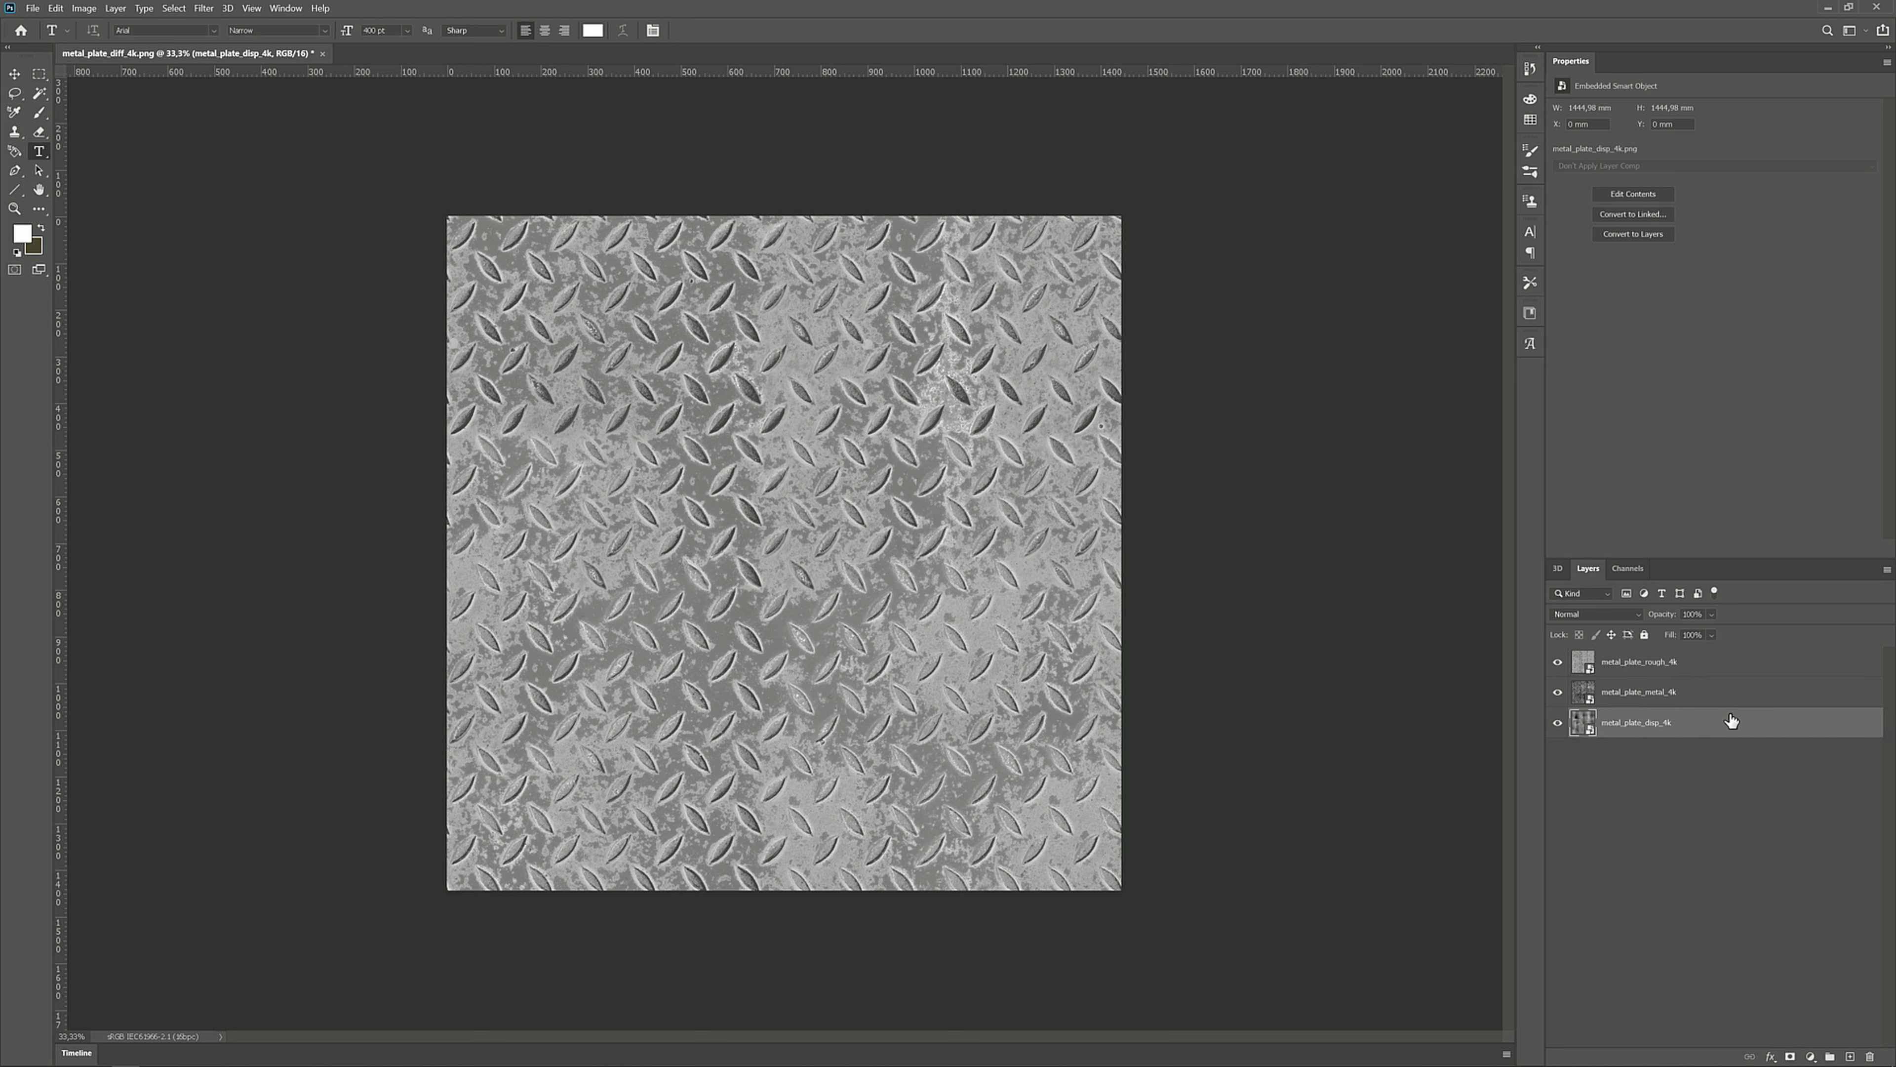
click(1627, 569)
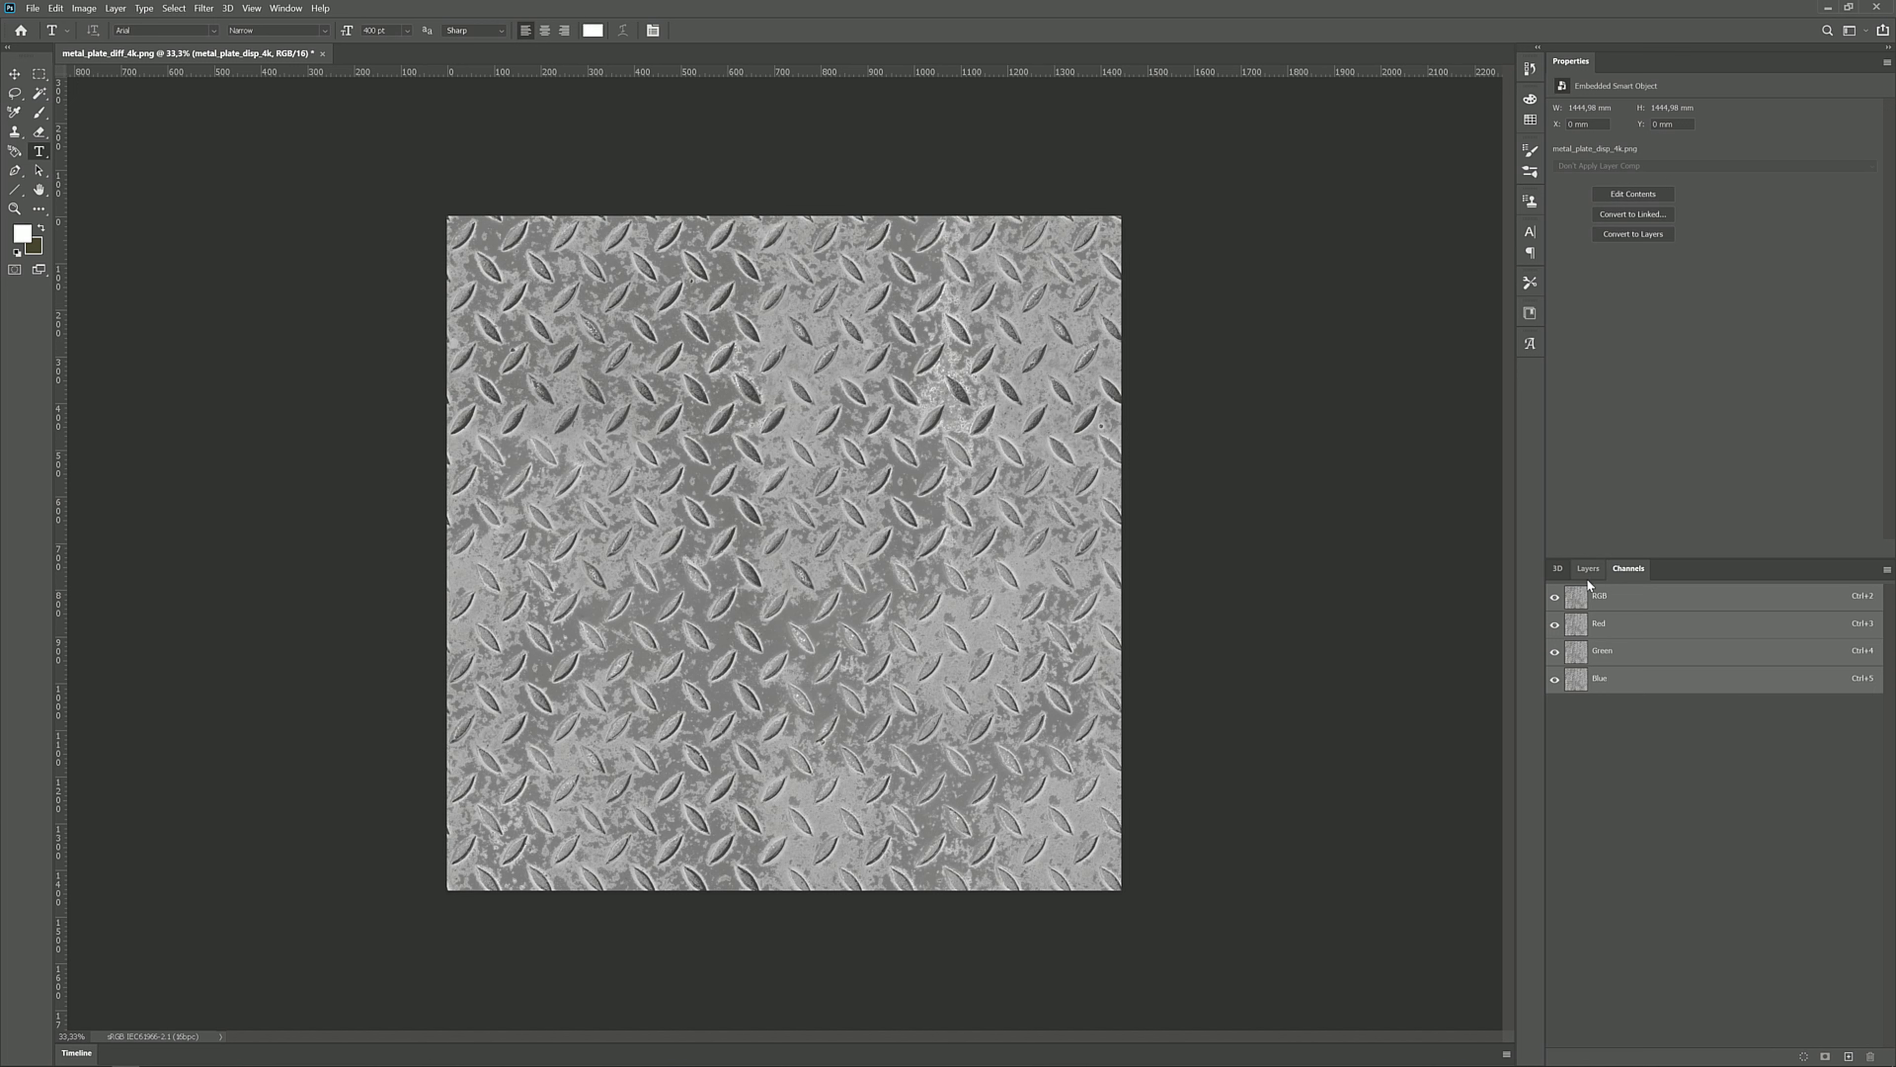
mouse_move(1588, 576)
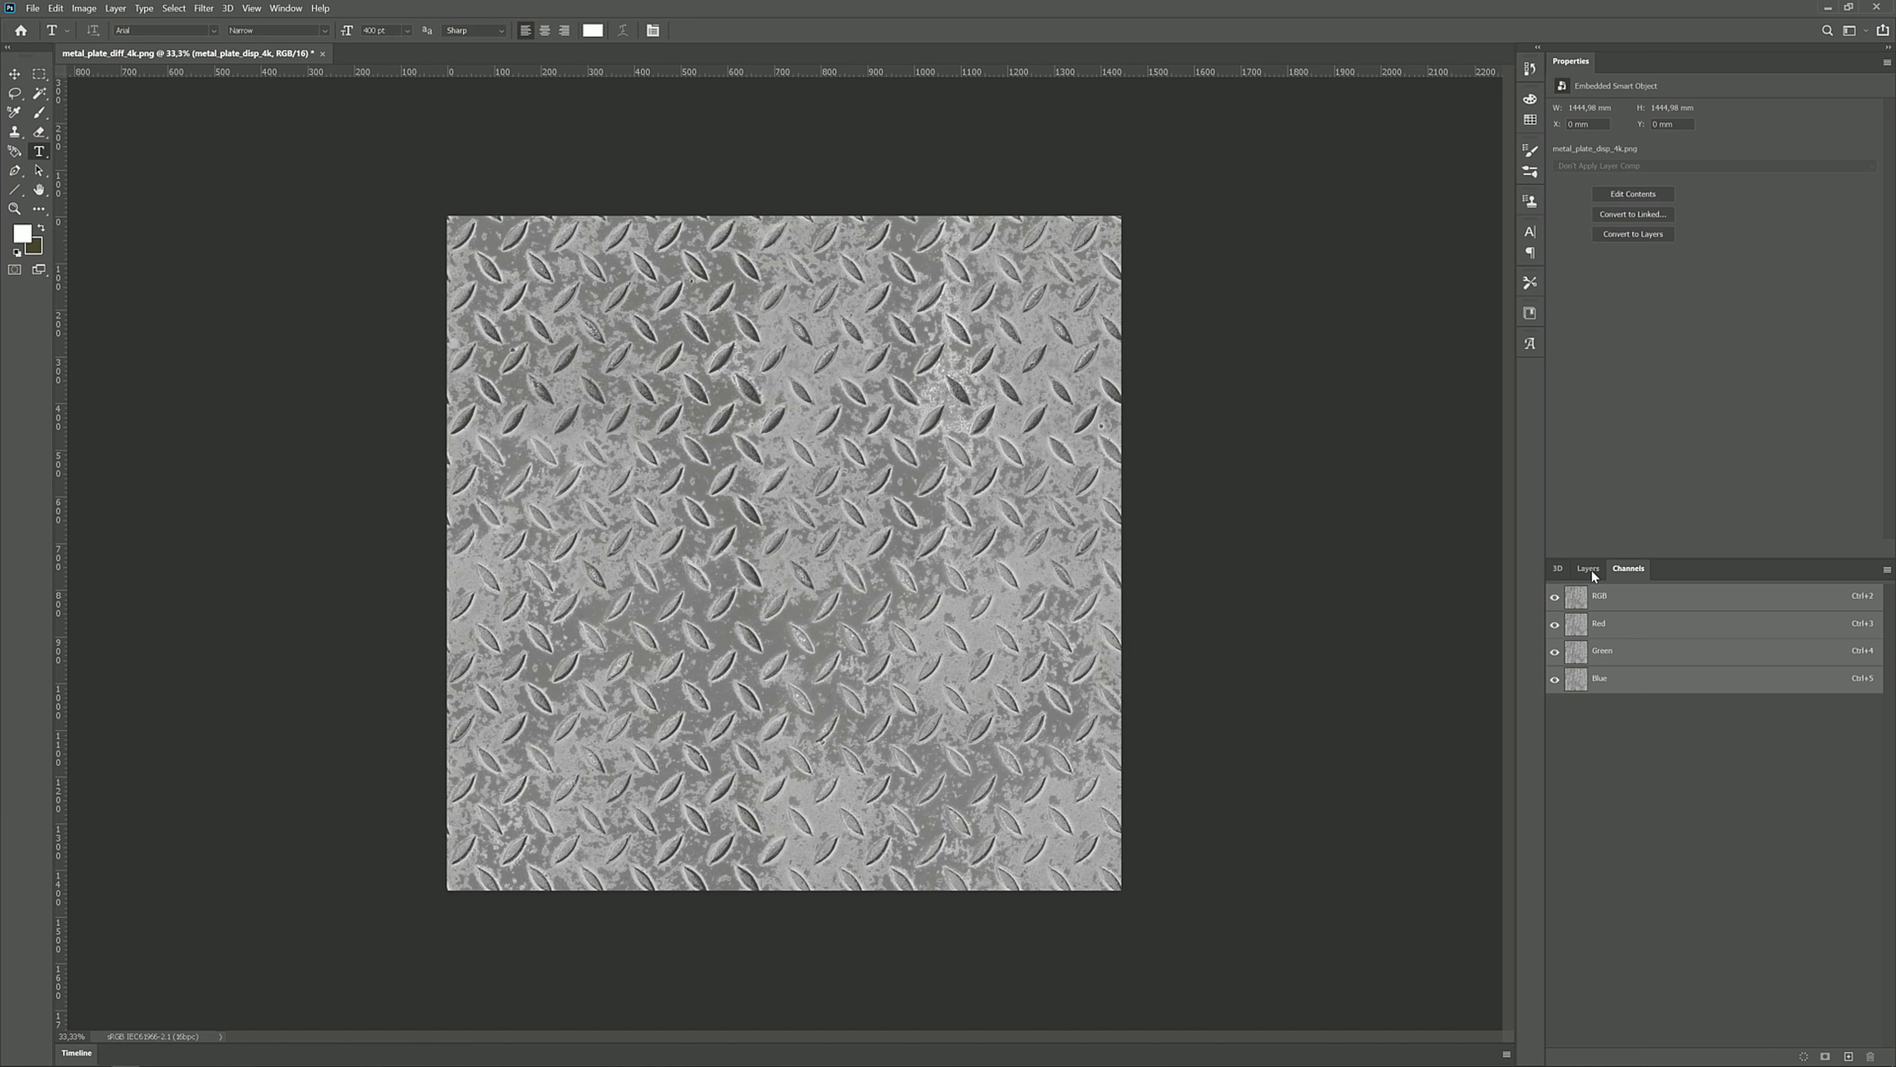
click(1588, 569)
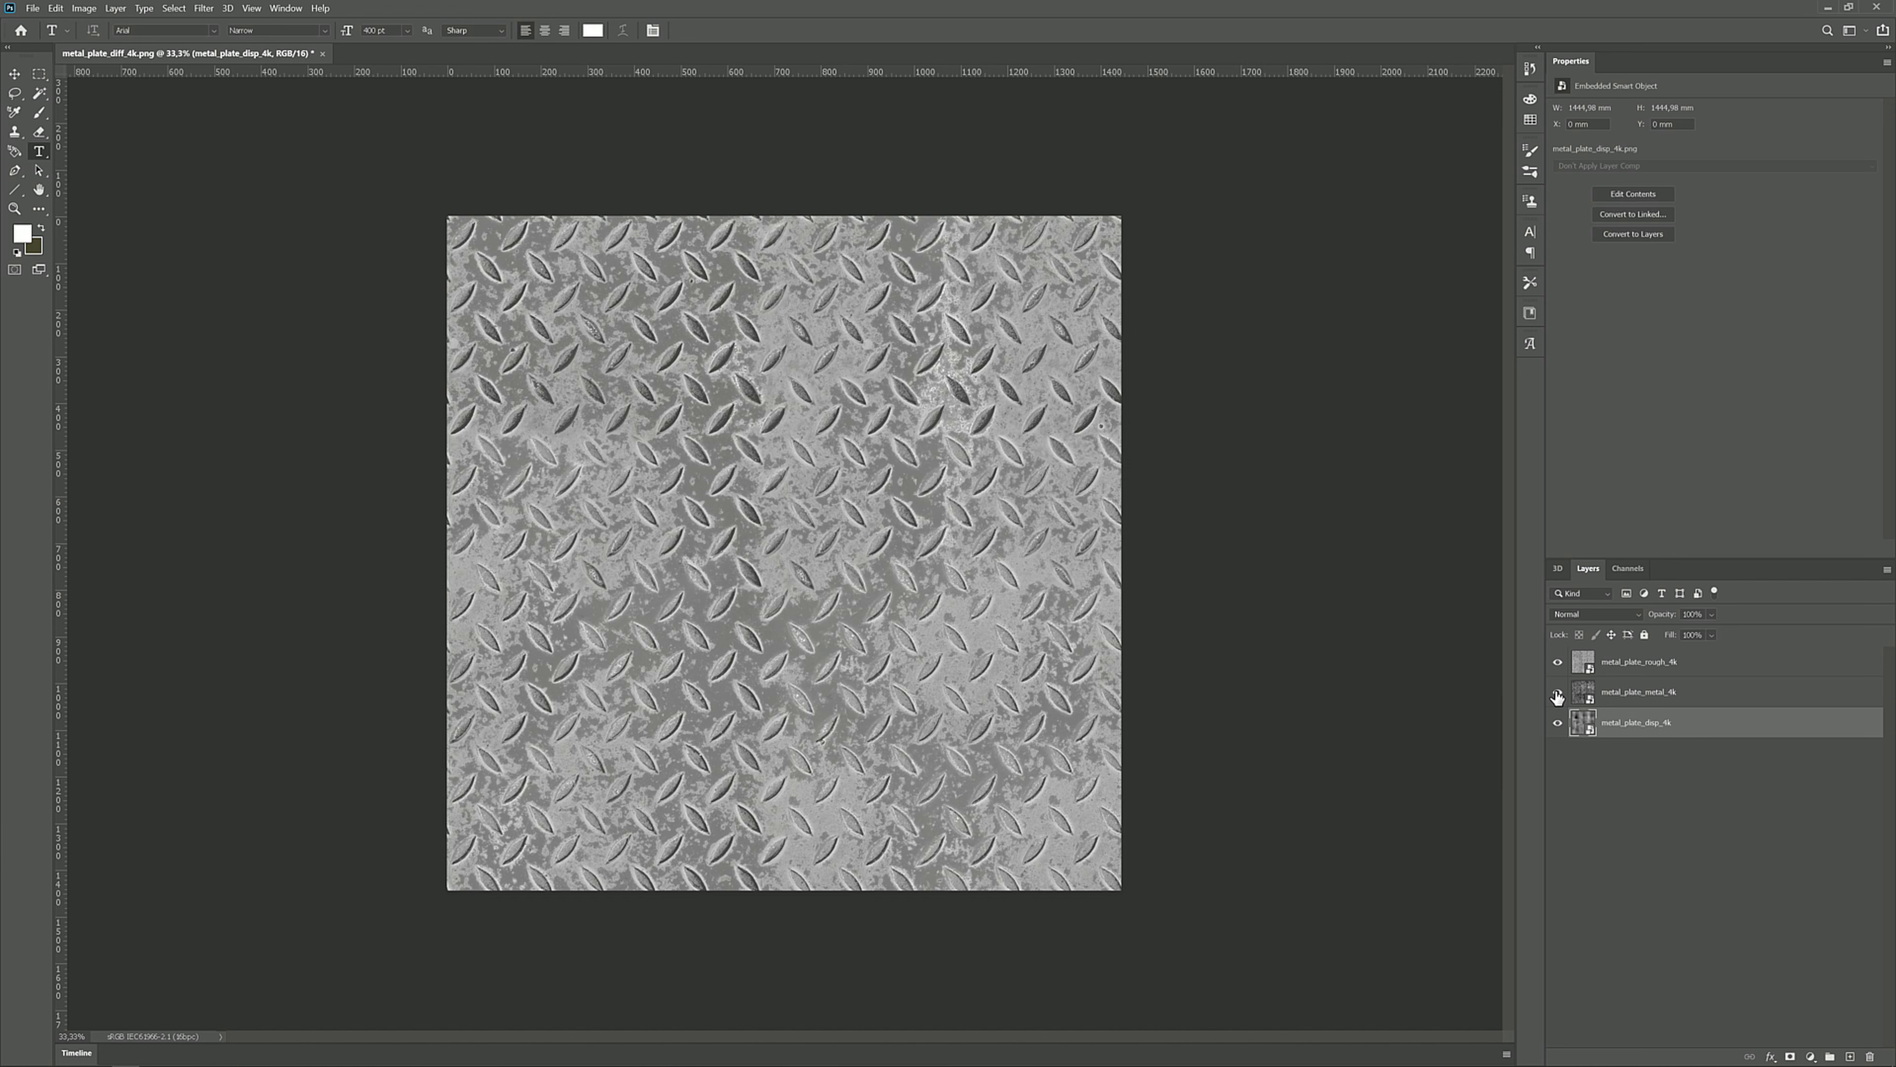
click(1557, 692)
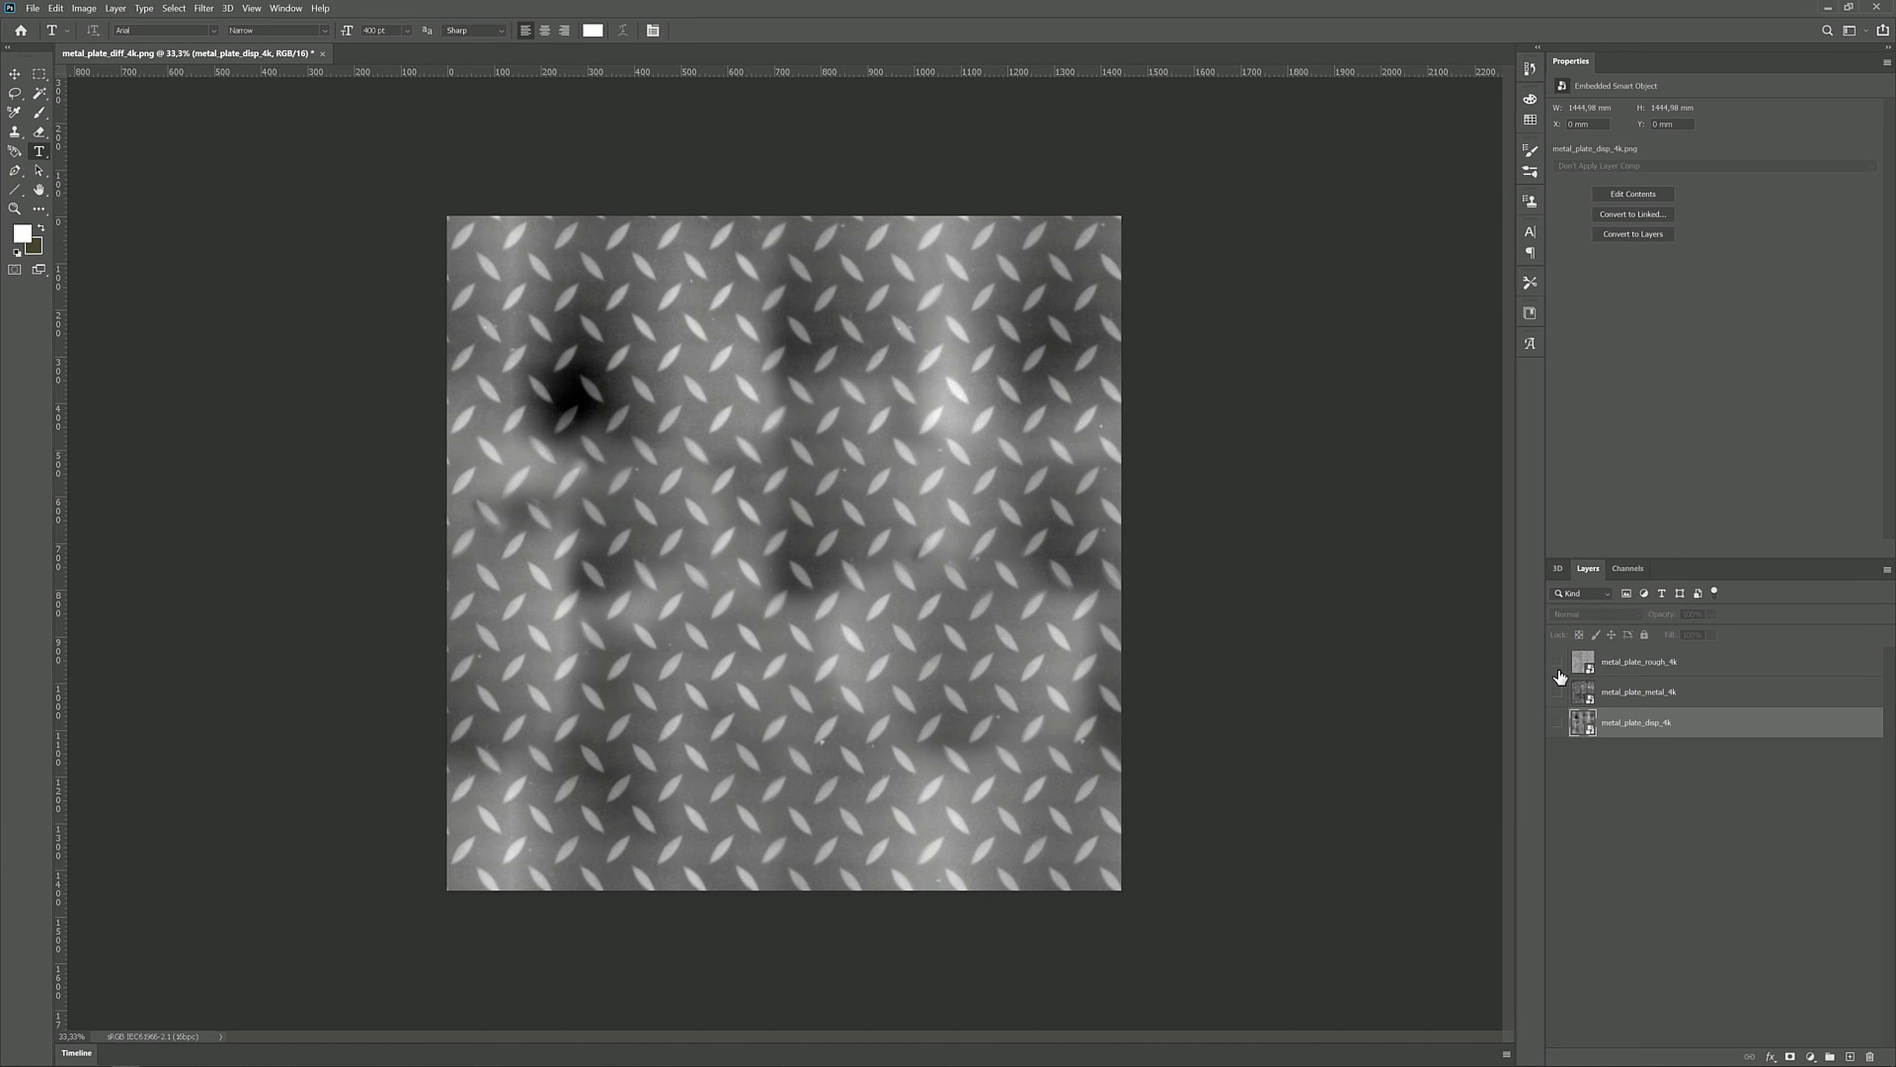
click(1558, 662)
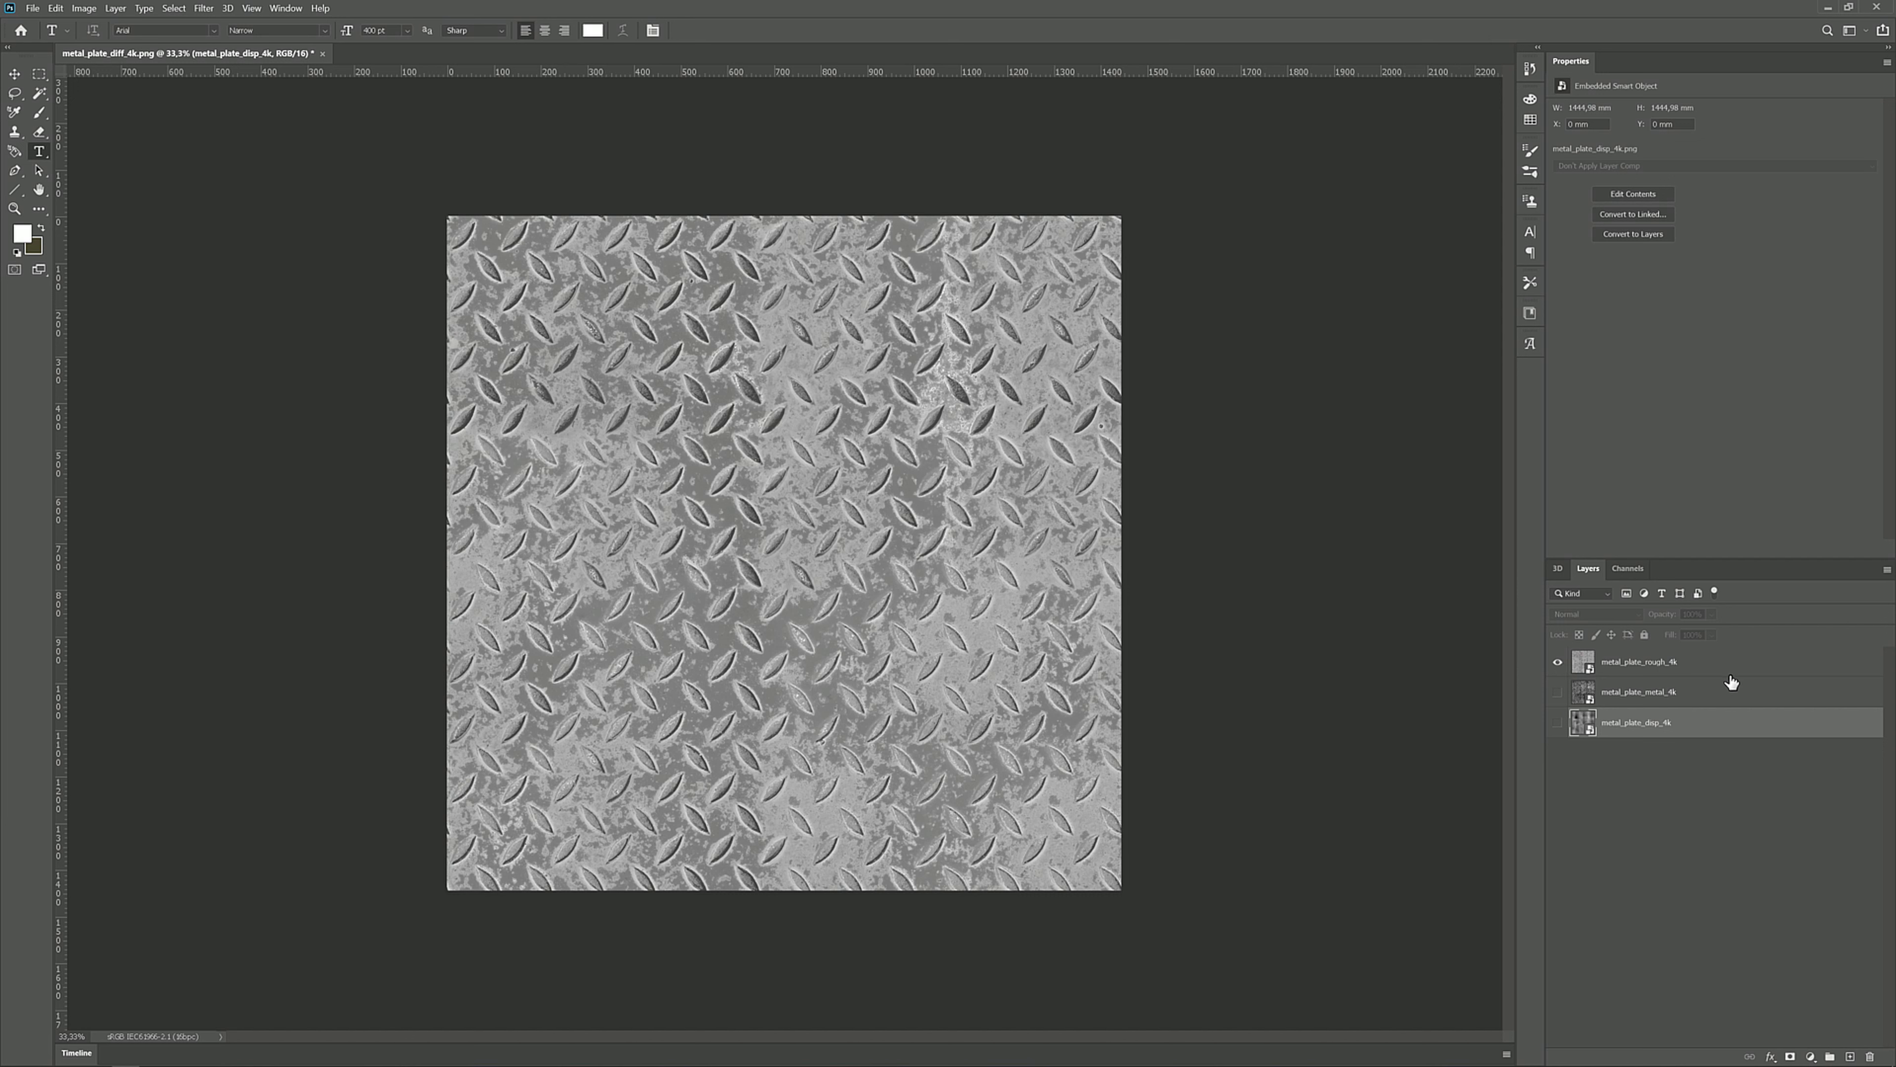
mouse_move(732, 624)
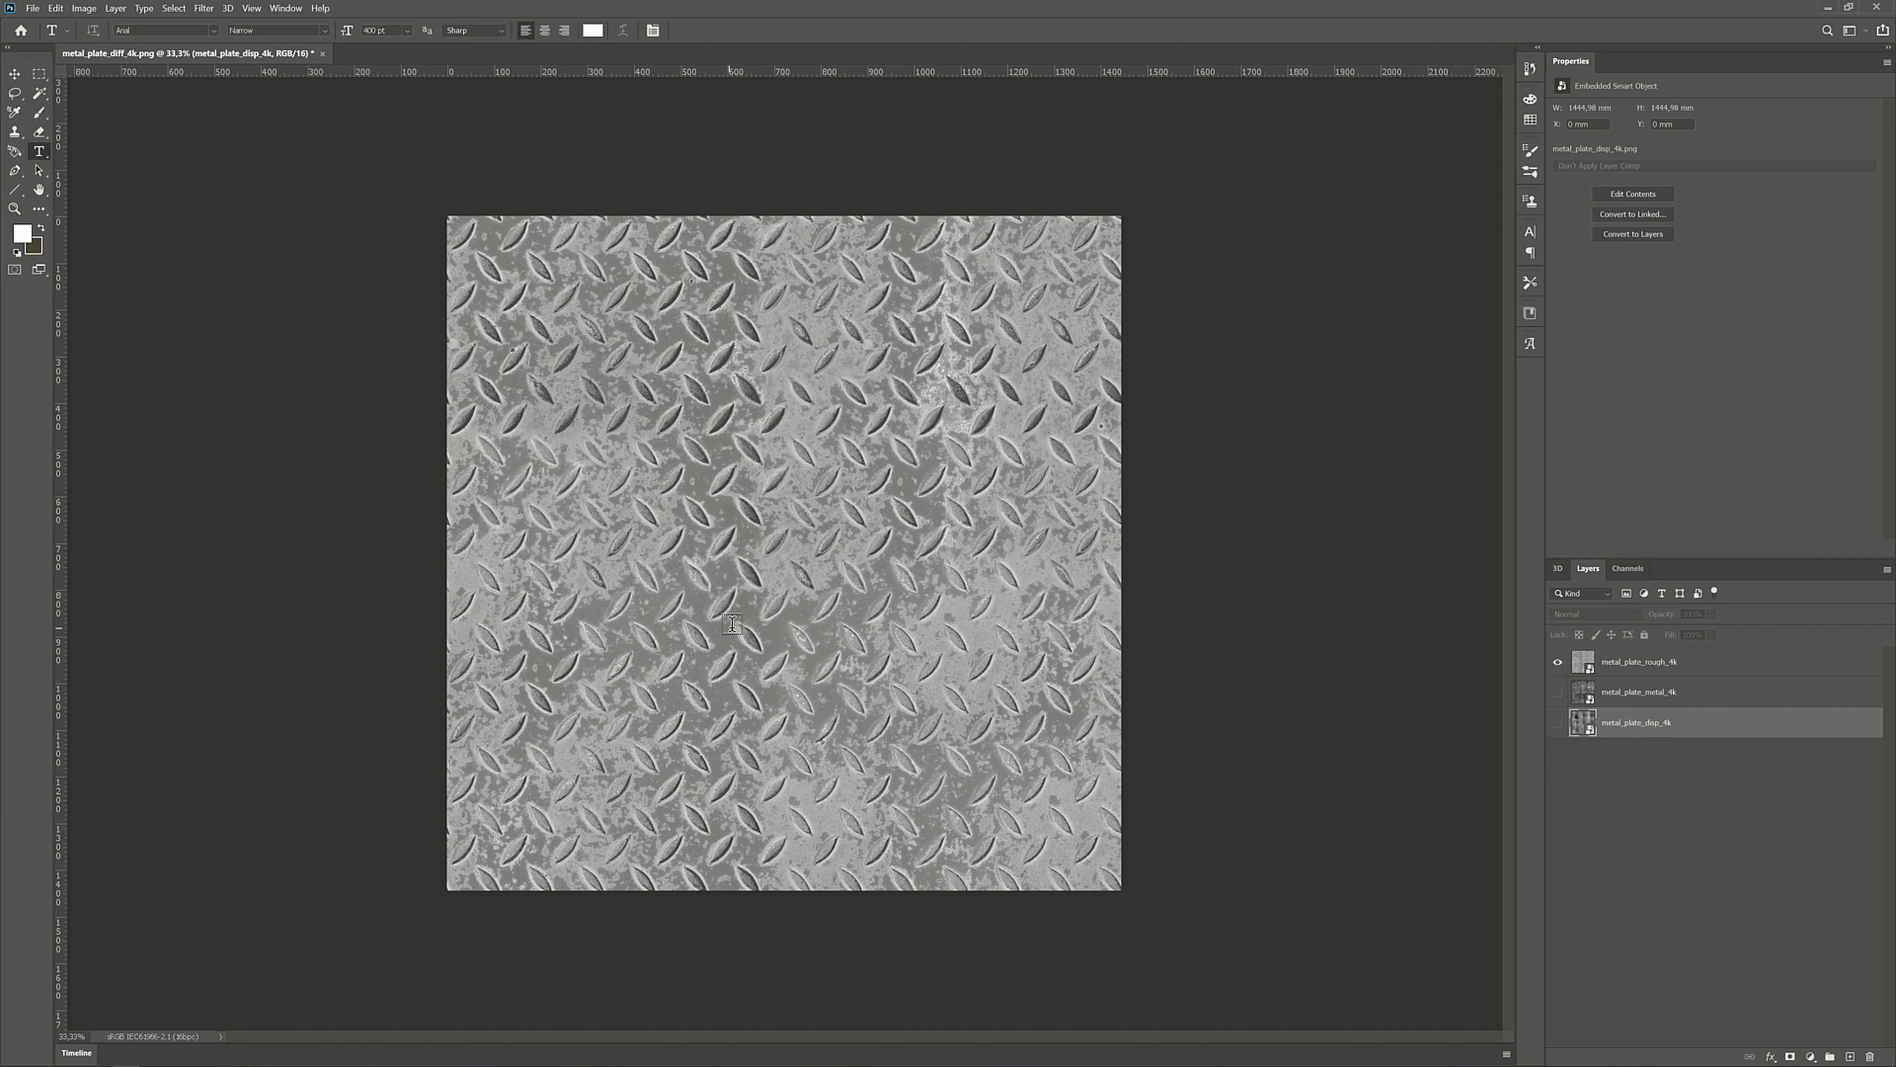
Restrict the metal_plate_rough_4k layer's Blending Options to the R channel only
click(1639, 661)
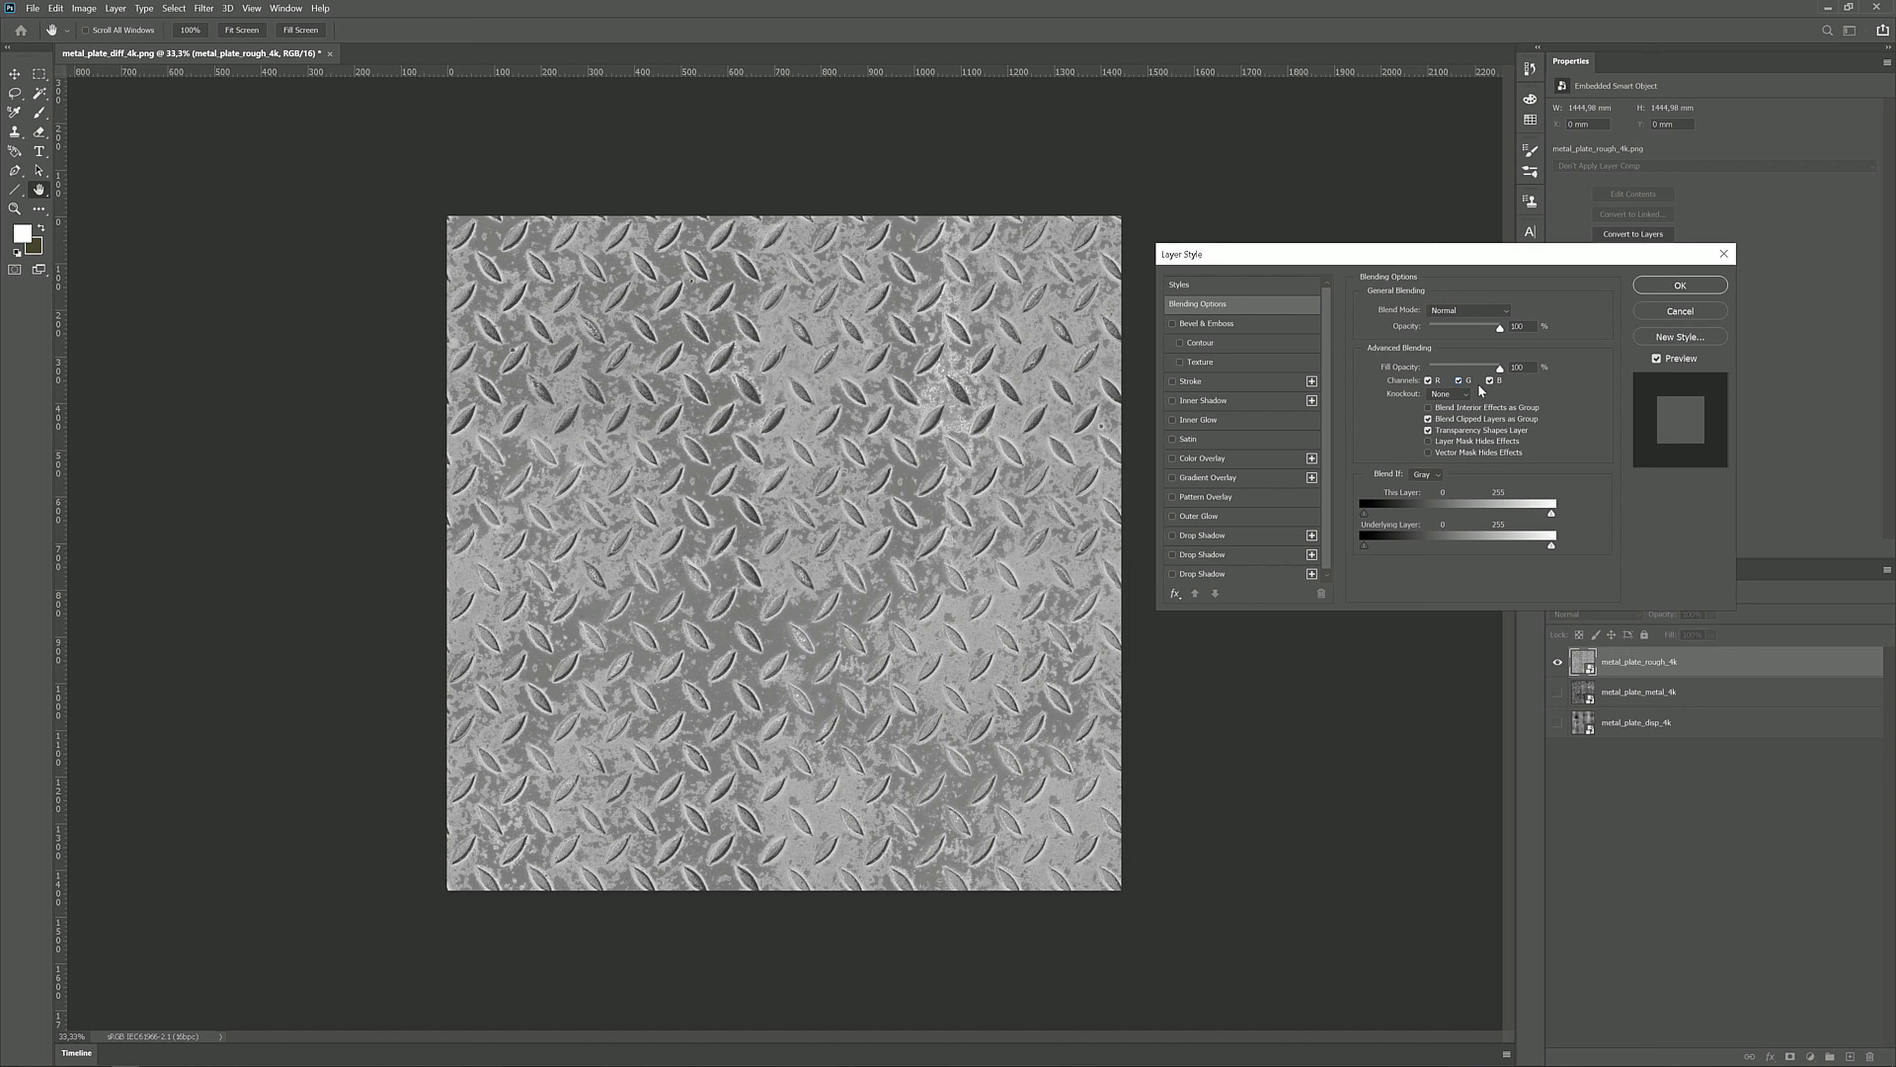
mouse_move(1402, 440)
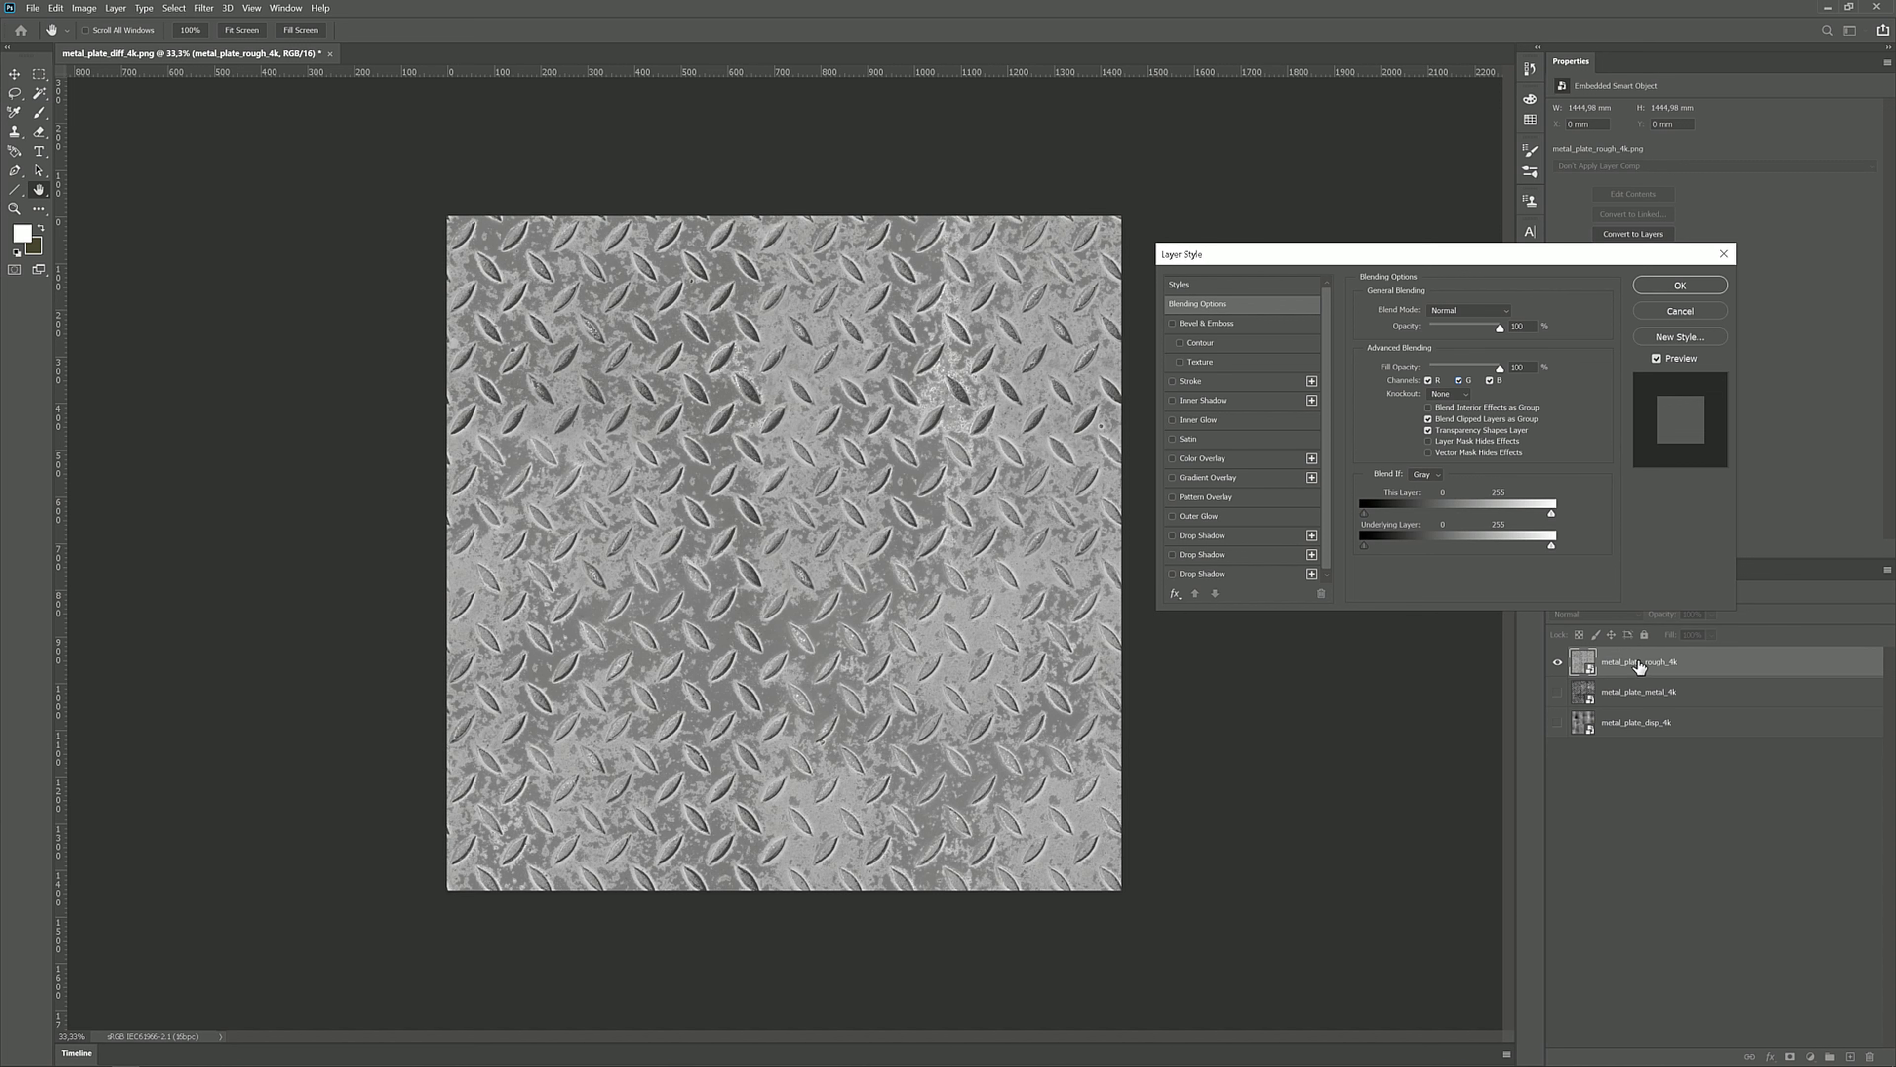
click(1456, 379)
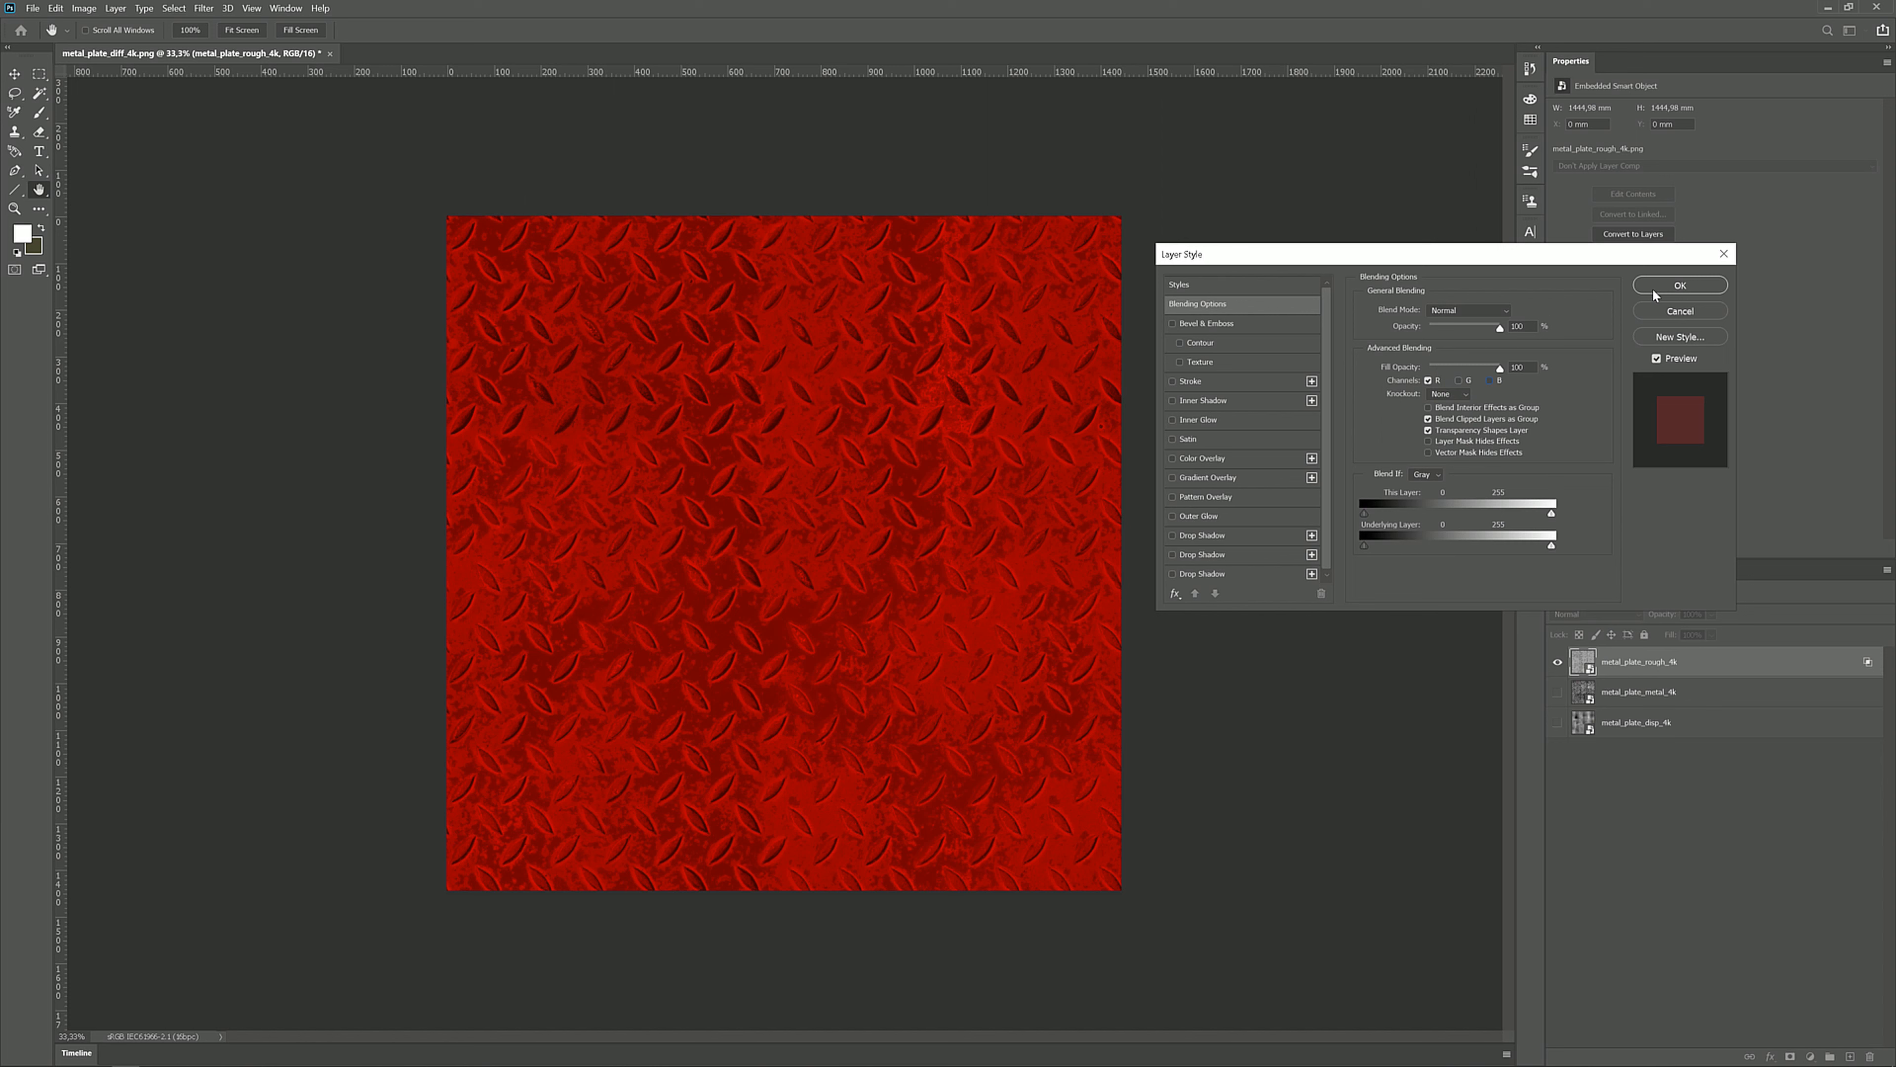
click(1680, 284)
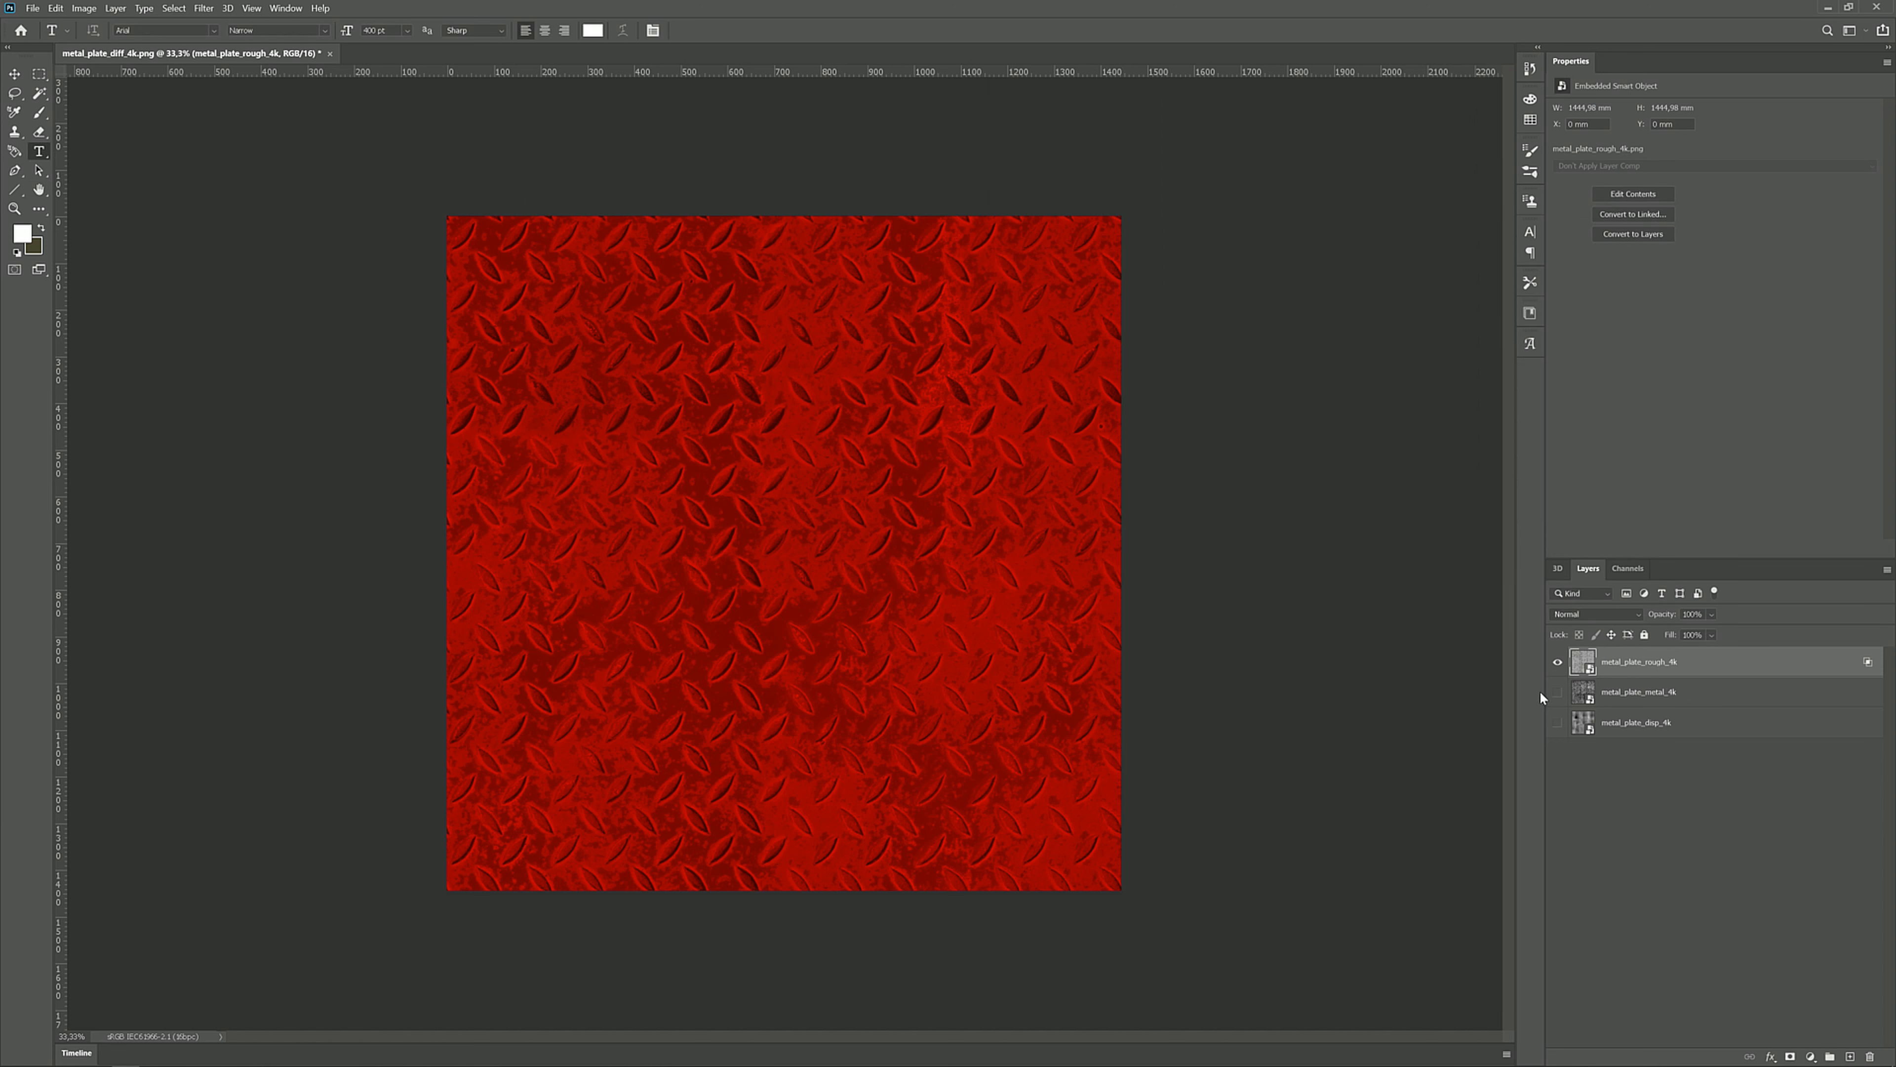
Restrict the displacement layer to the B channel and the metallic layer to the G channel
click(1558, 661)
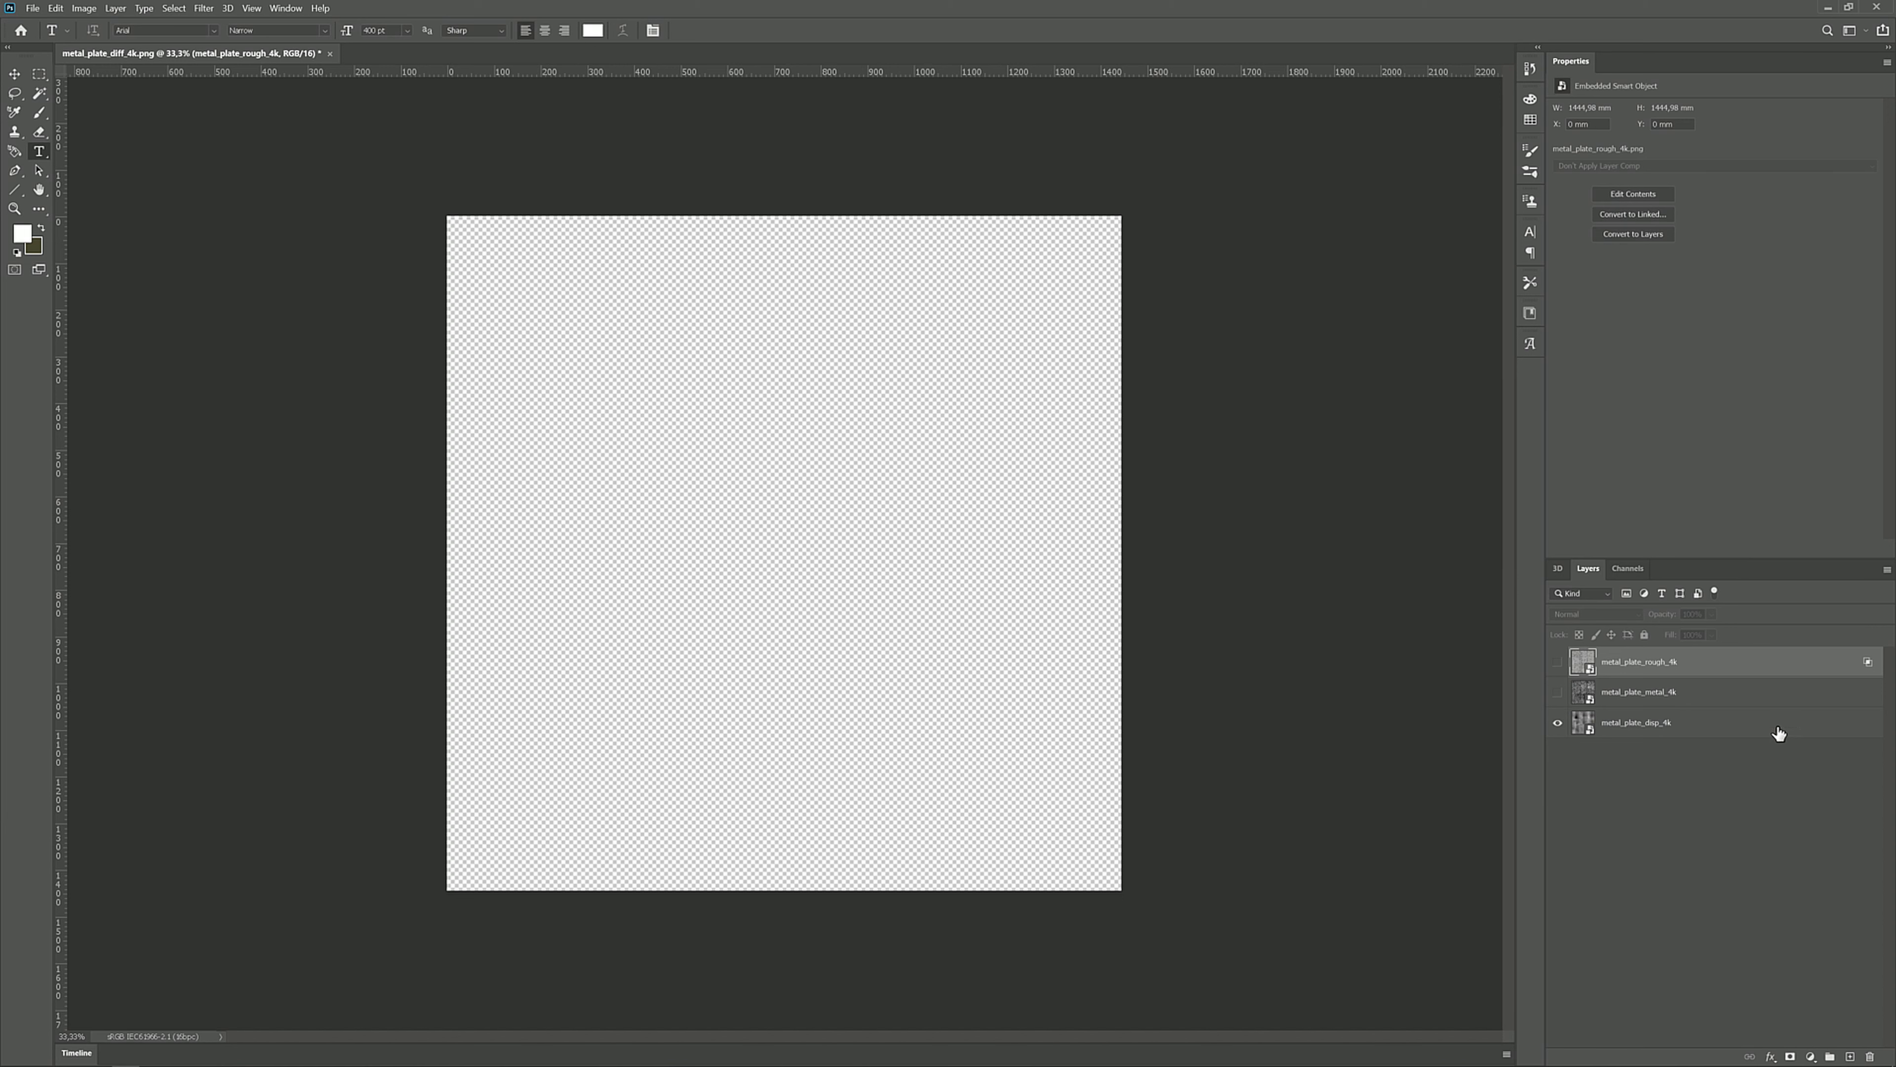
double_click(1637, 722)
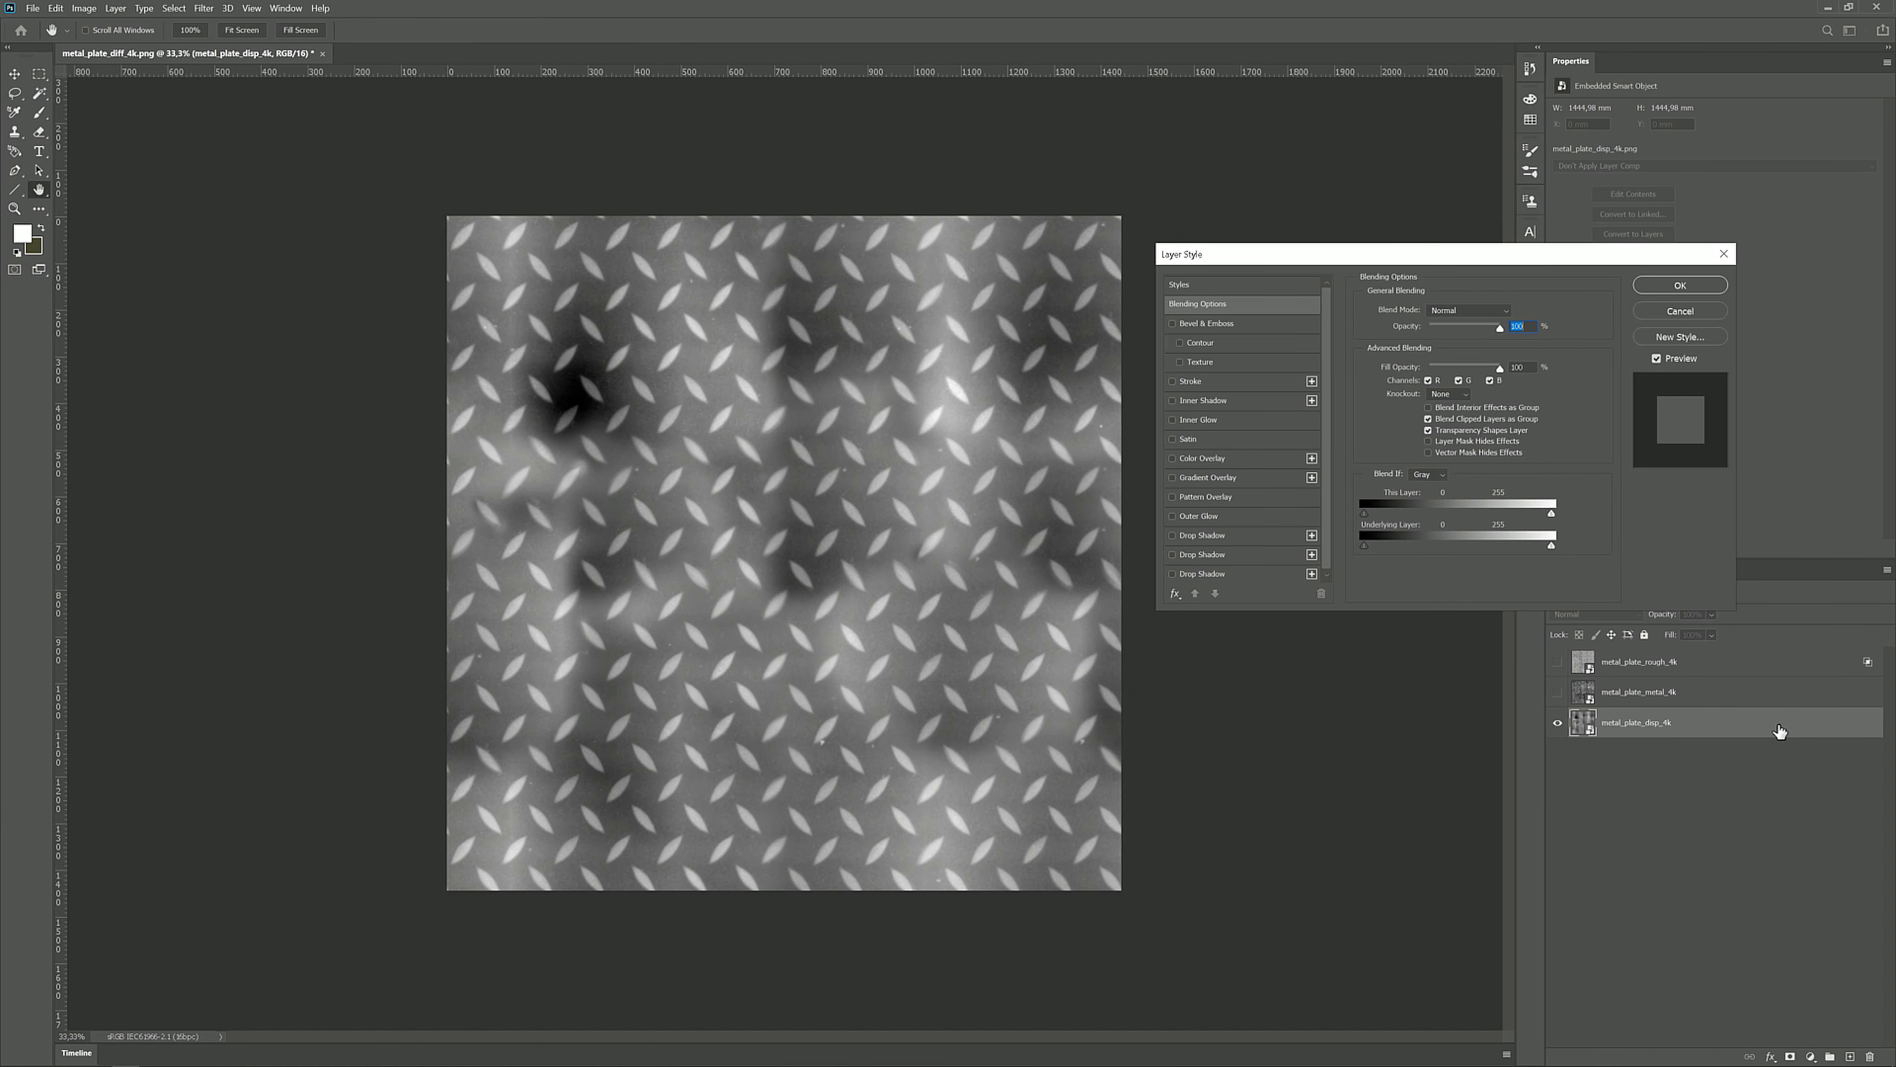
mouse_move(1584, 500)
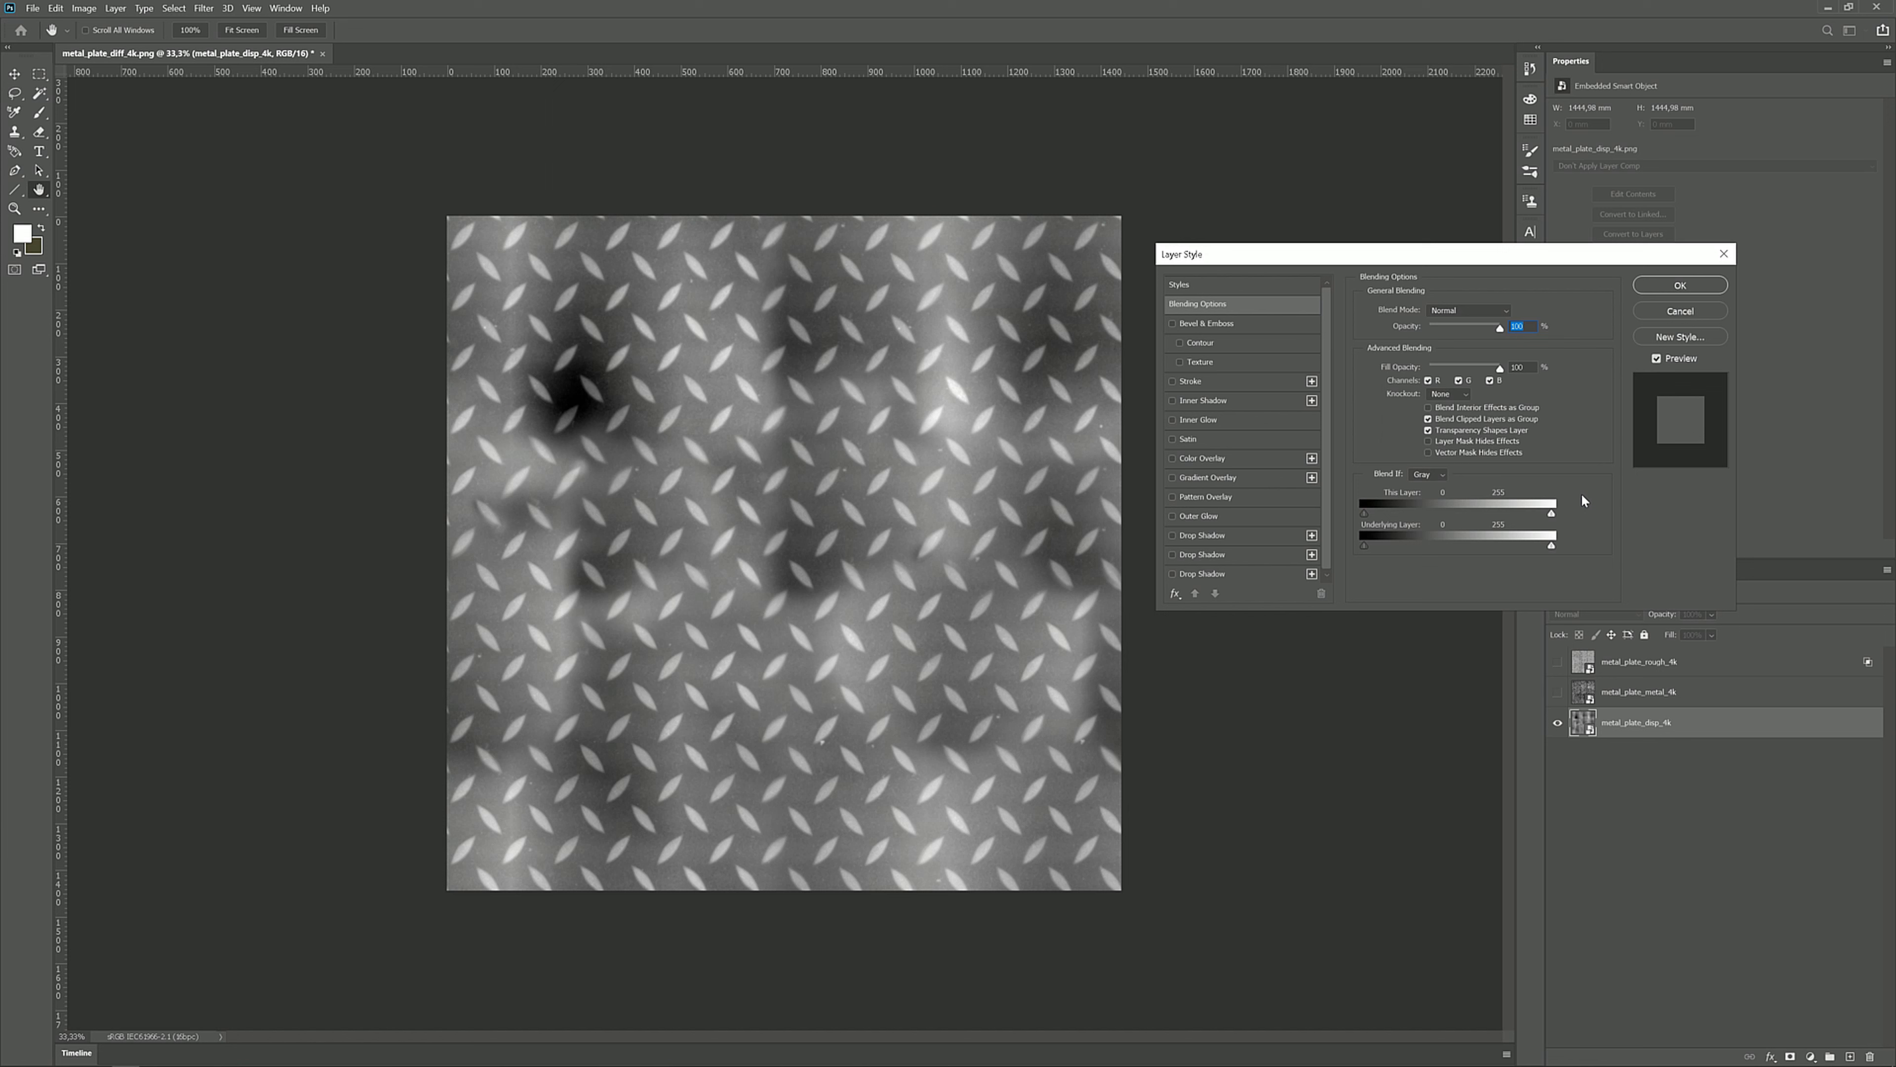
mouse_move(1456, 379)
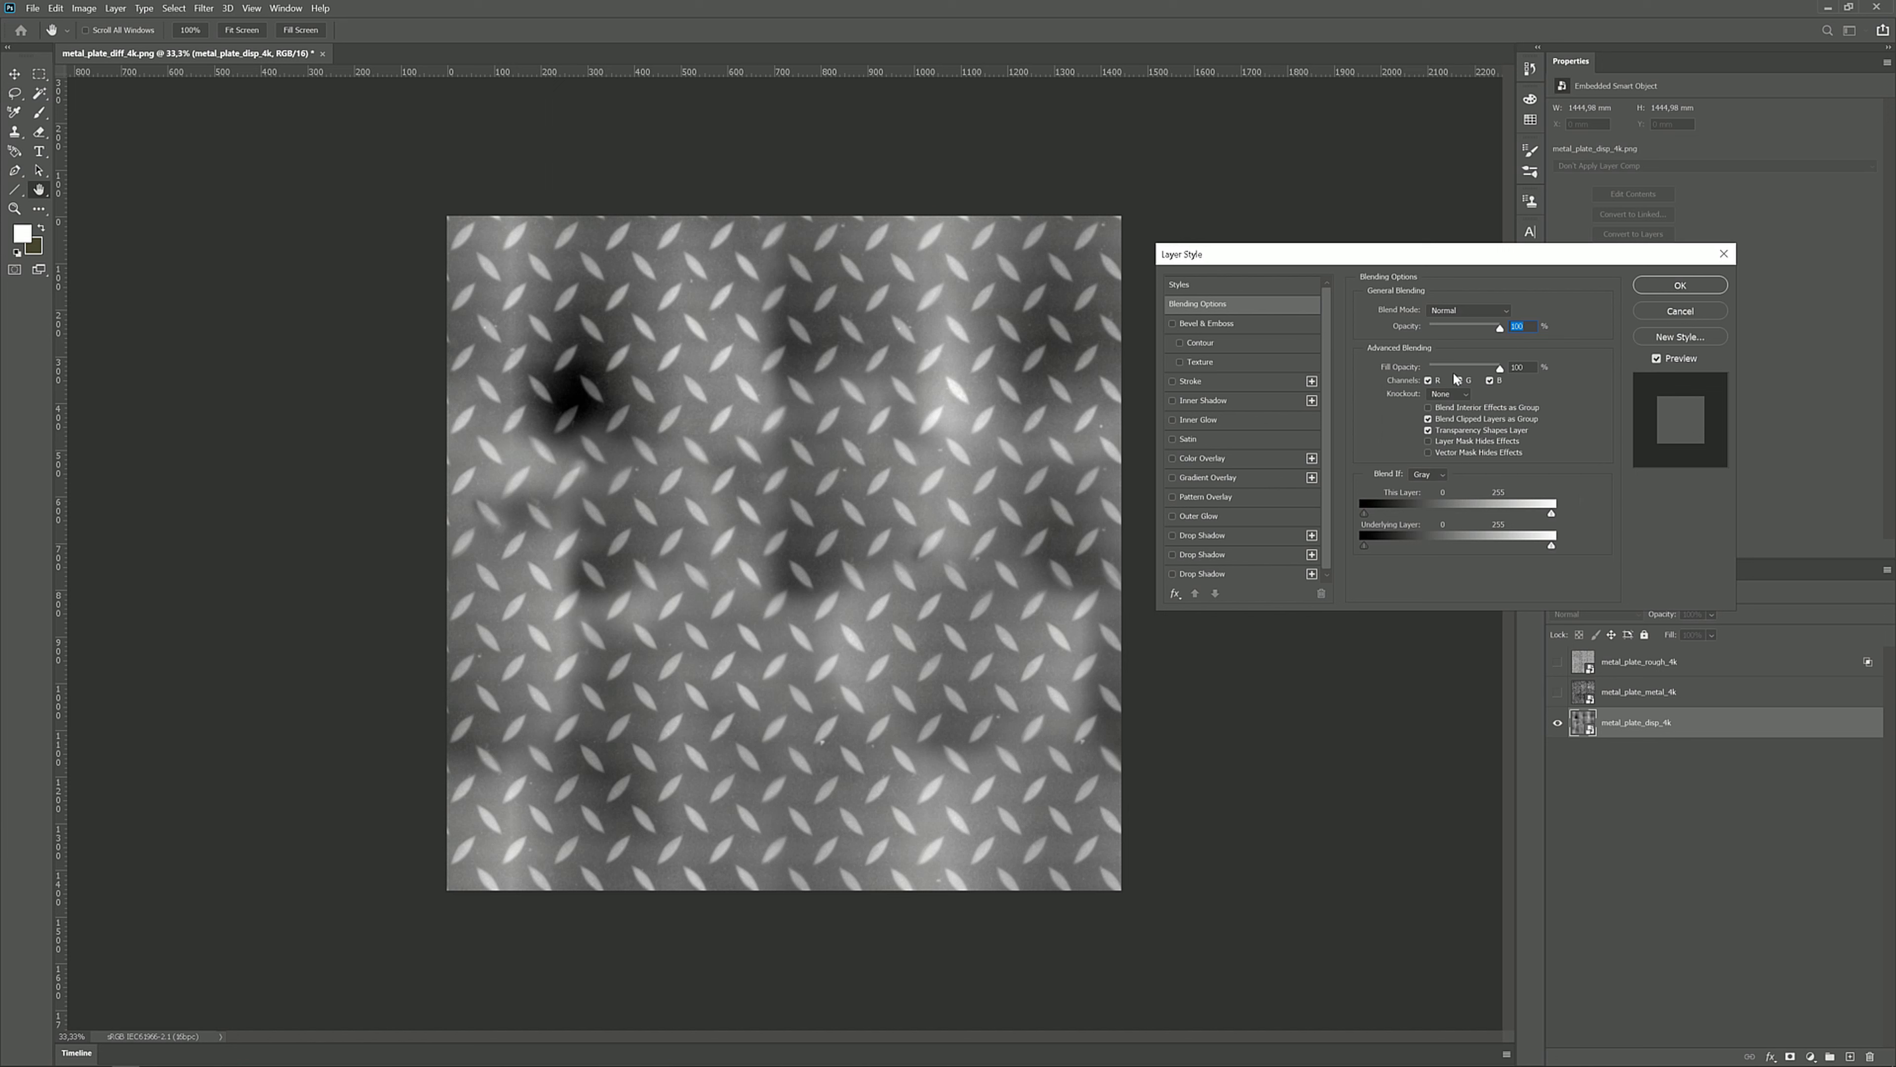
click(1428, 379)
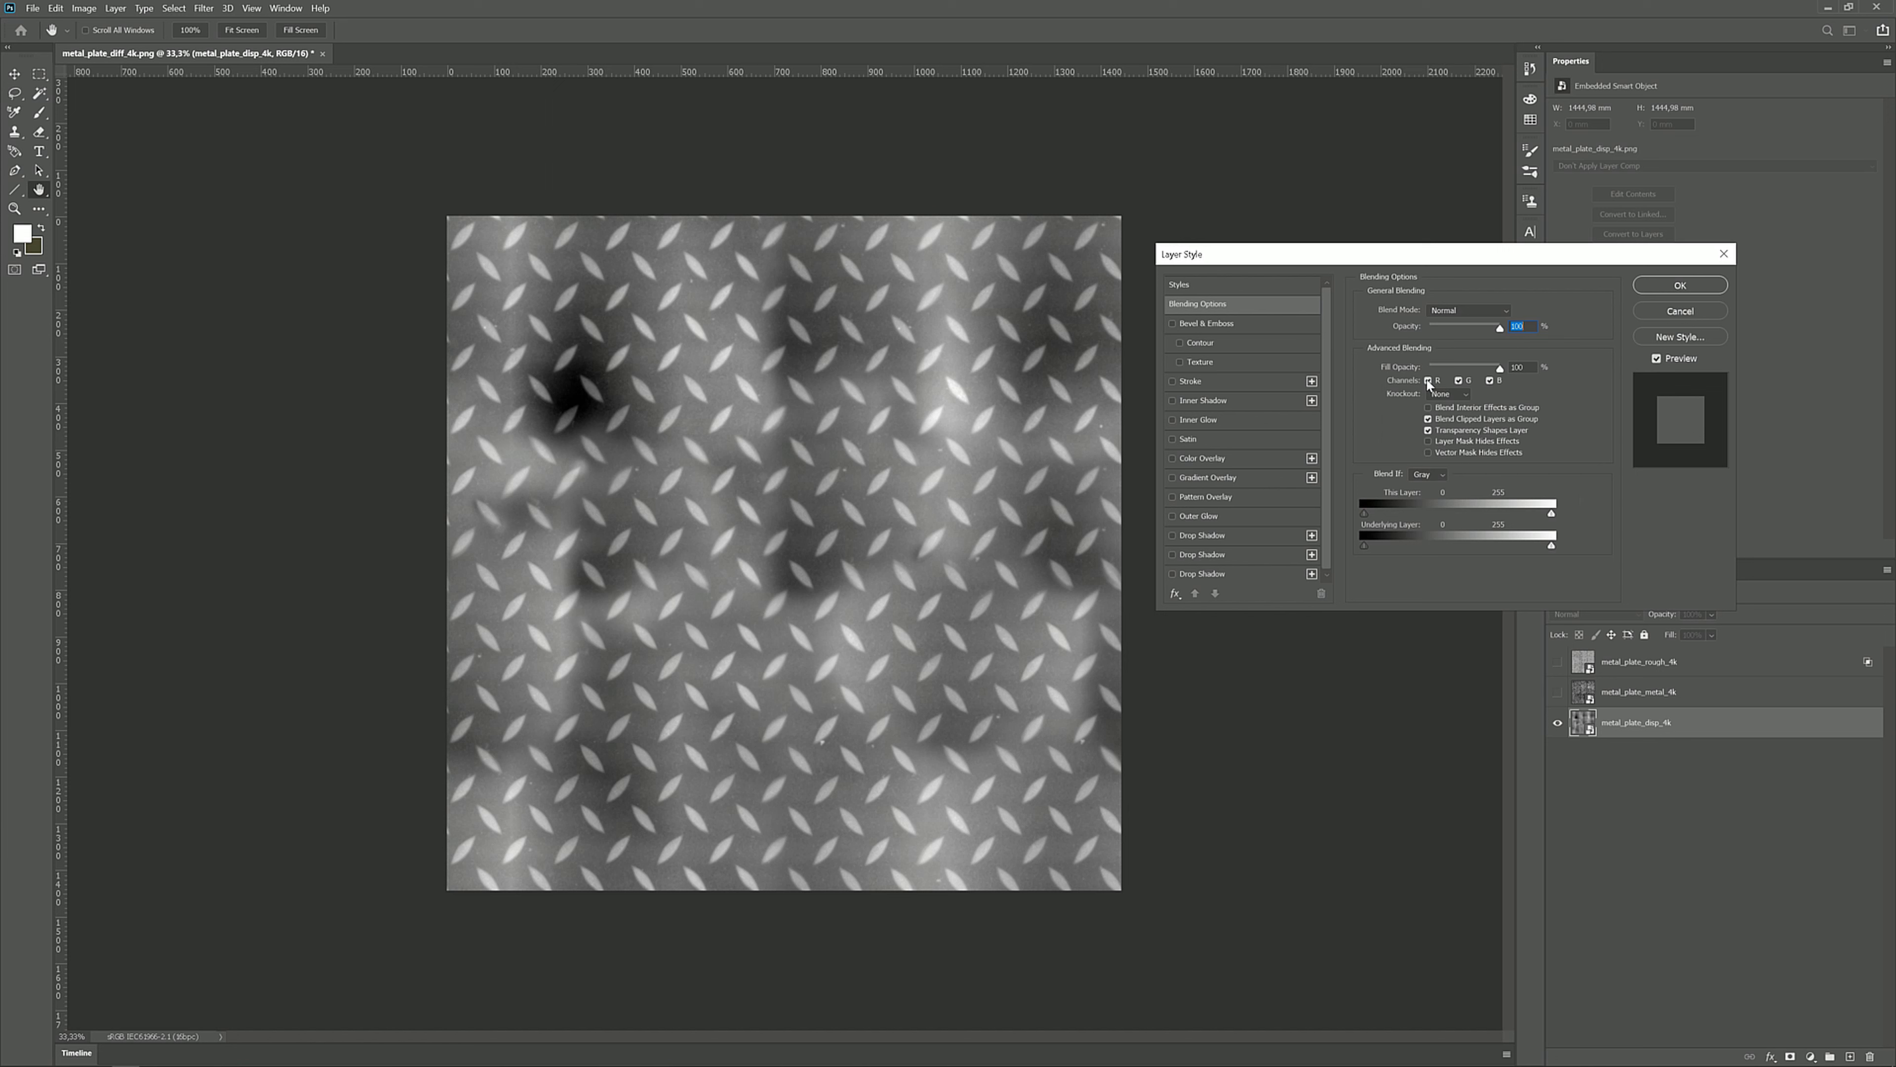
click(1429, 379)
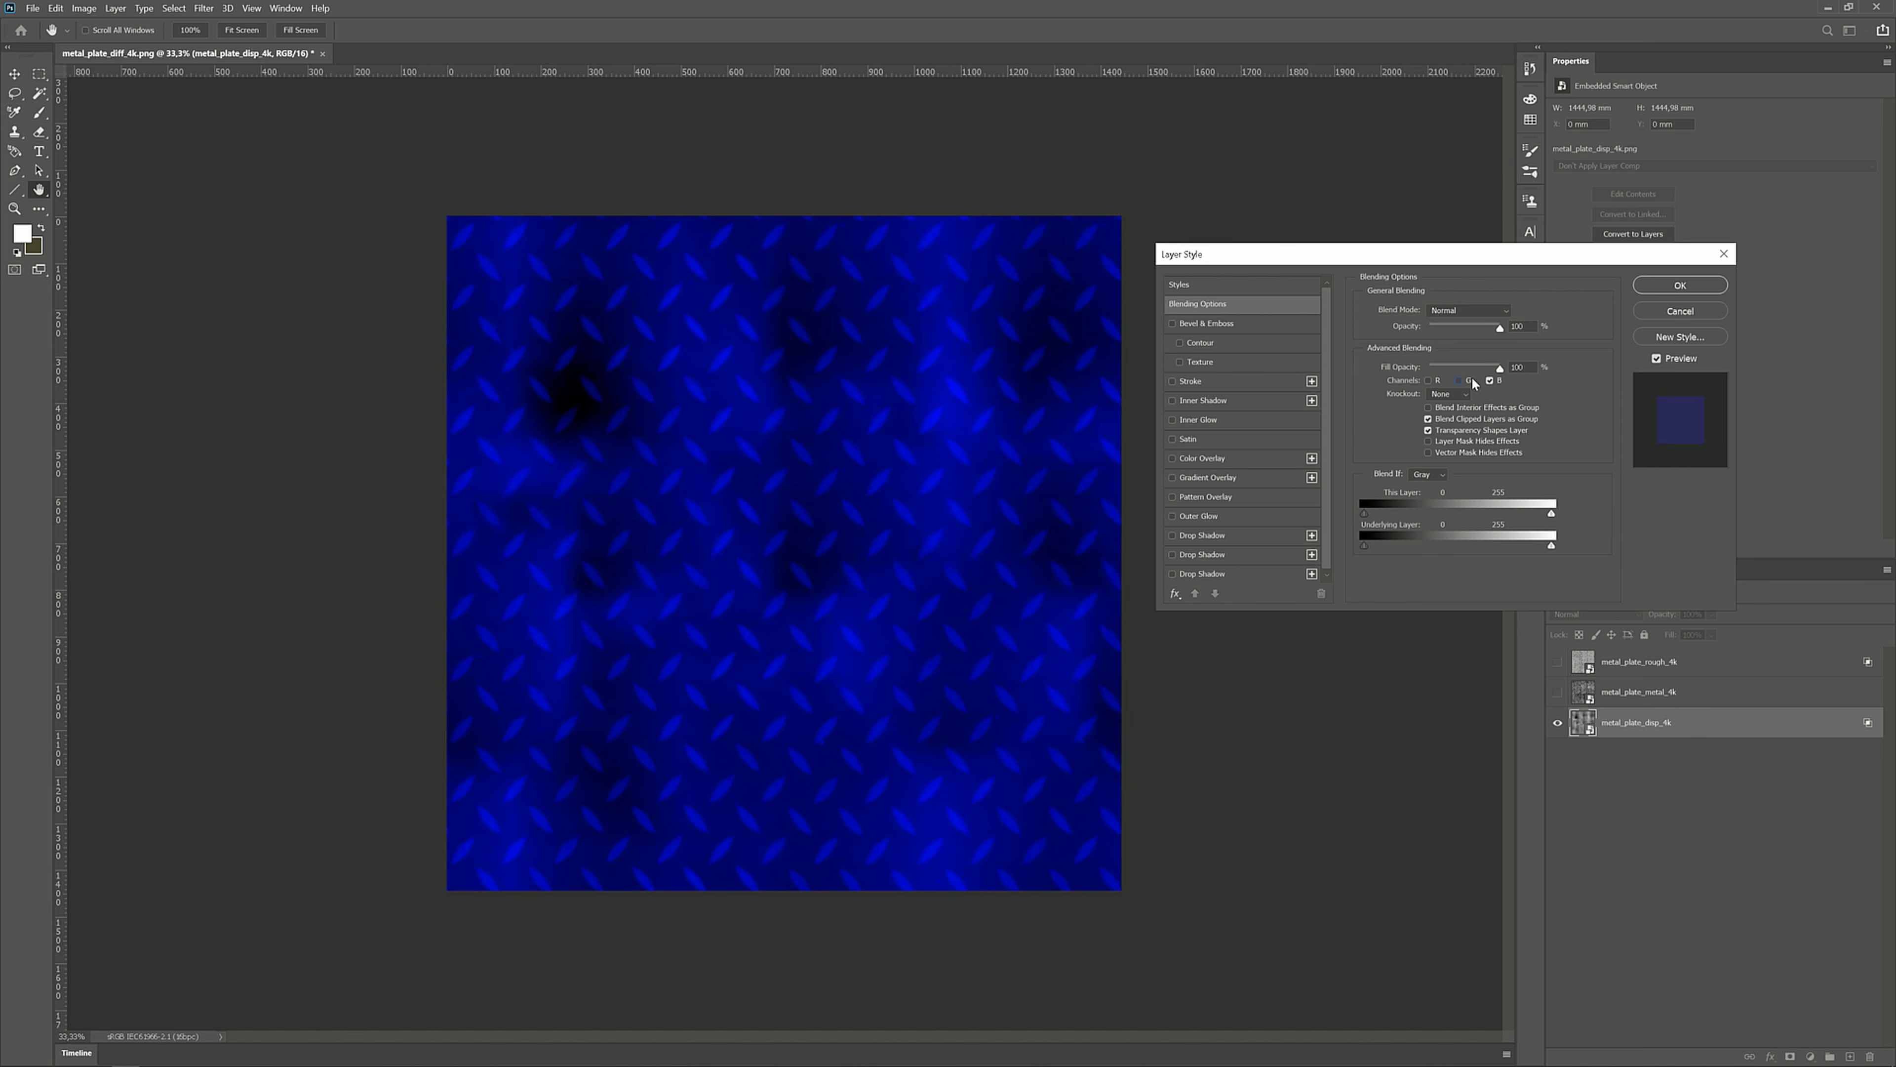
mouse_move(1470, 379)
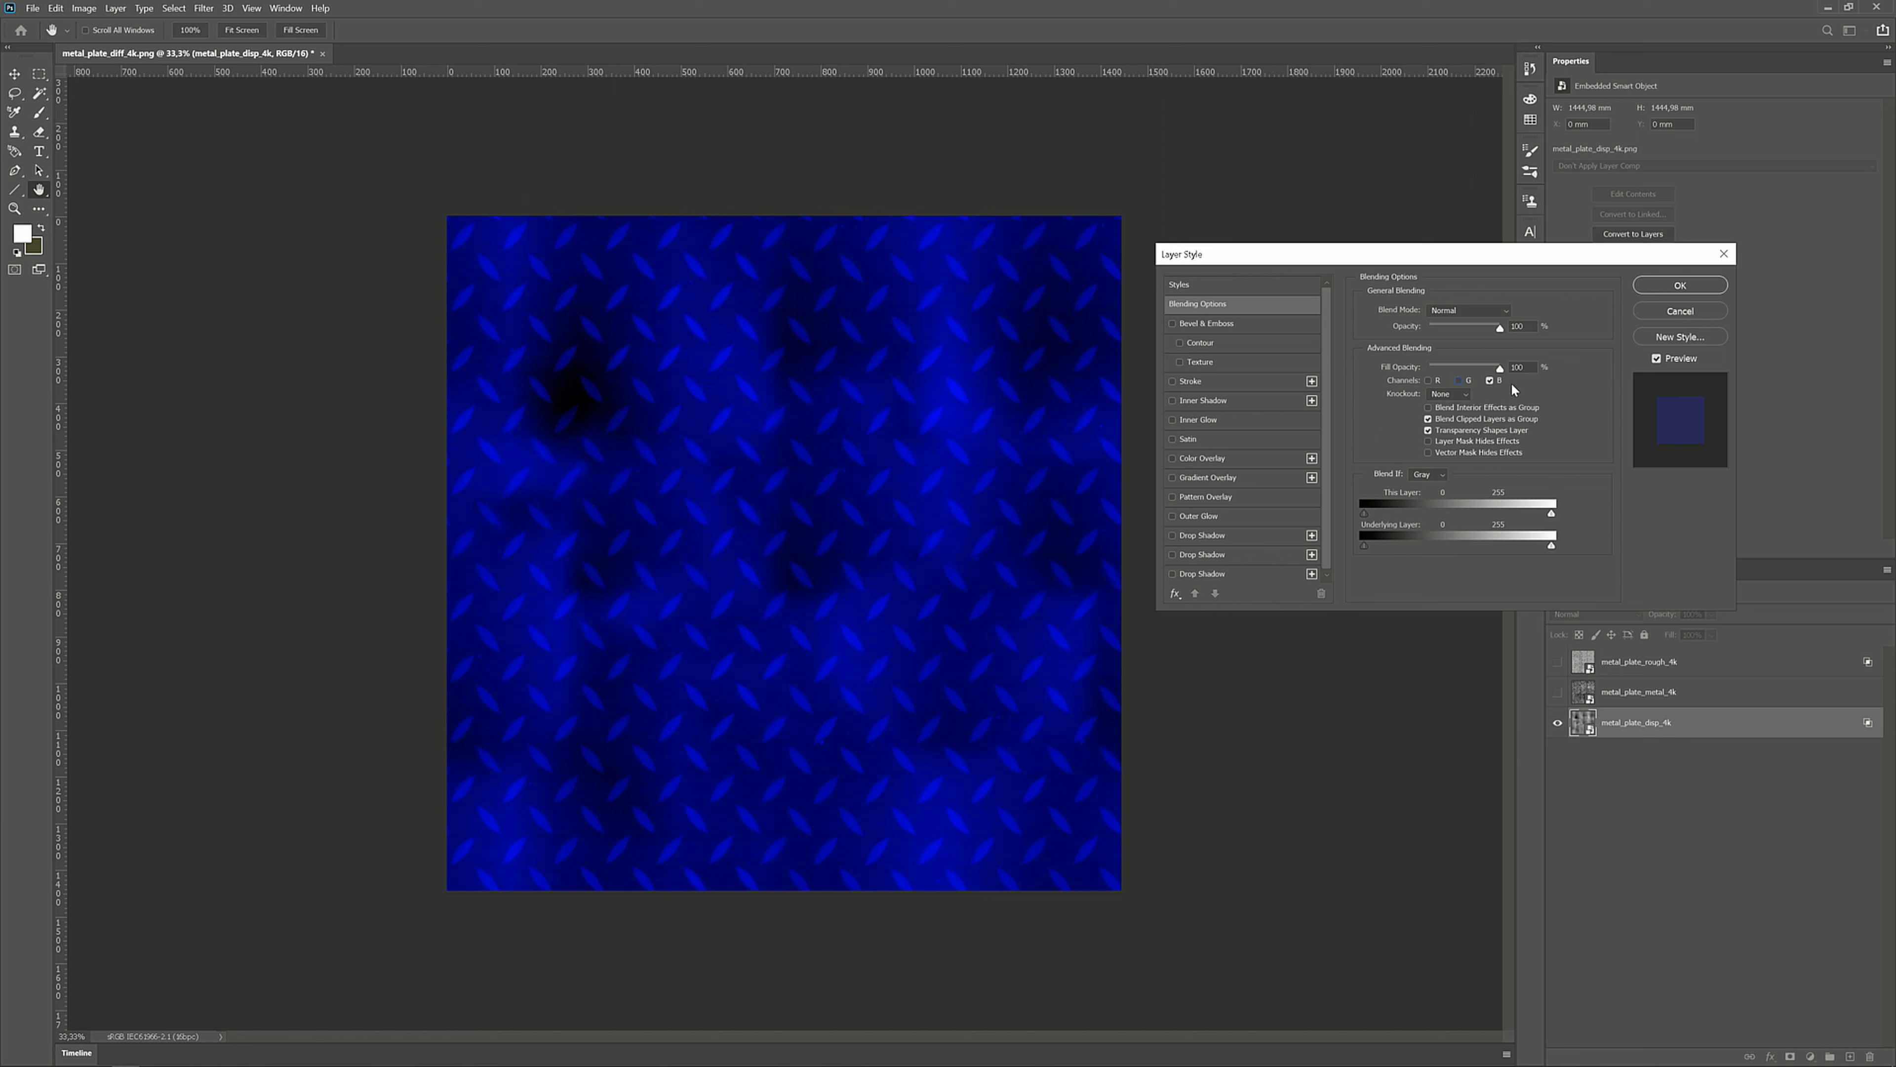
click(1679, 284)
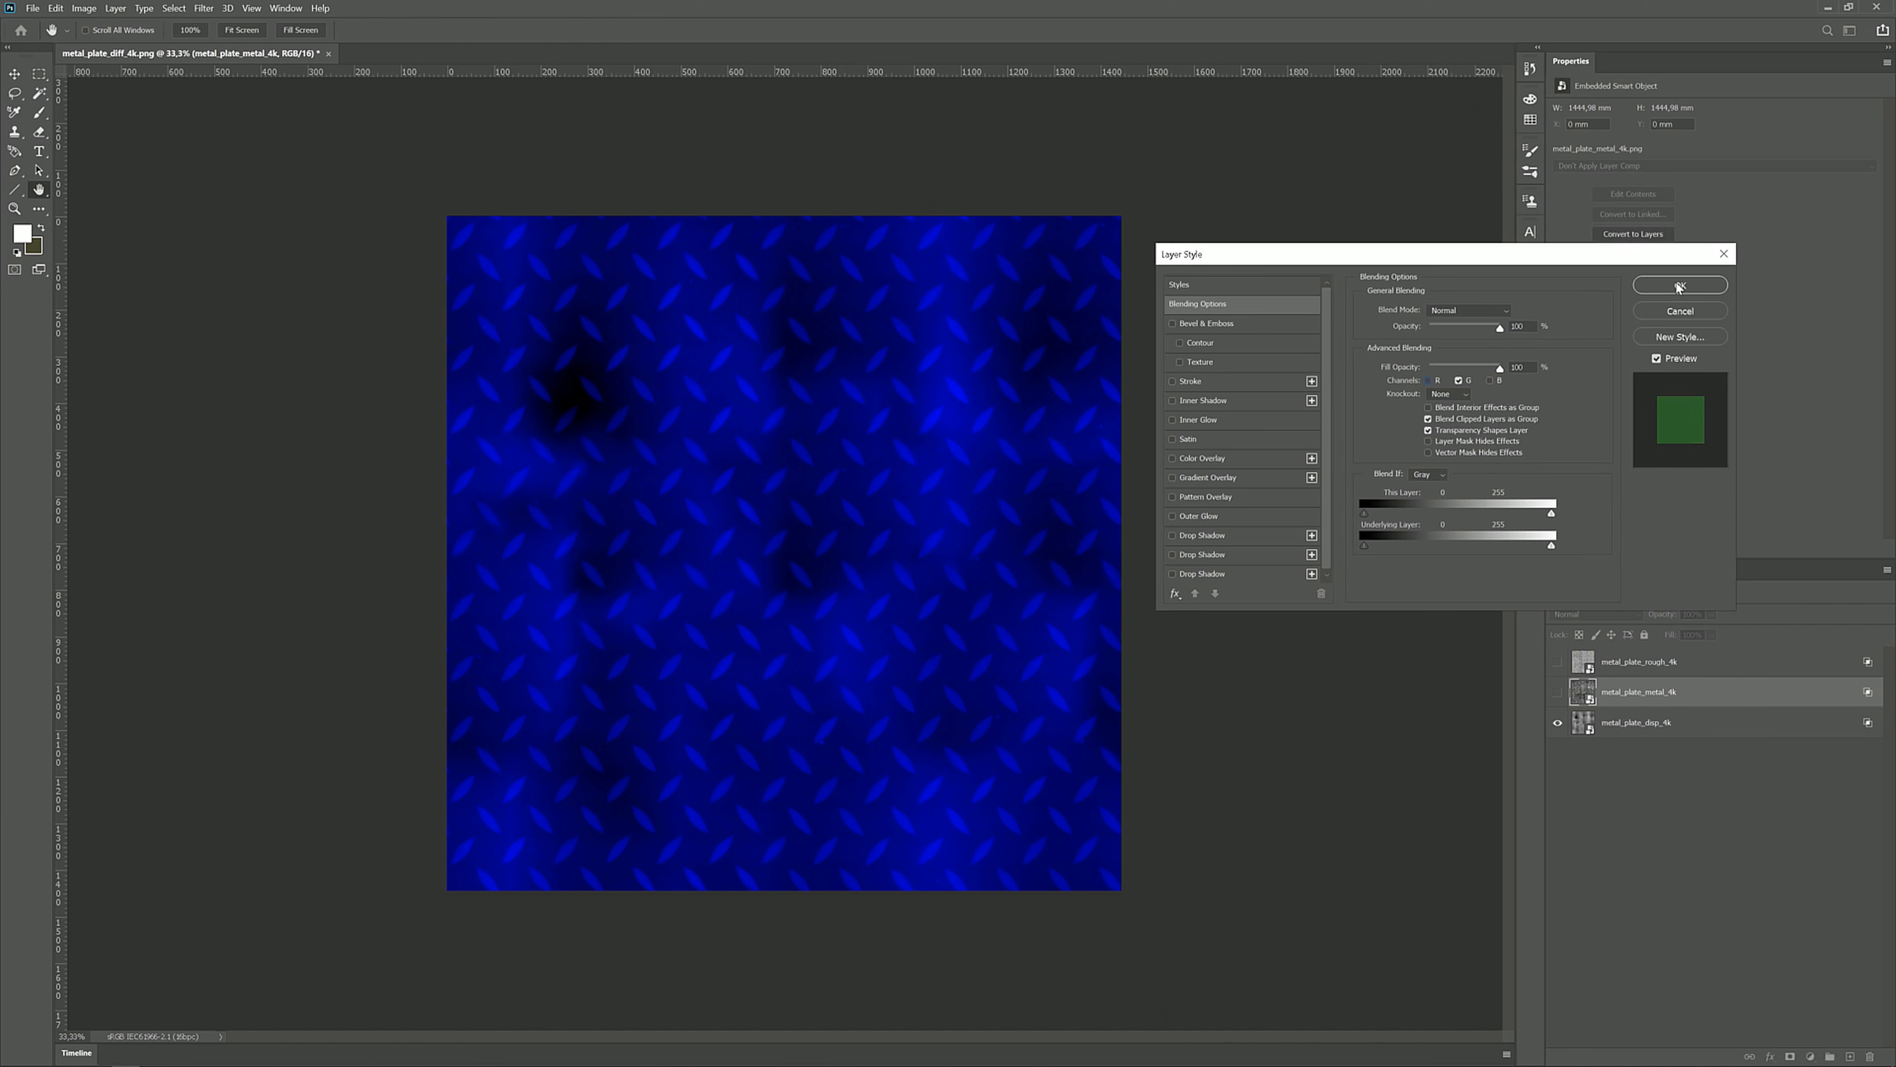
click(1679, 285)
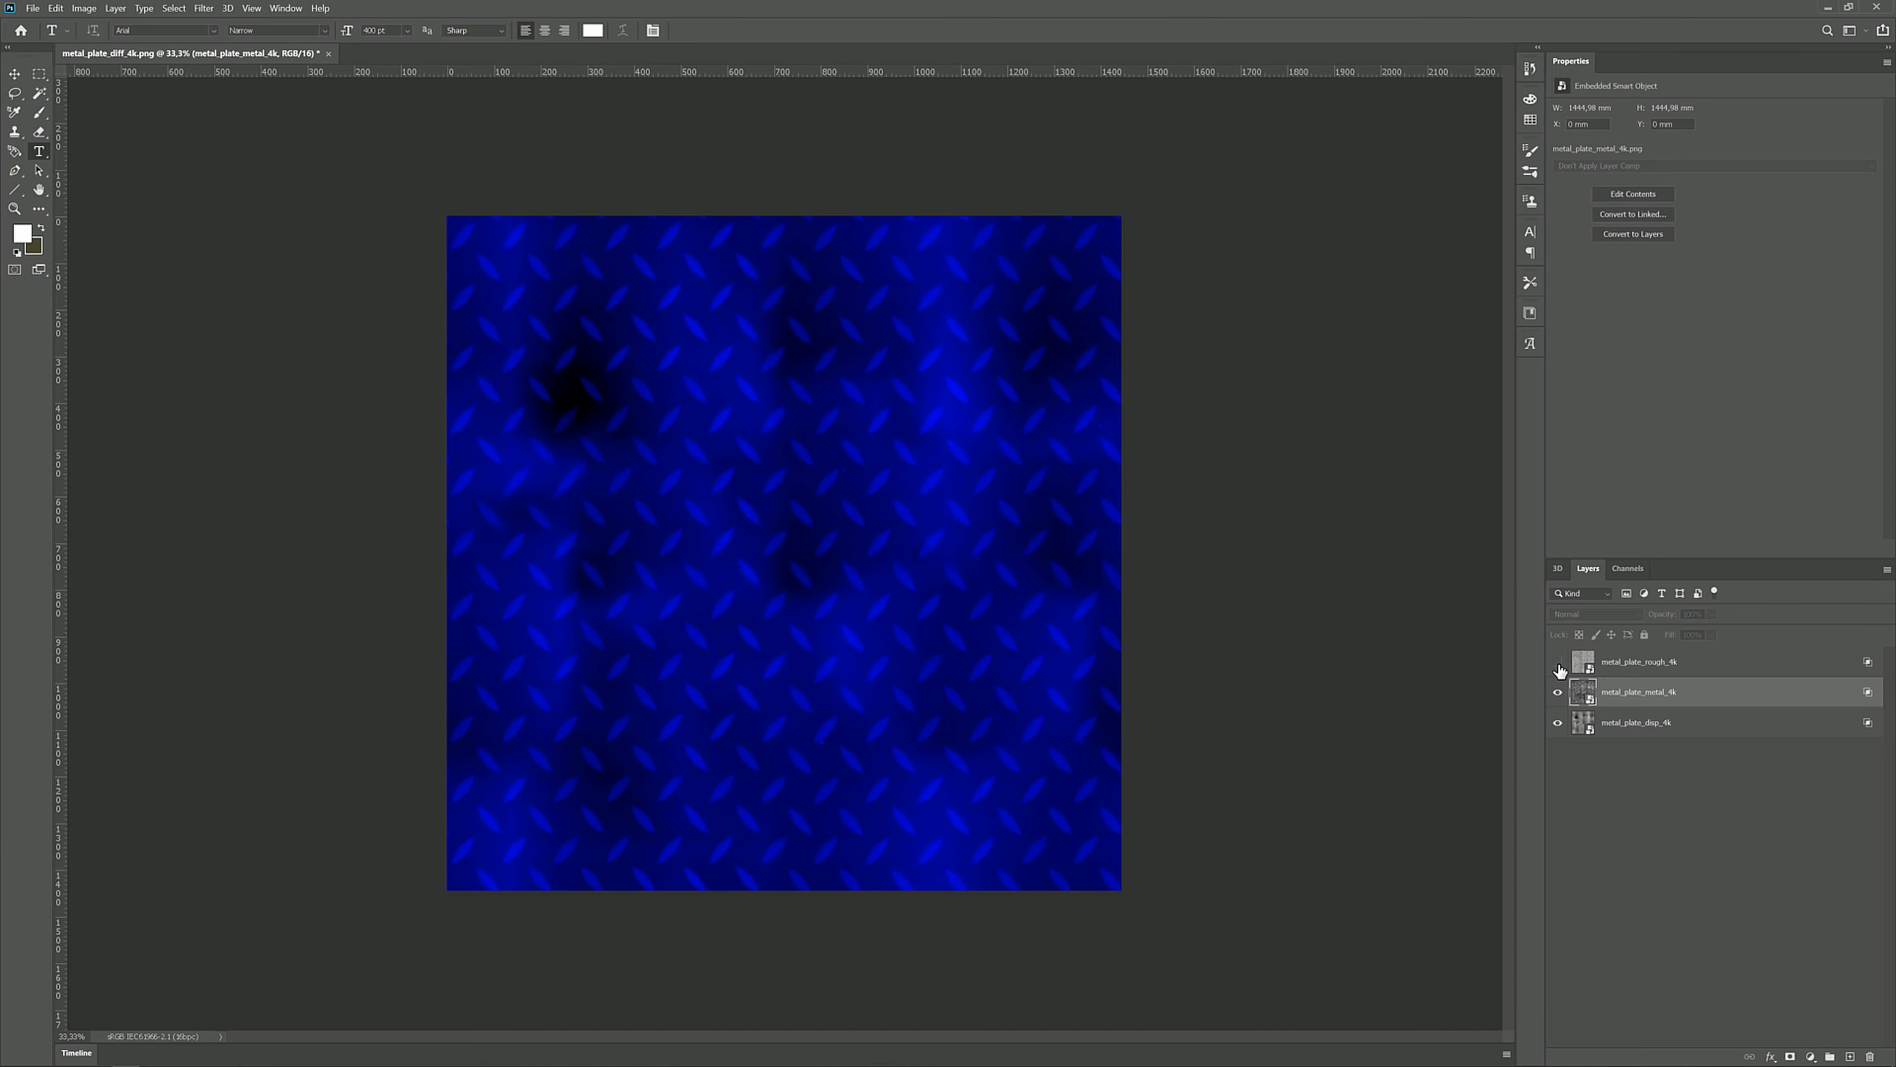
Show all layers to reveal the packed pink-purple result and list its R, G and B channels
click(1558, 662)
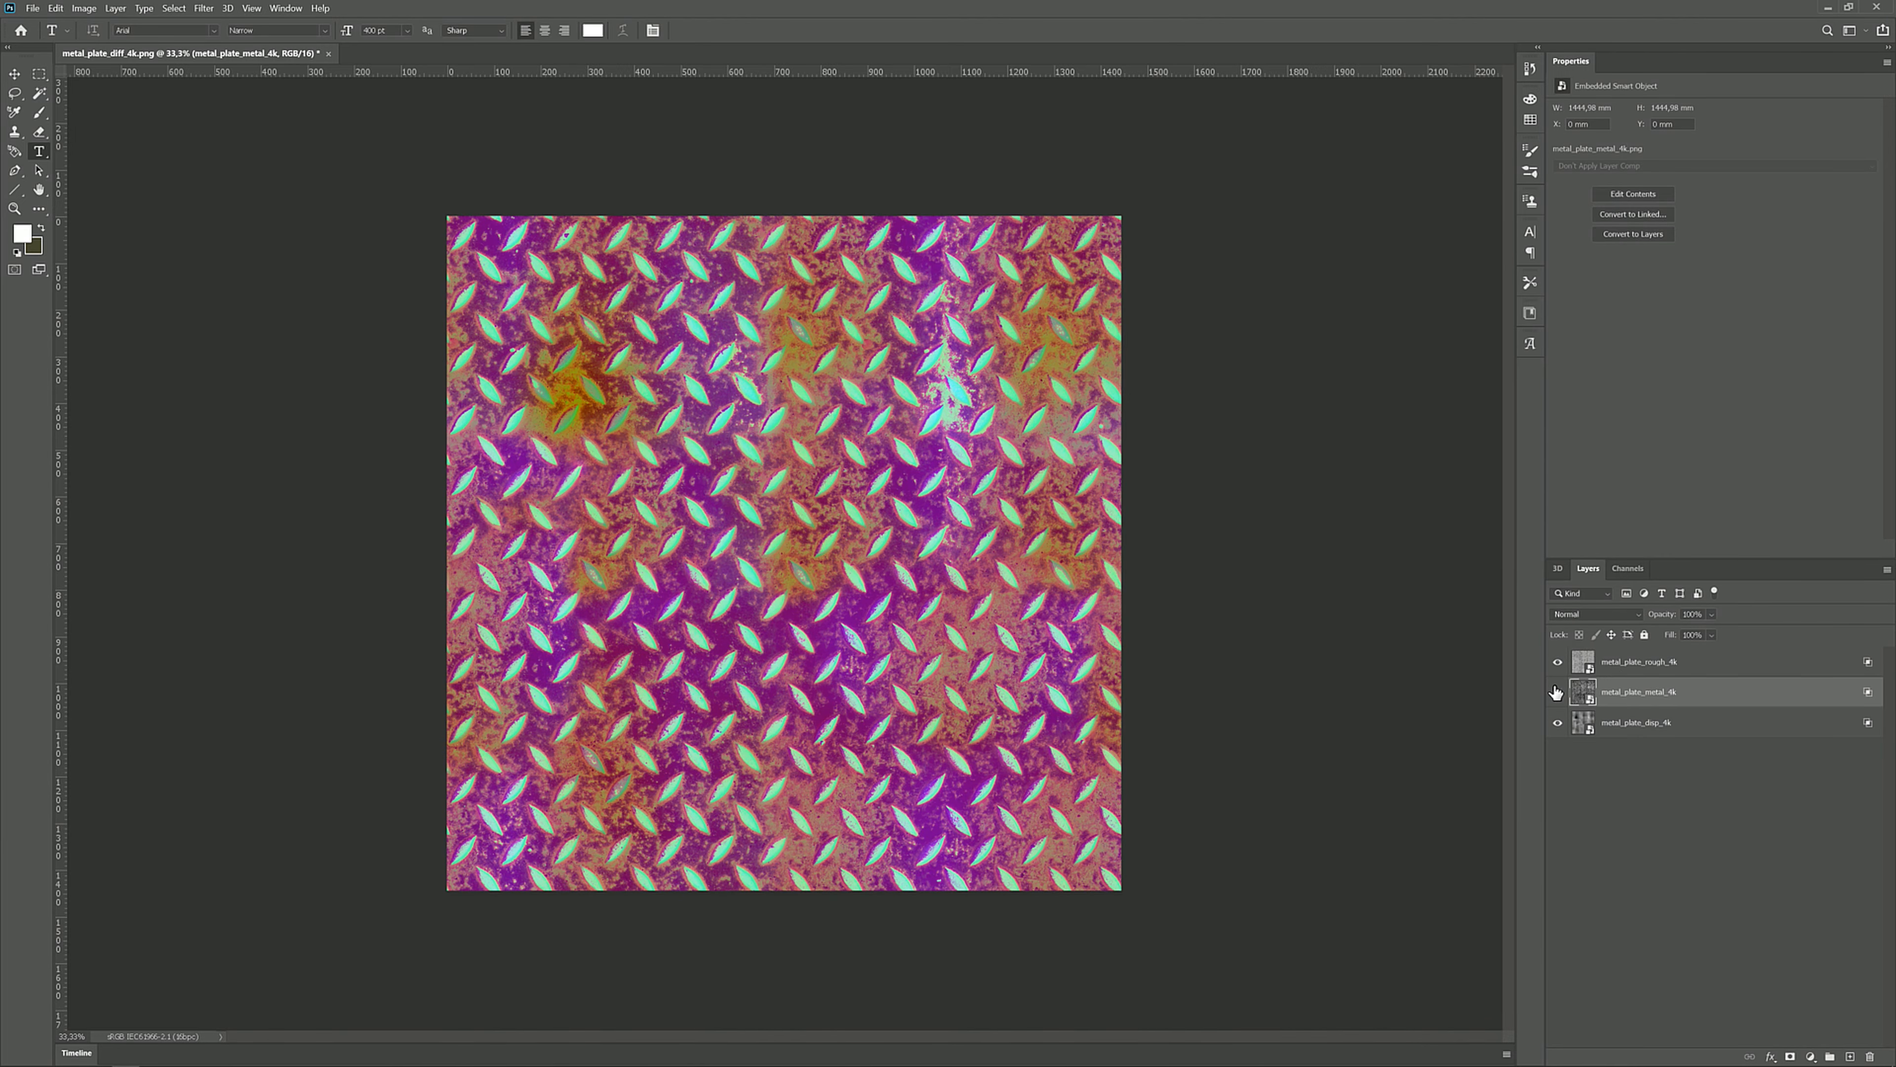
click(1557, 691)
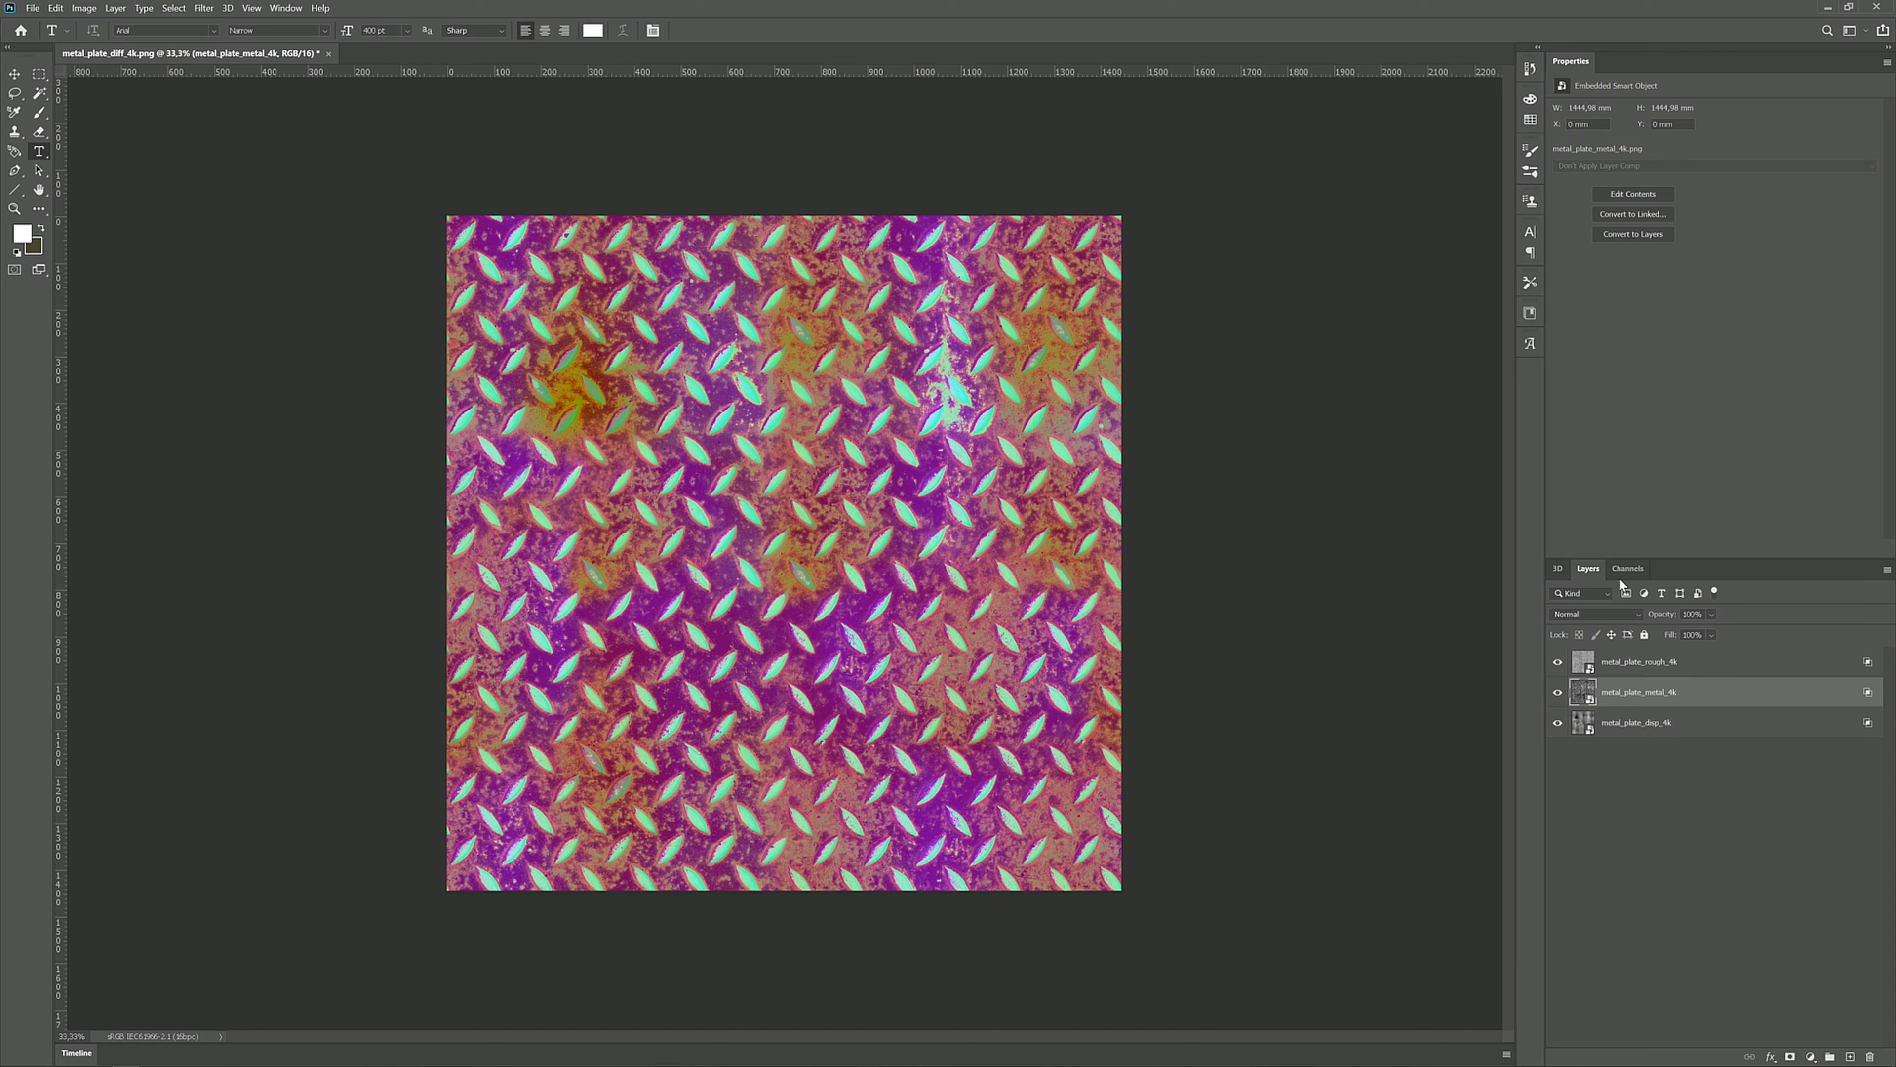
click(1626, 569)
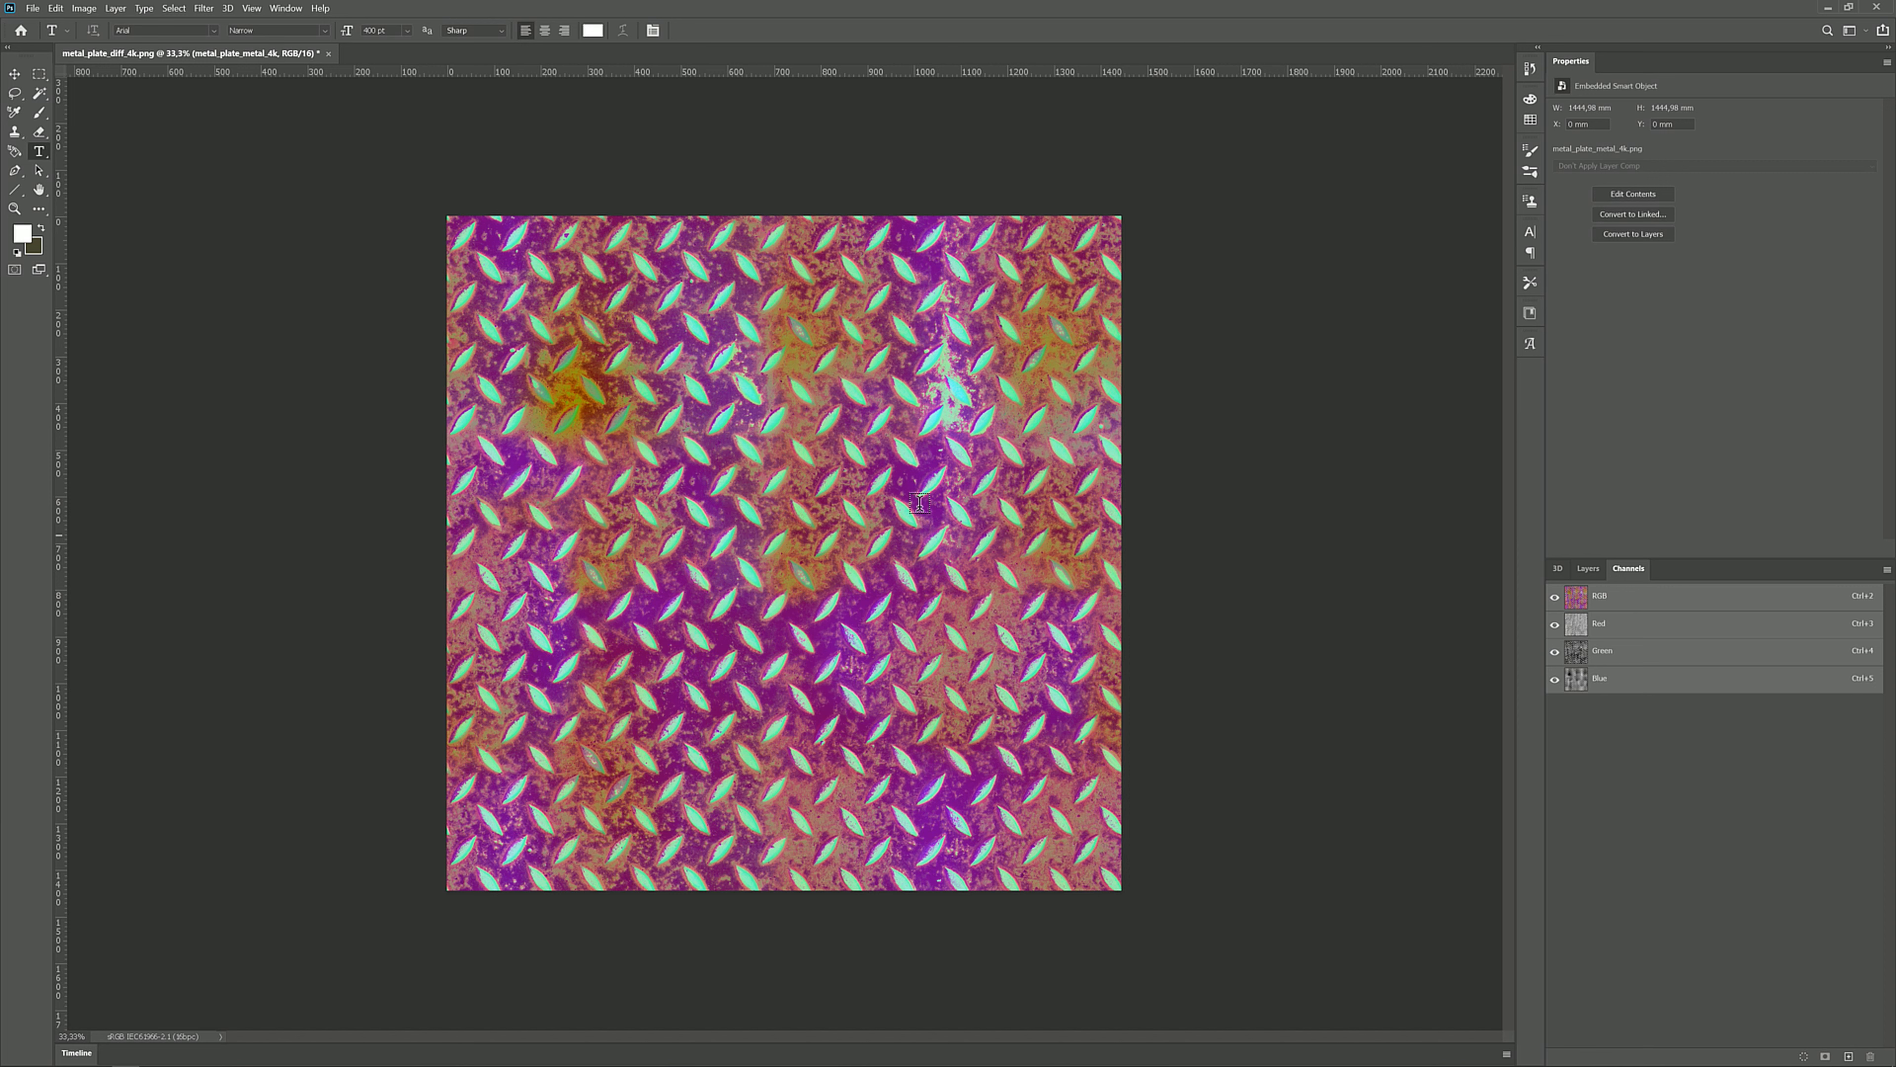
mouse_move(33, 9)
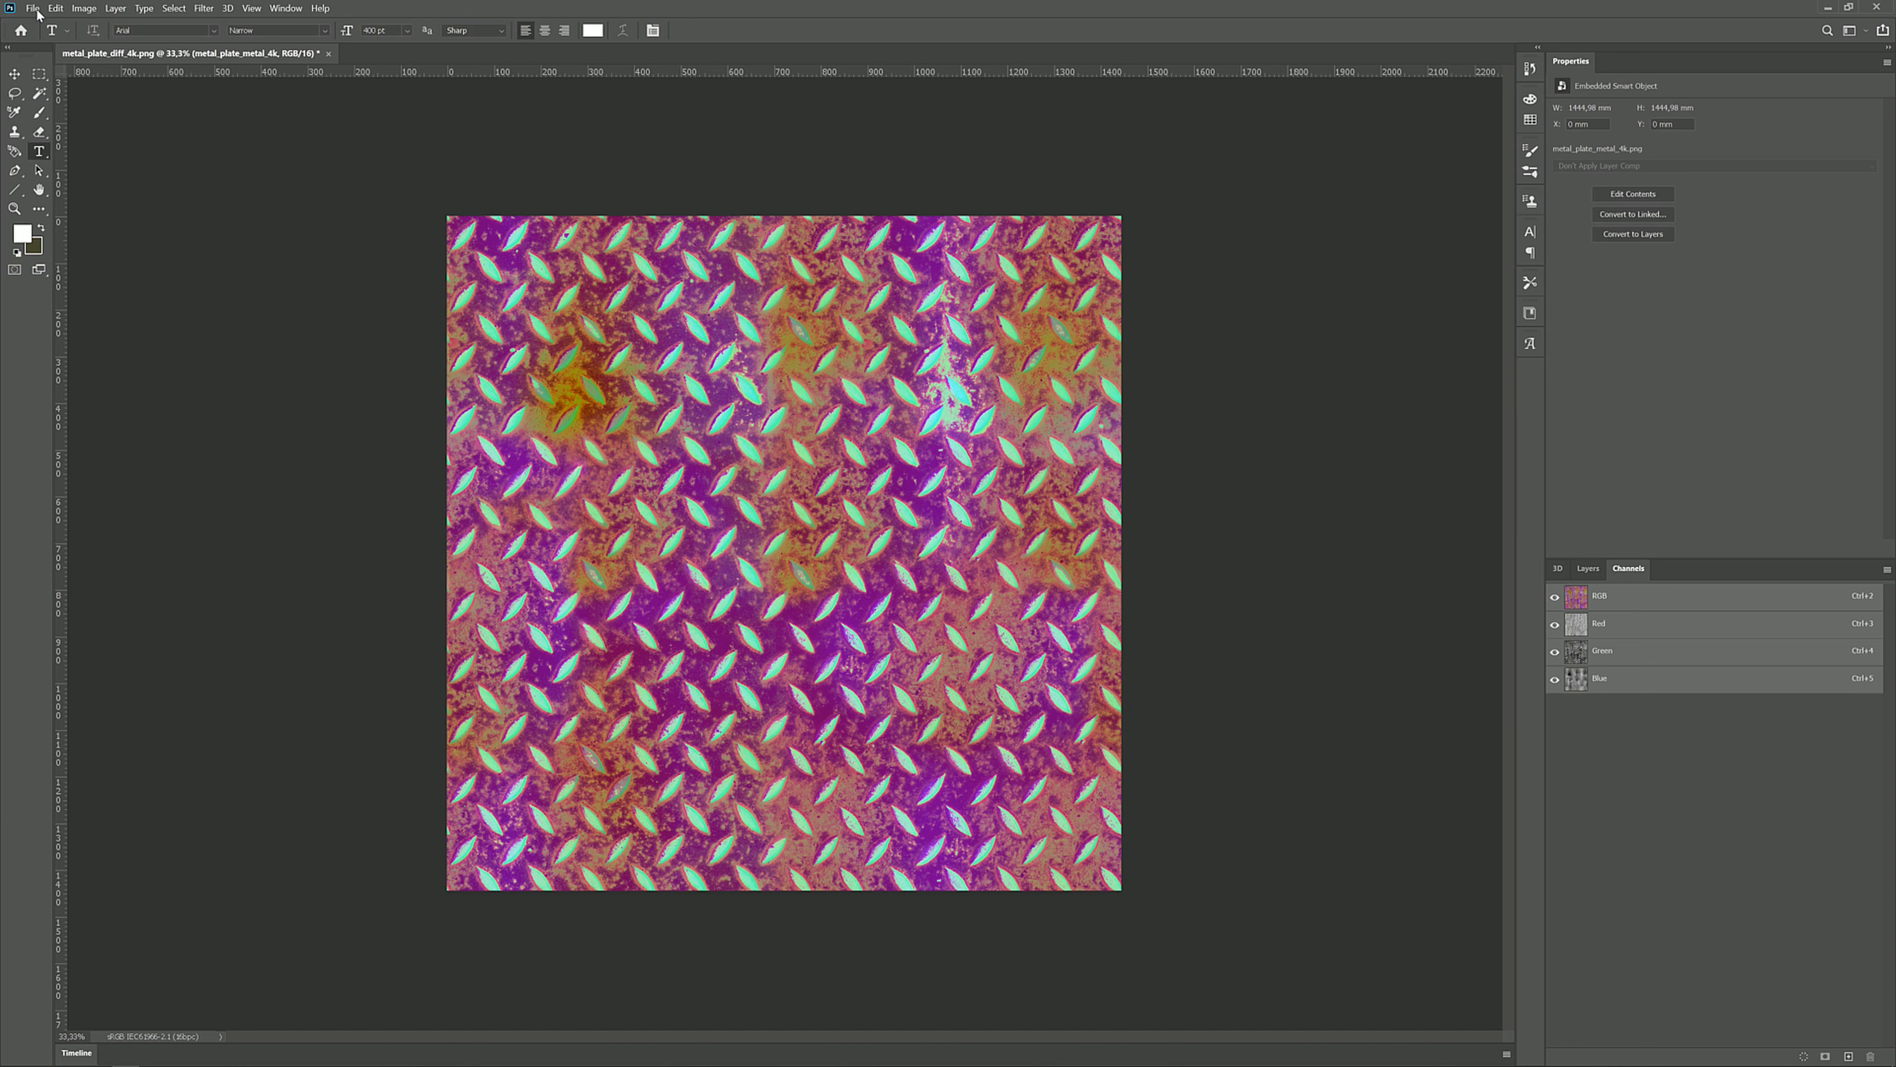
Start exporting the packed texture as a PNG via File > Export
click(32, 8)
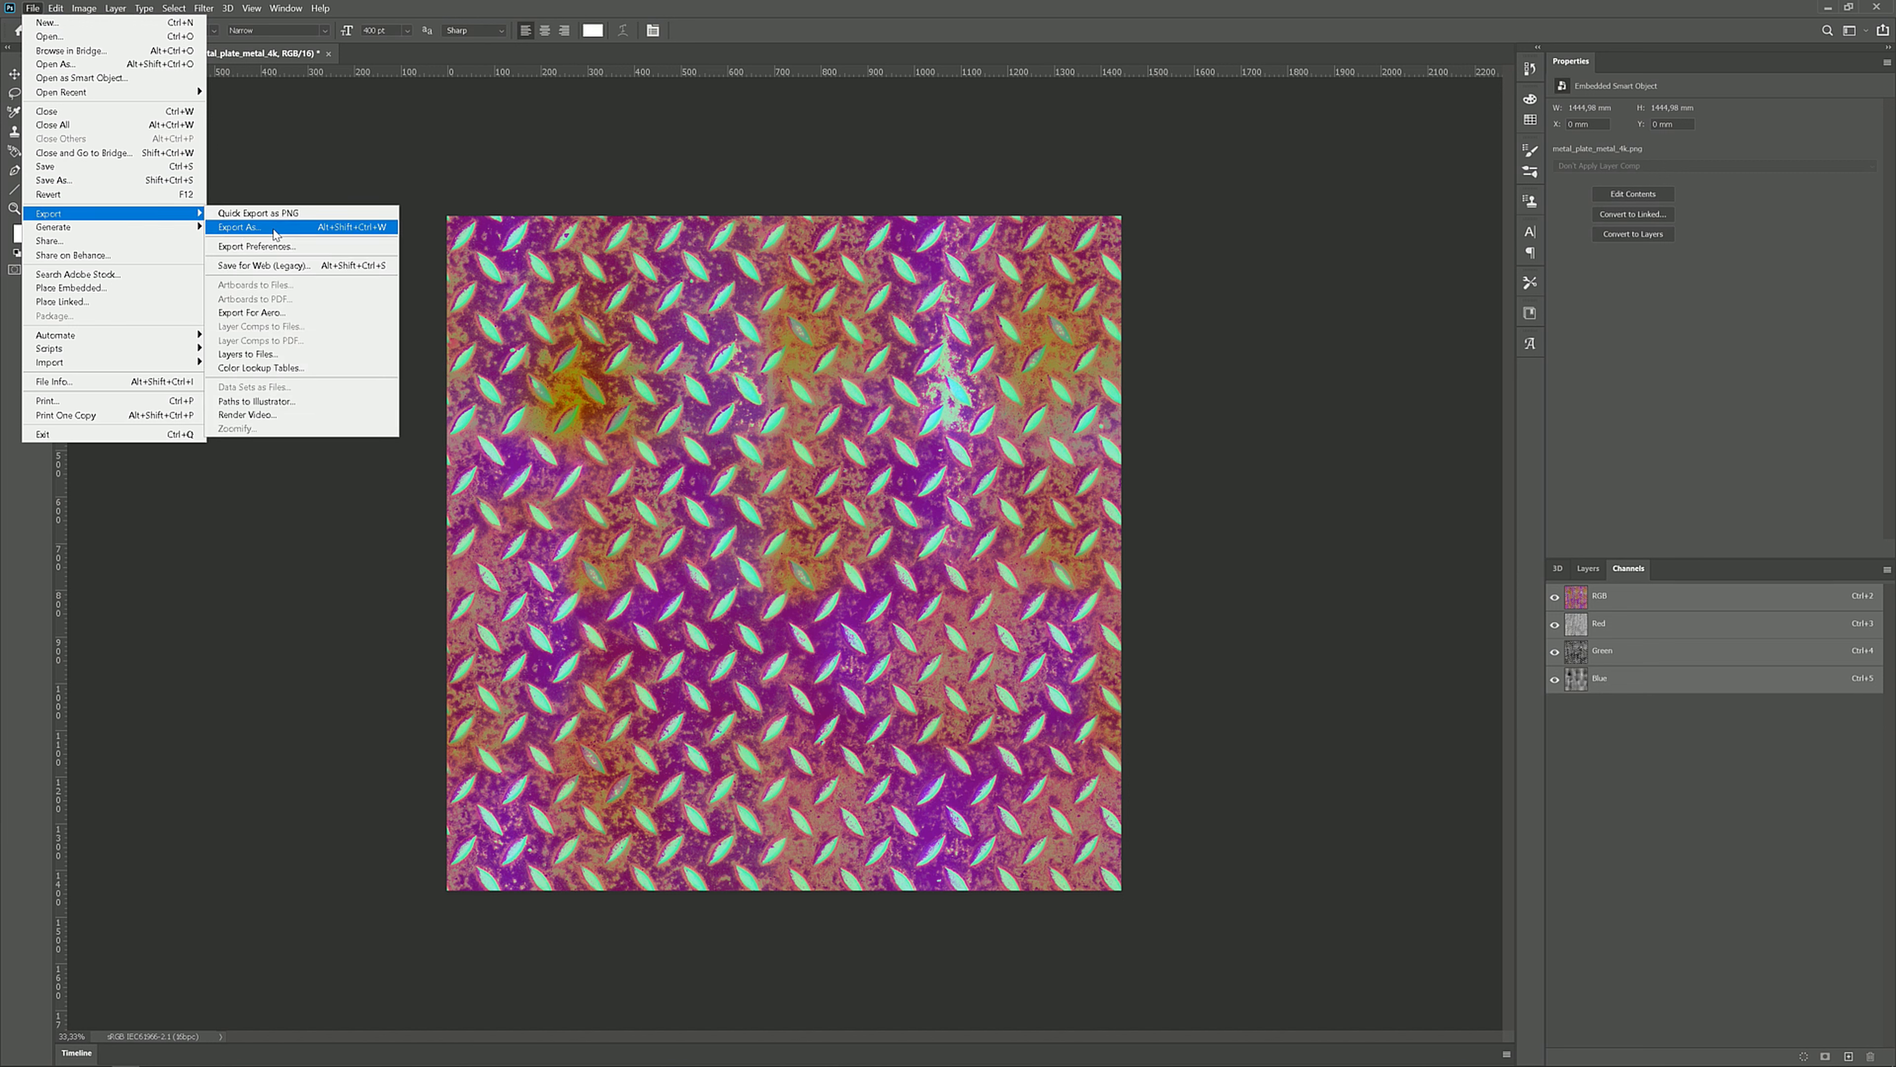
mouse_move(1106, 154)
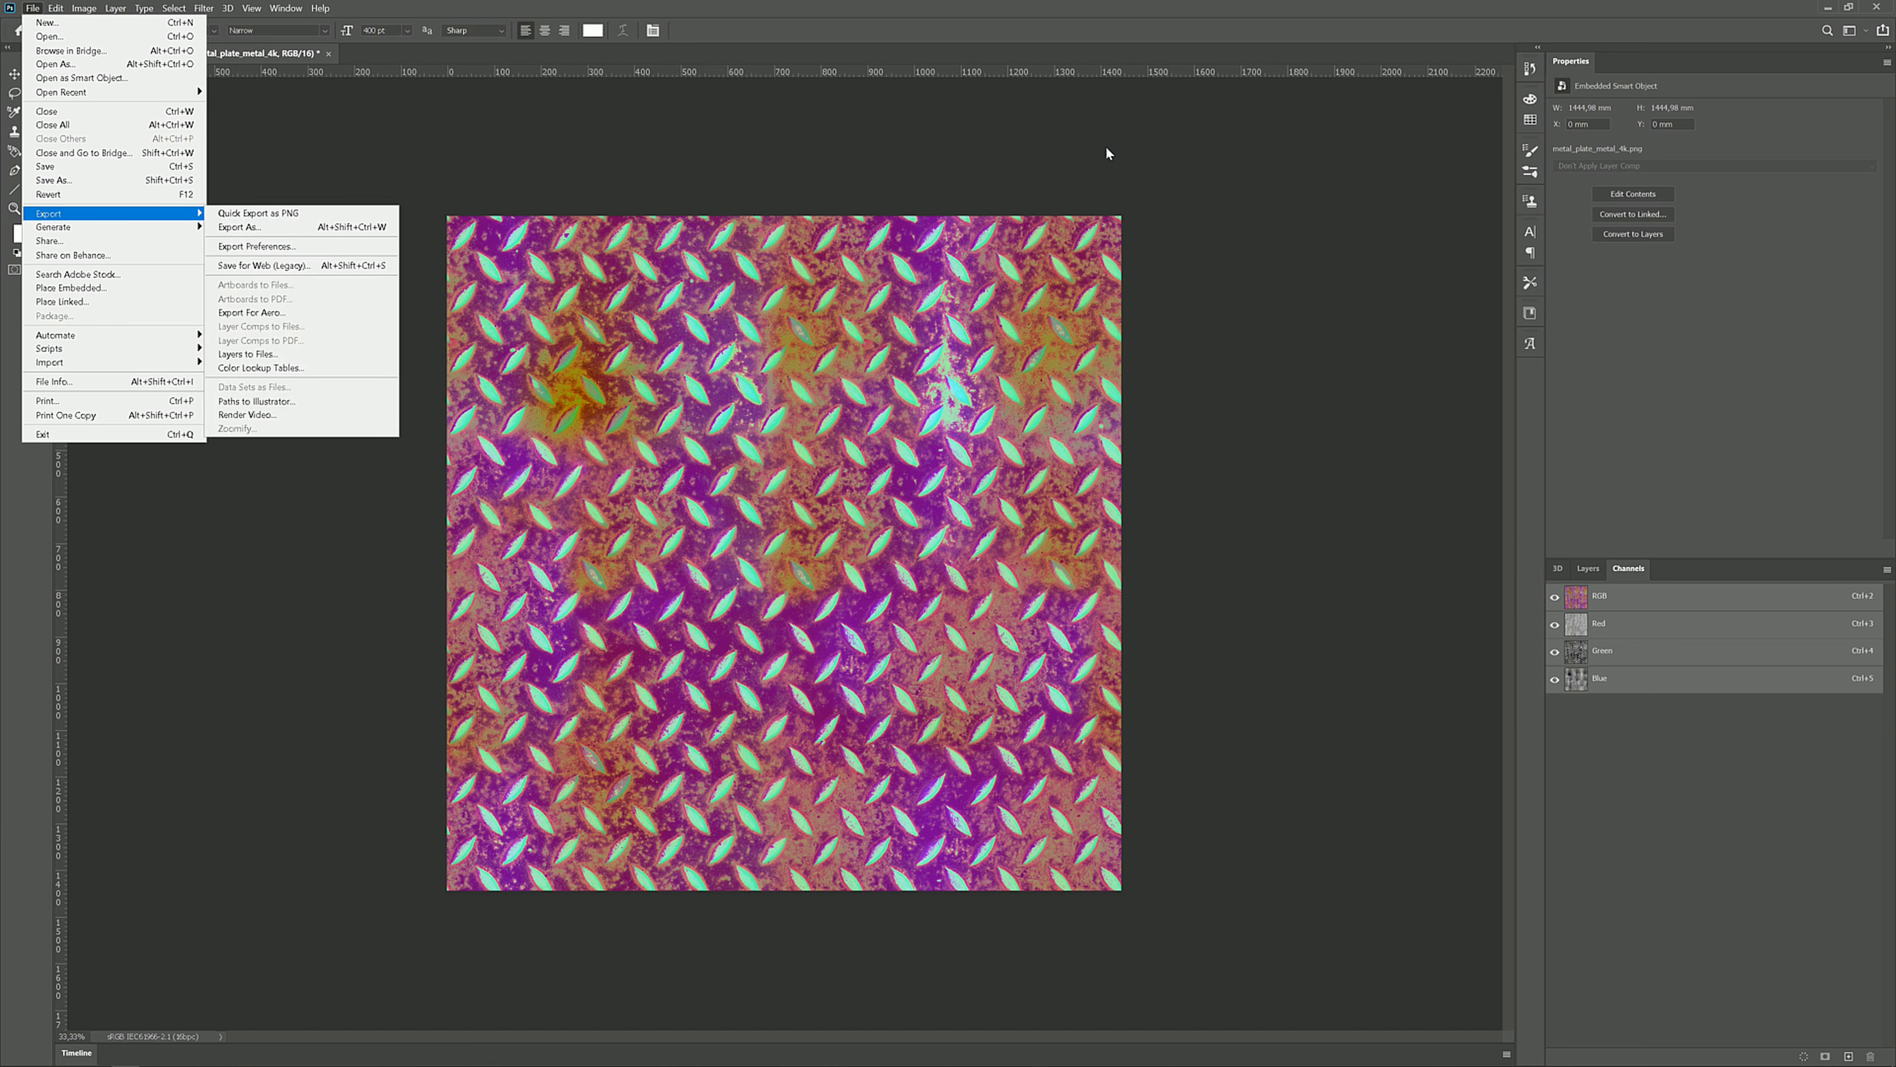
mouse_move(1830, 6)
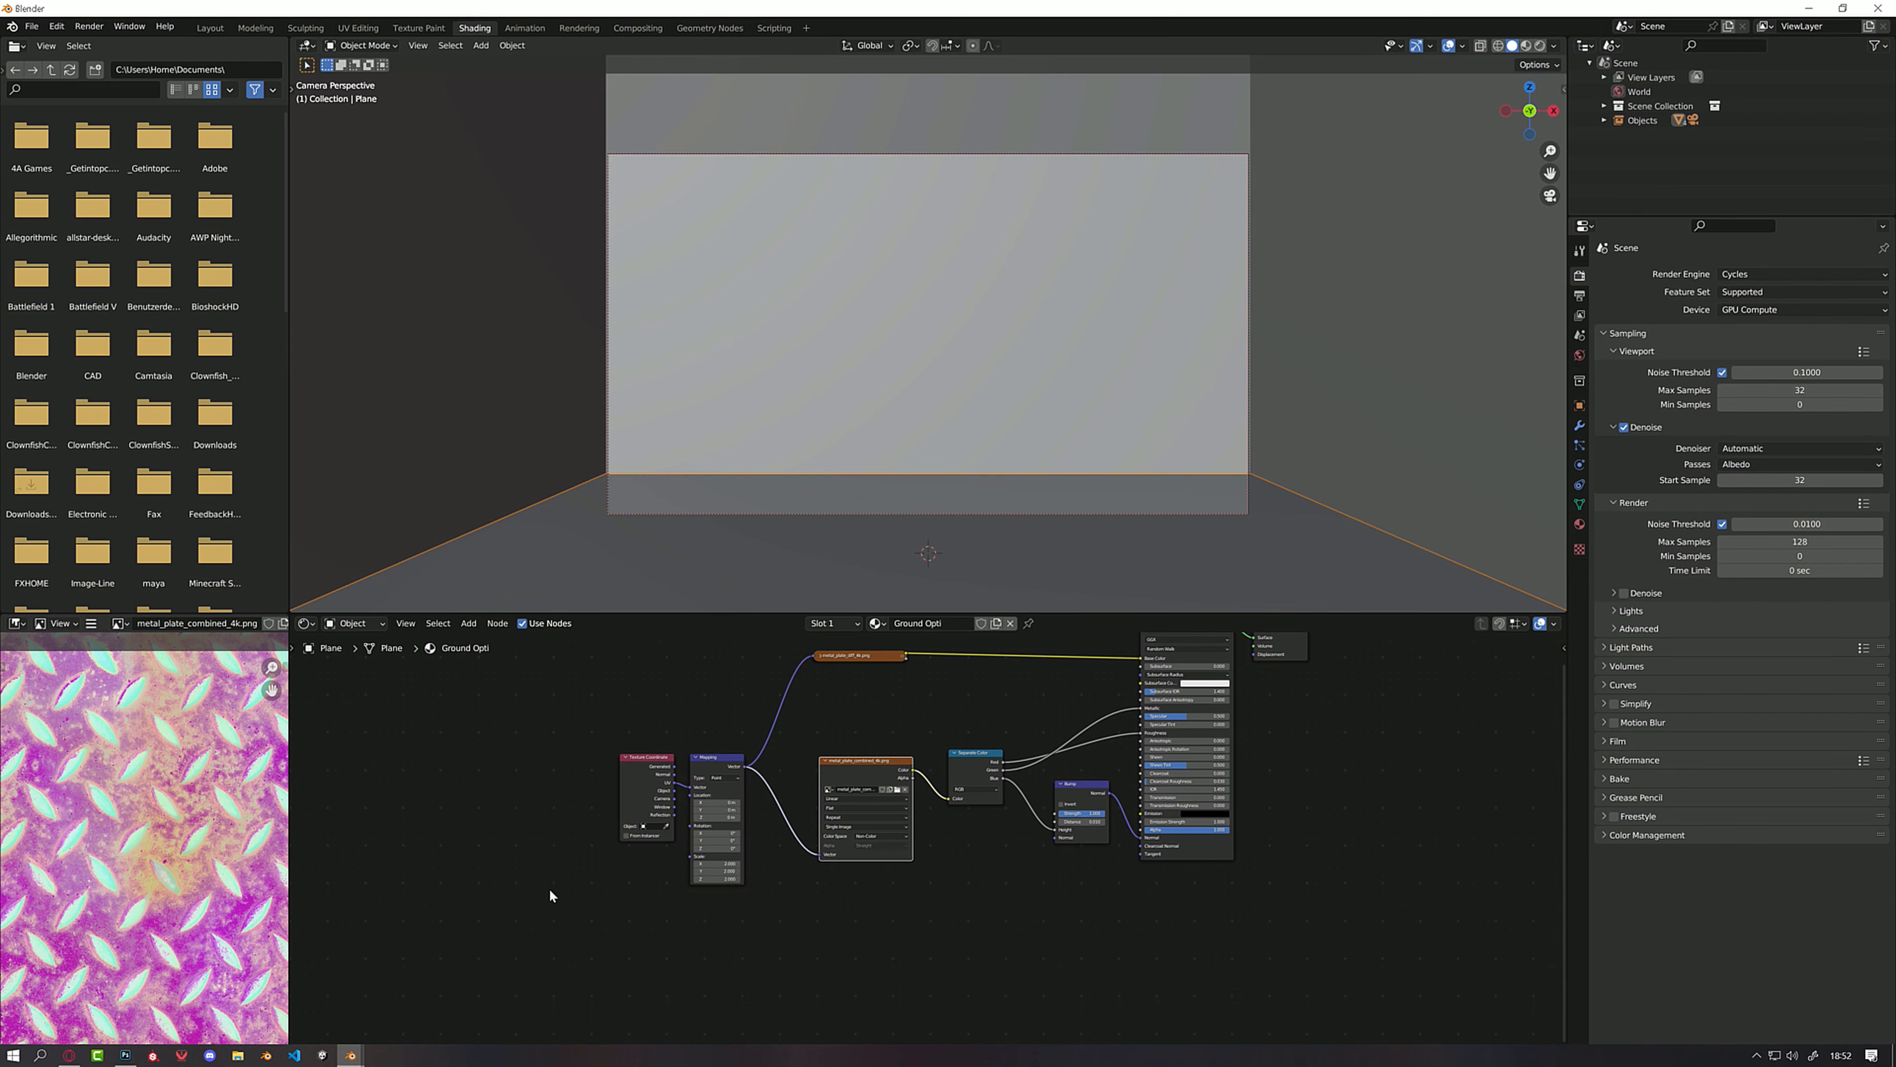
mouse_move(961, 680)
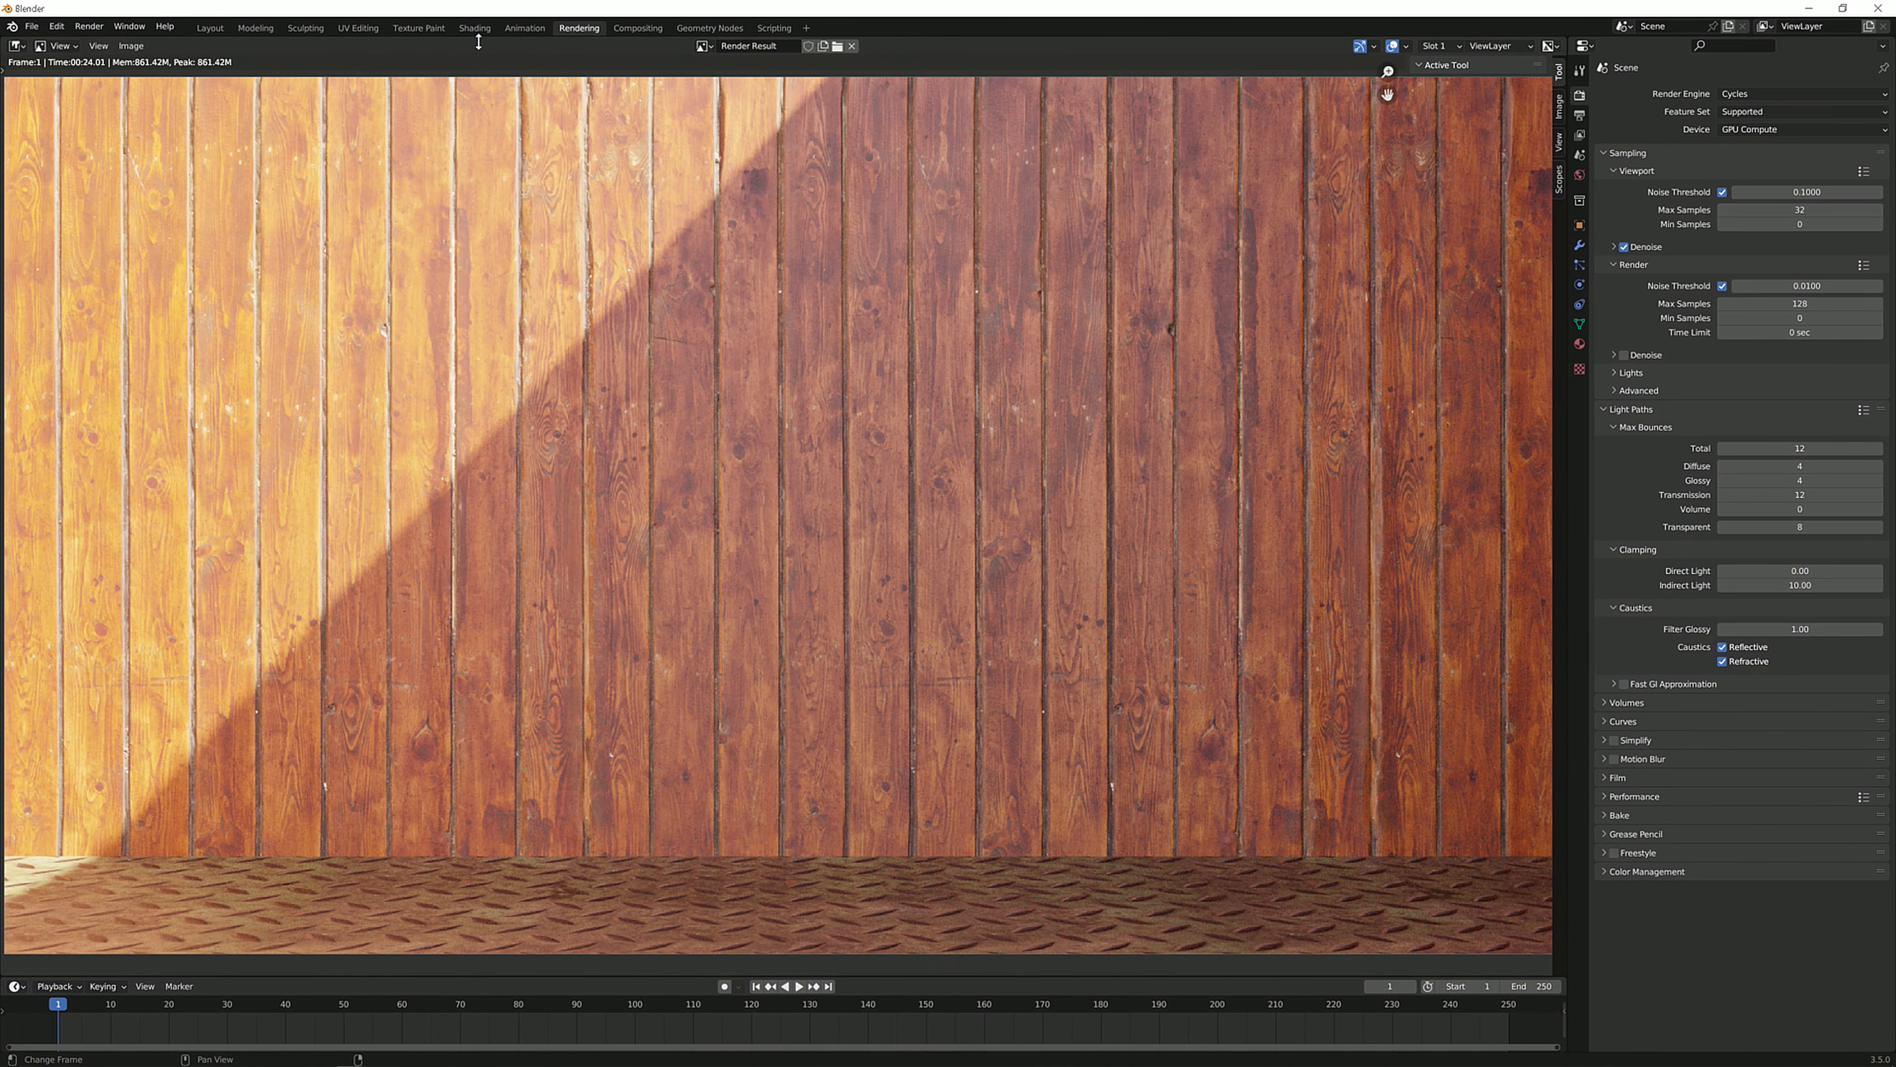
In the Shading workspace, add a Separate Color node to the ground material via Shift+A search 'separ'
click(474, 28)
text(separ)
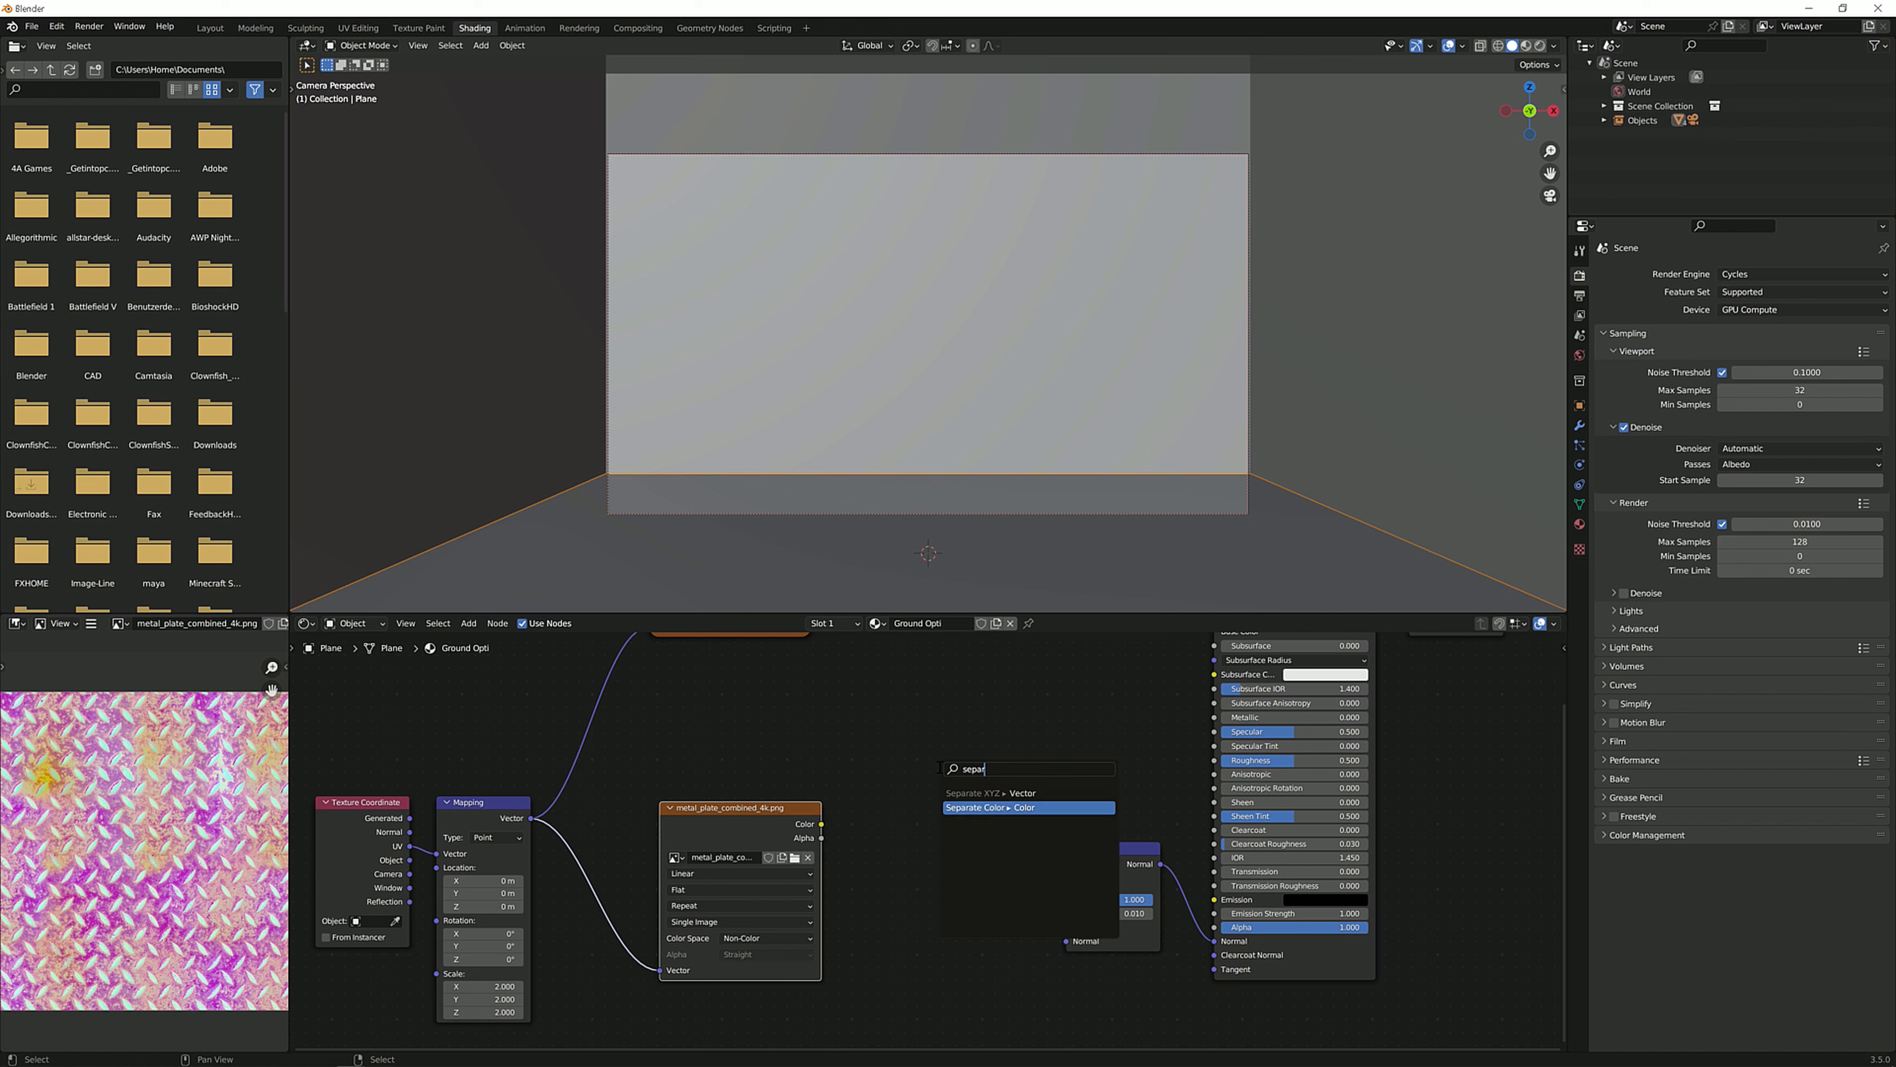
click(1025, 807)
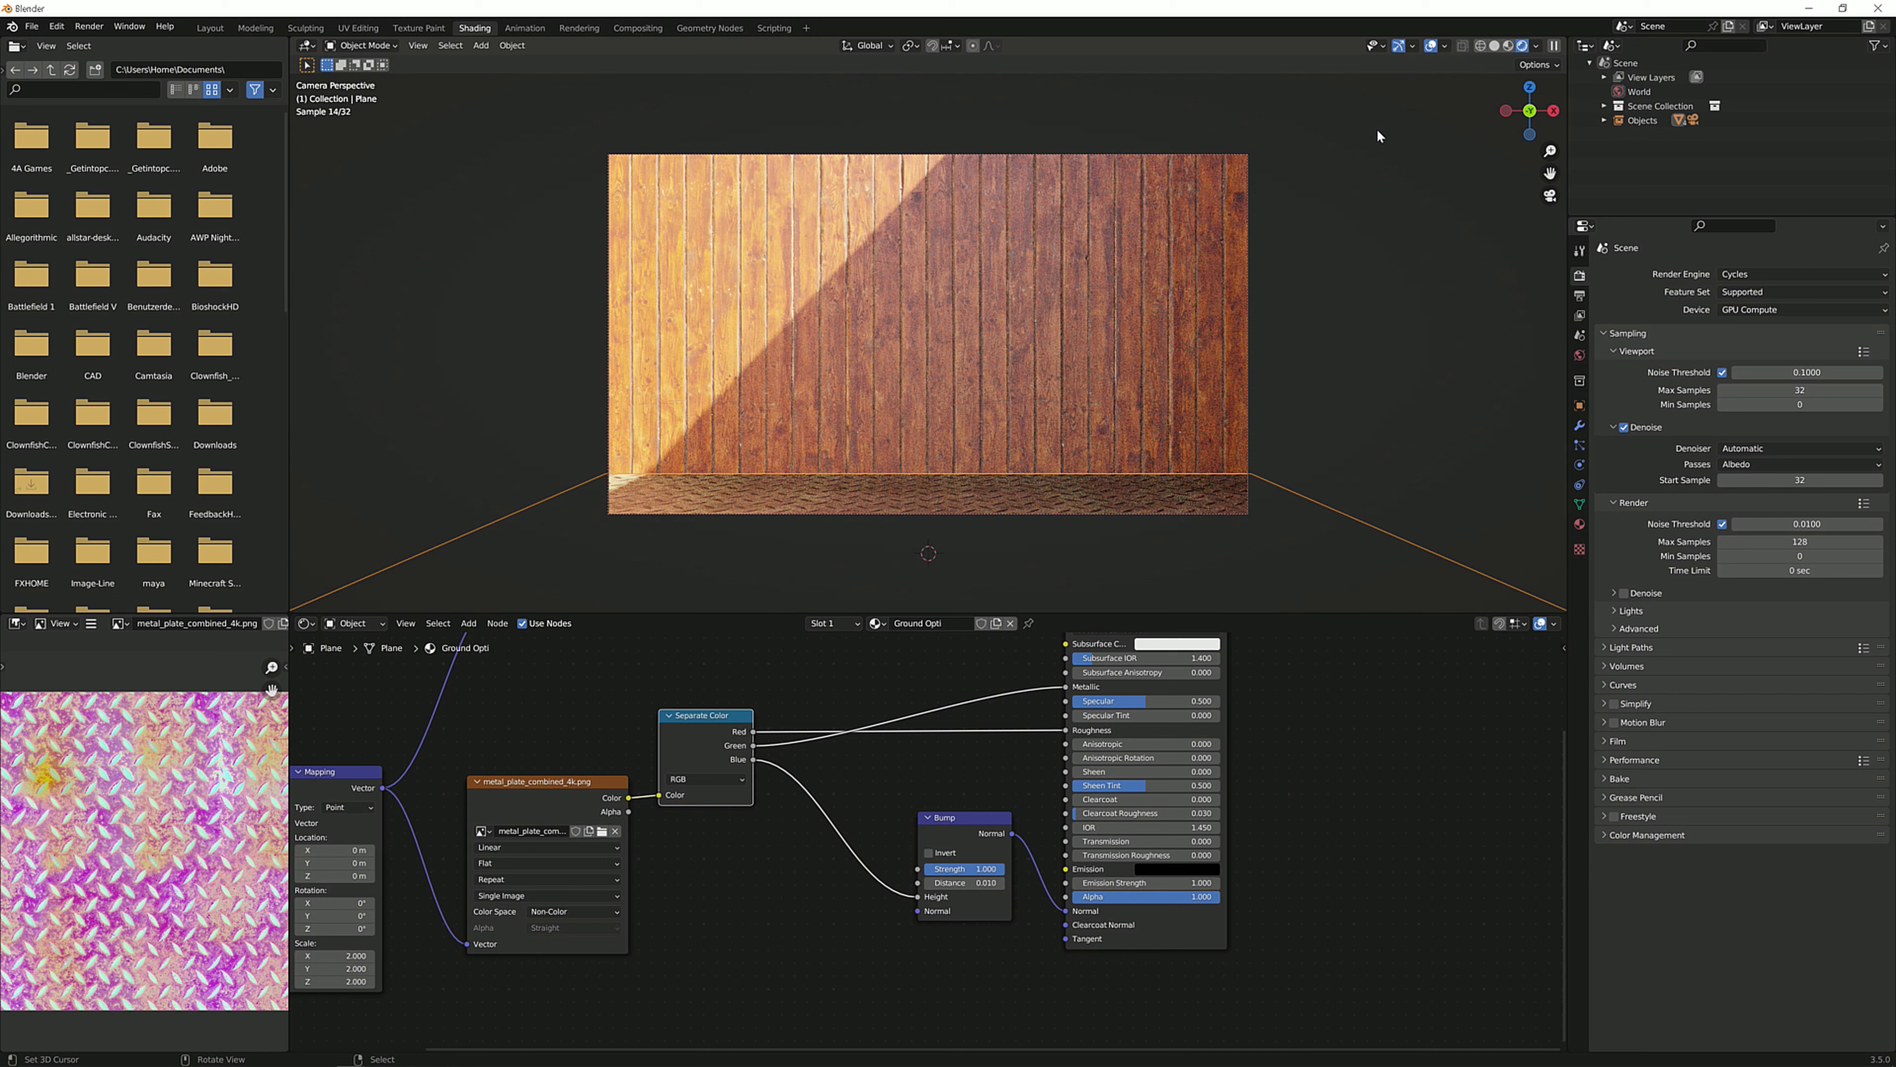
mouse_move(1434, 46)
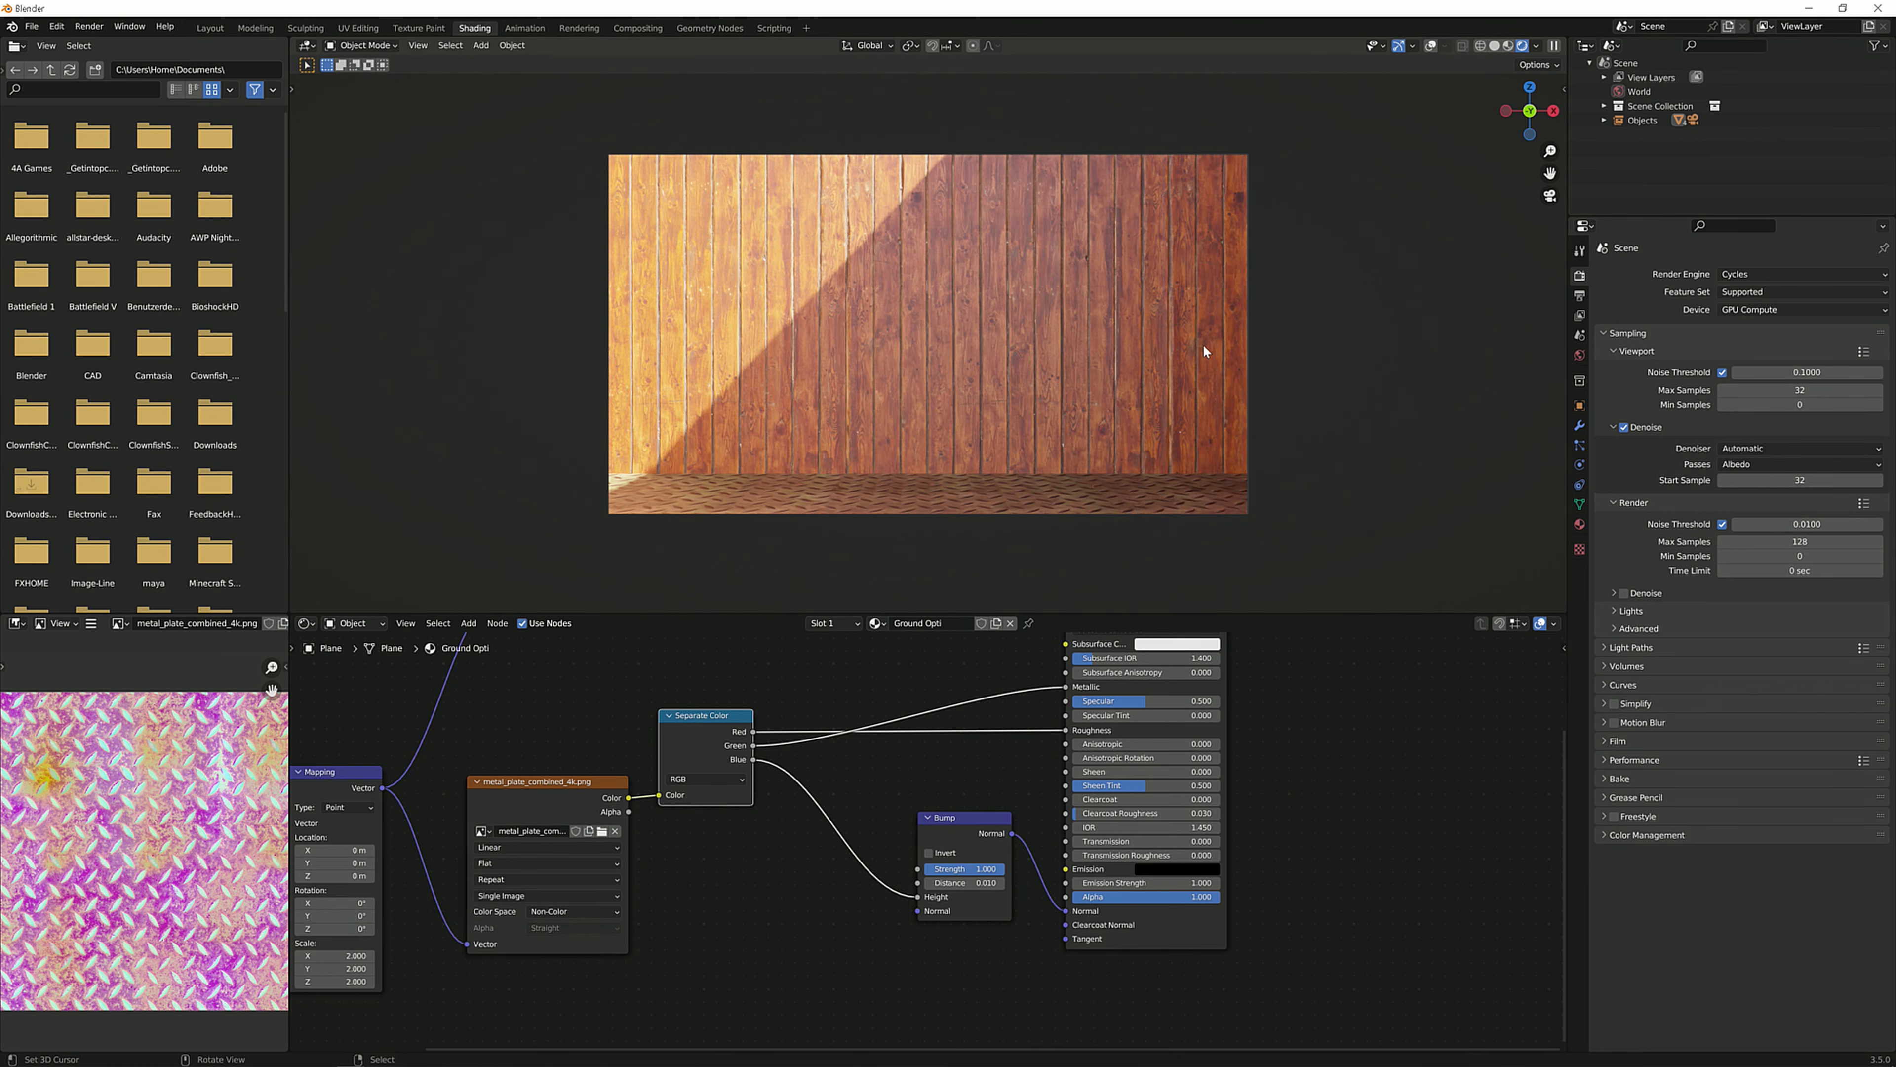
mouse_move(952, 382)
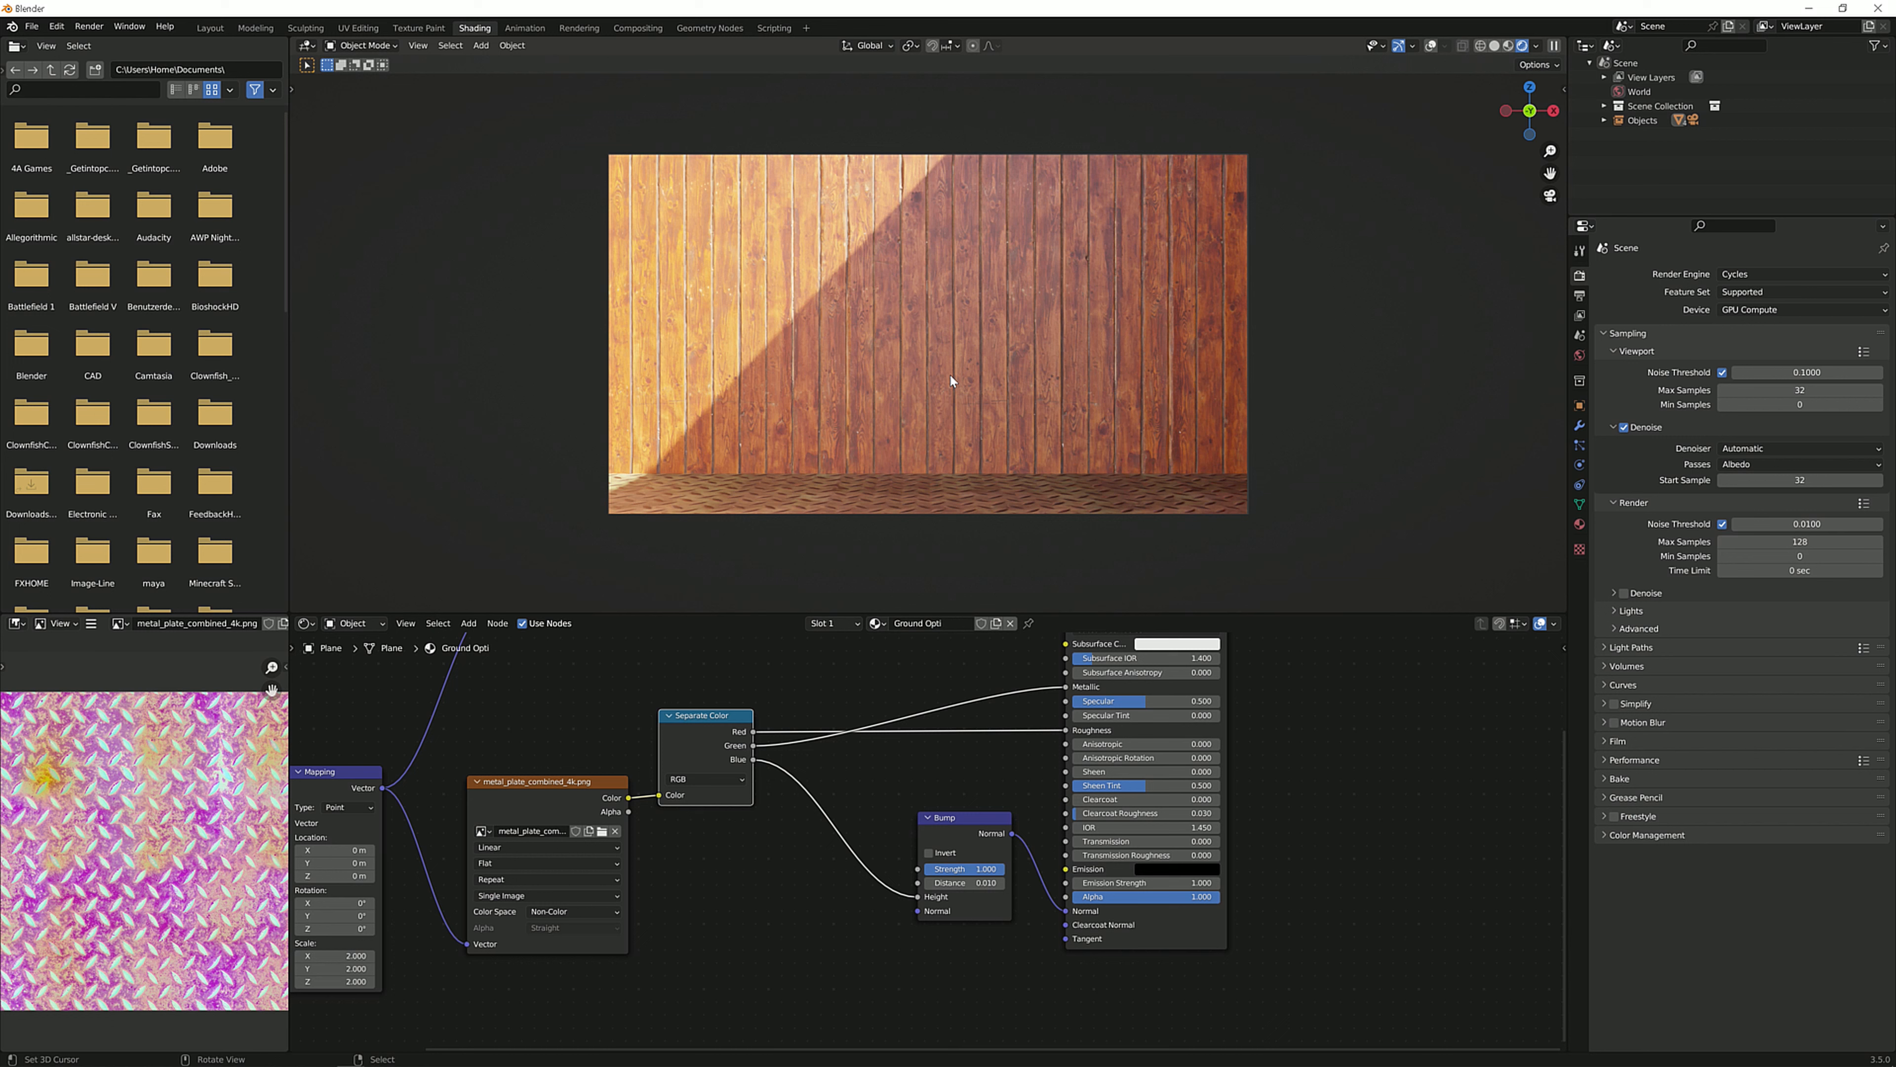
mouse_move(856, 753)
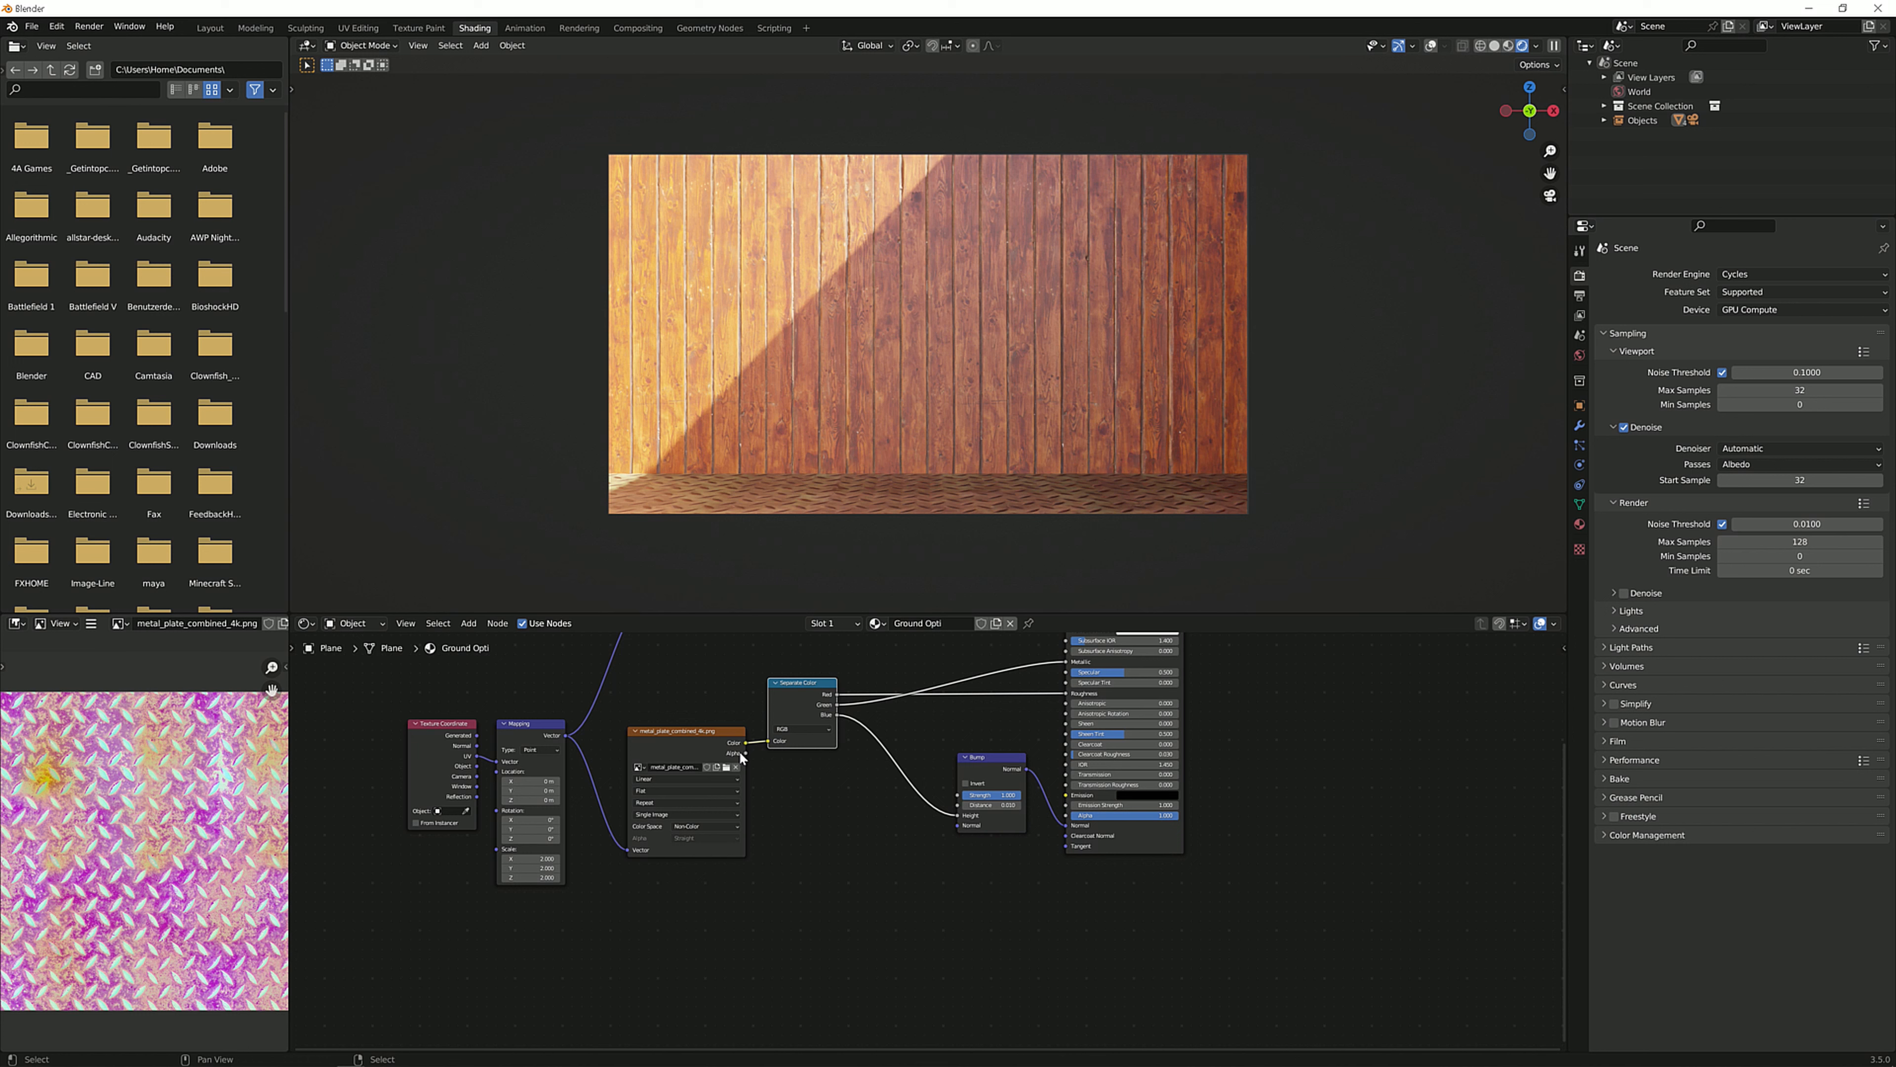
mouse_move(739, 759)
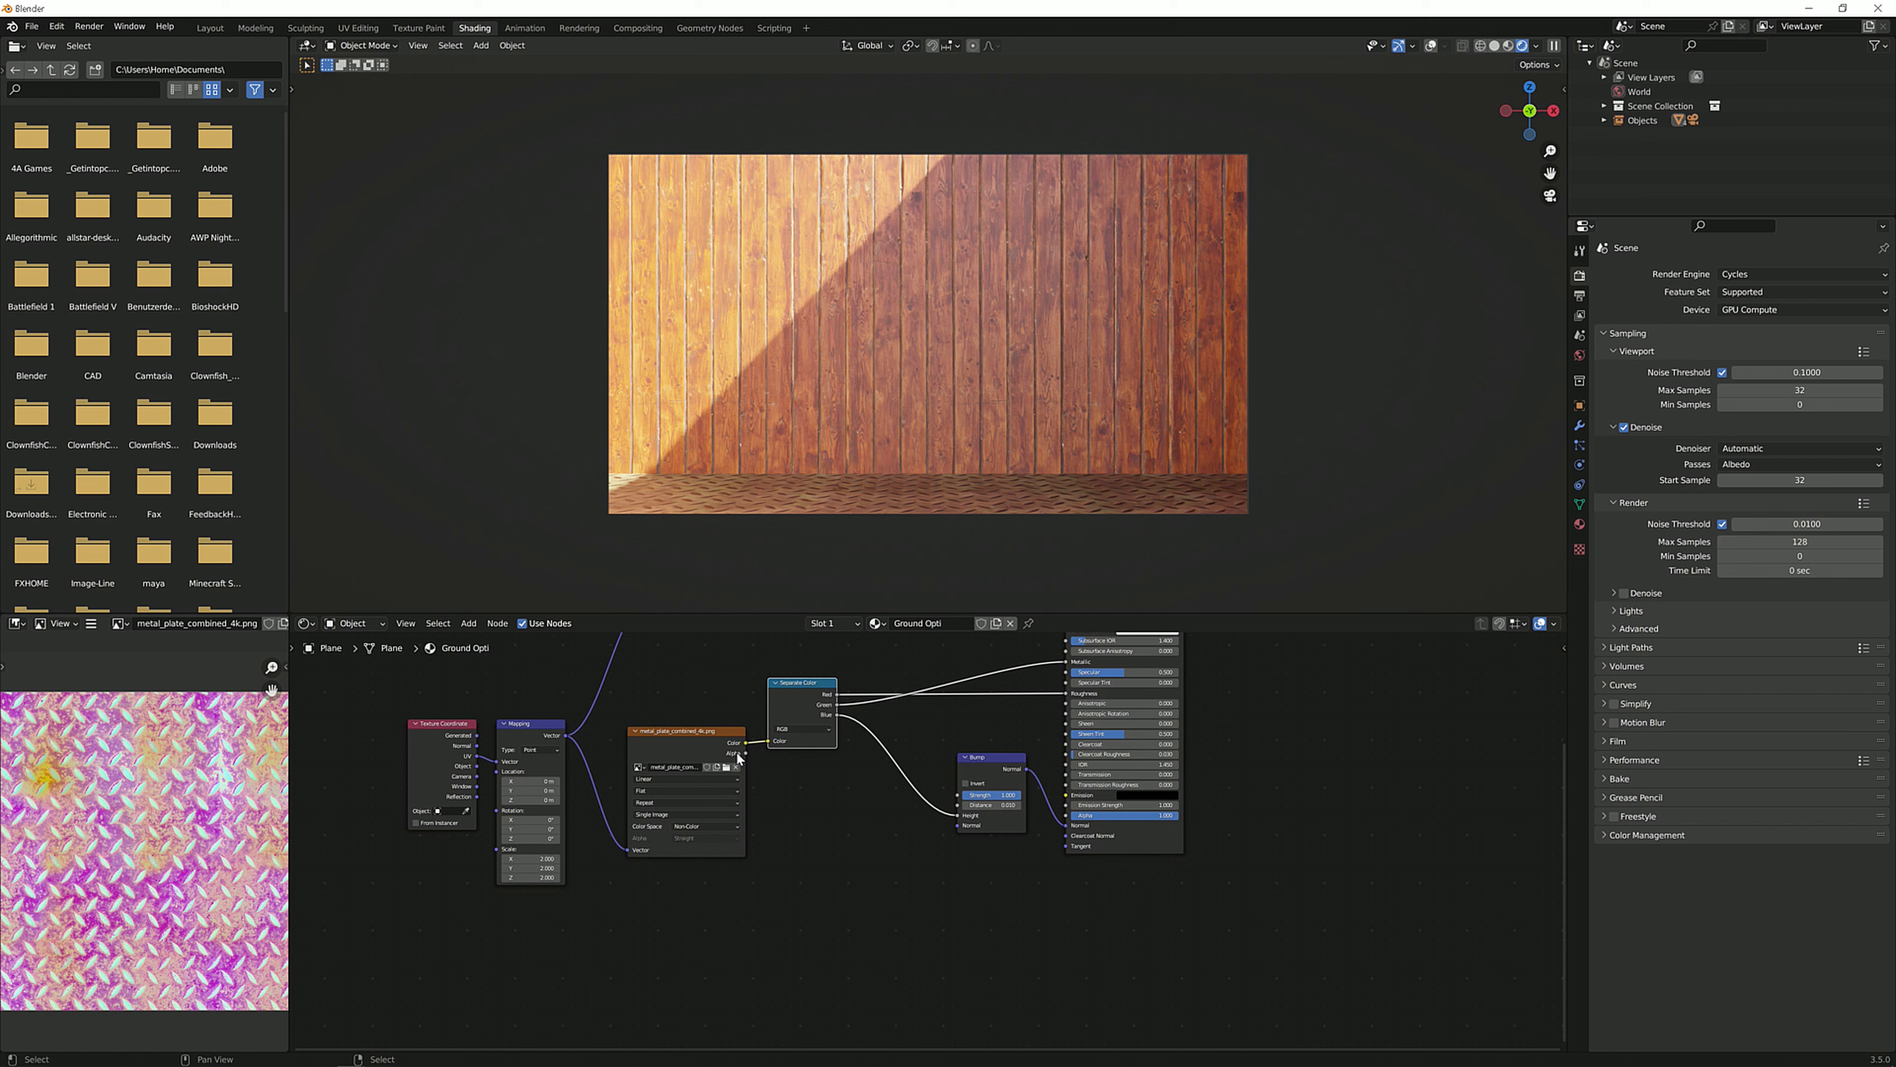